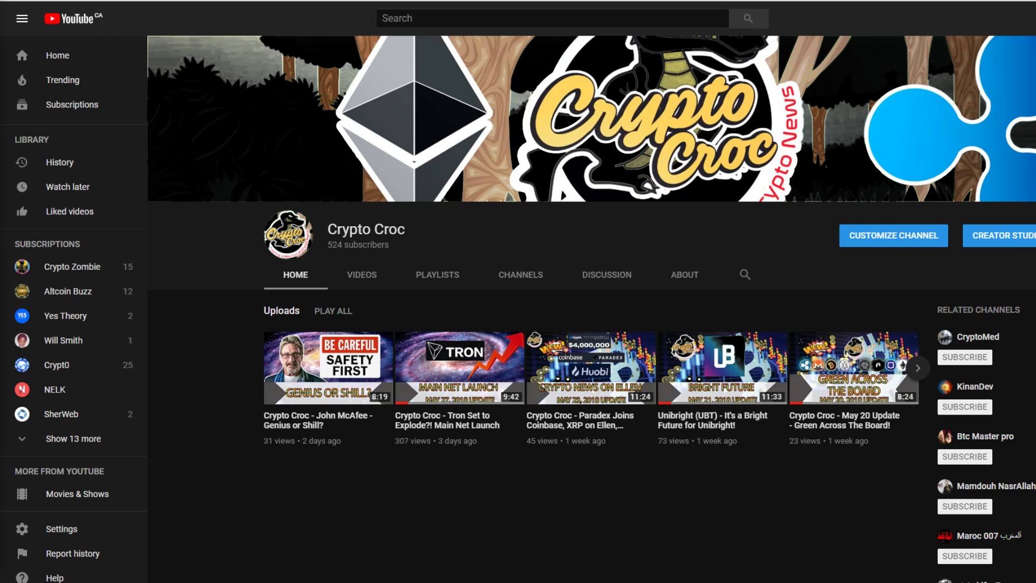
{"action": "mouse_move", "coordinate": [95, 452]}
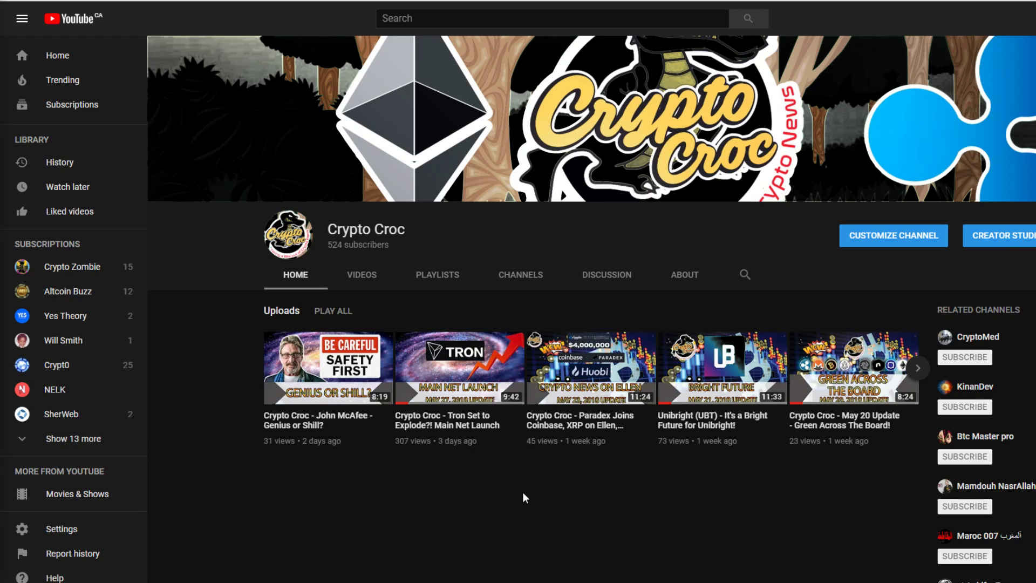
{"action": "mouse_move", "coordinate": [501, 509]}
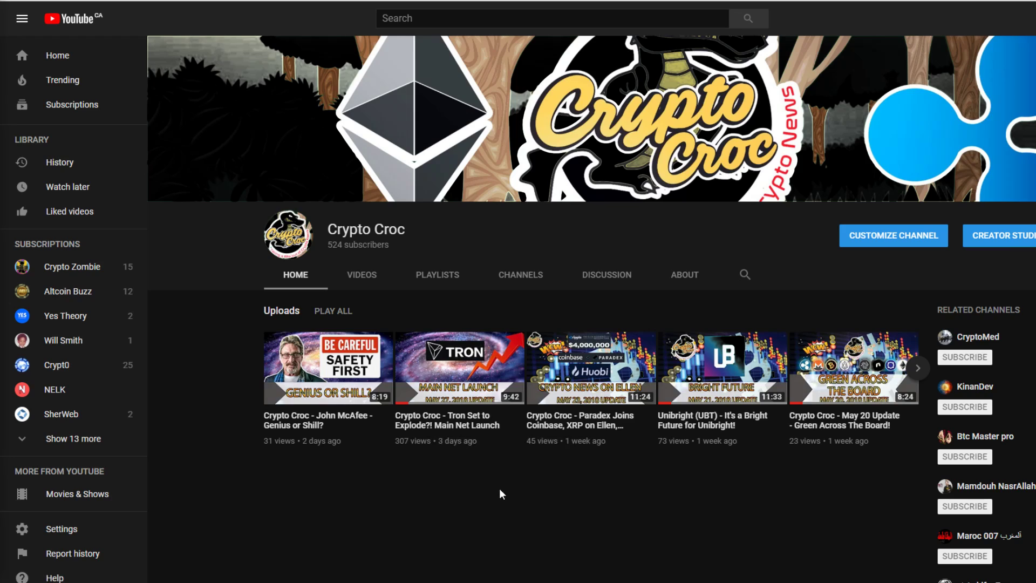
{"action": "mouse_move", "coordinate": [513, 526]}
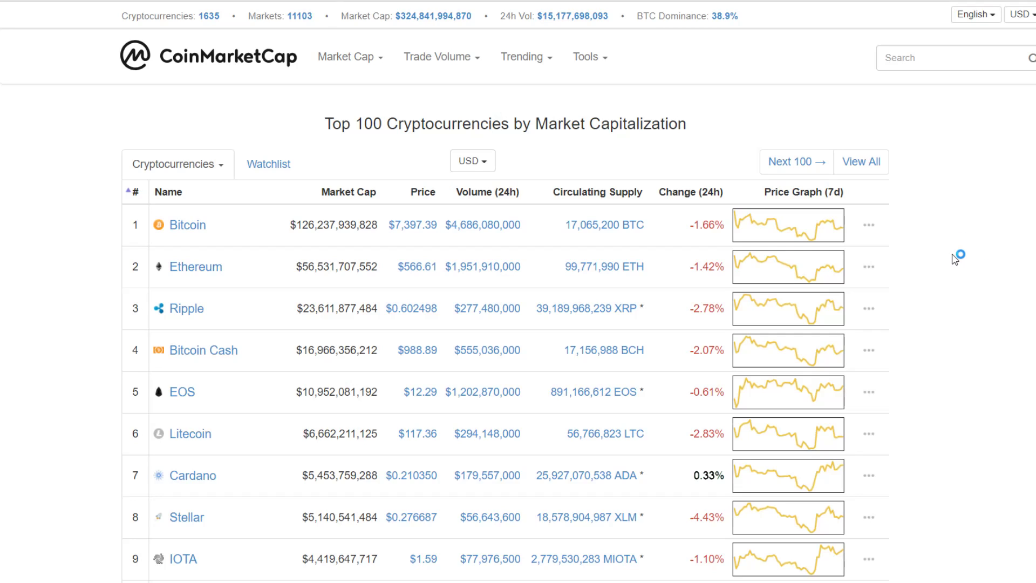
{"action": "mouse_move", "coordinate": [1004, 278]}
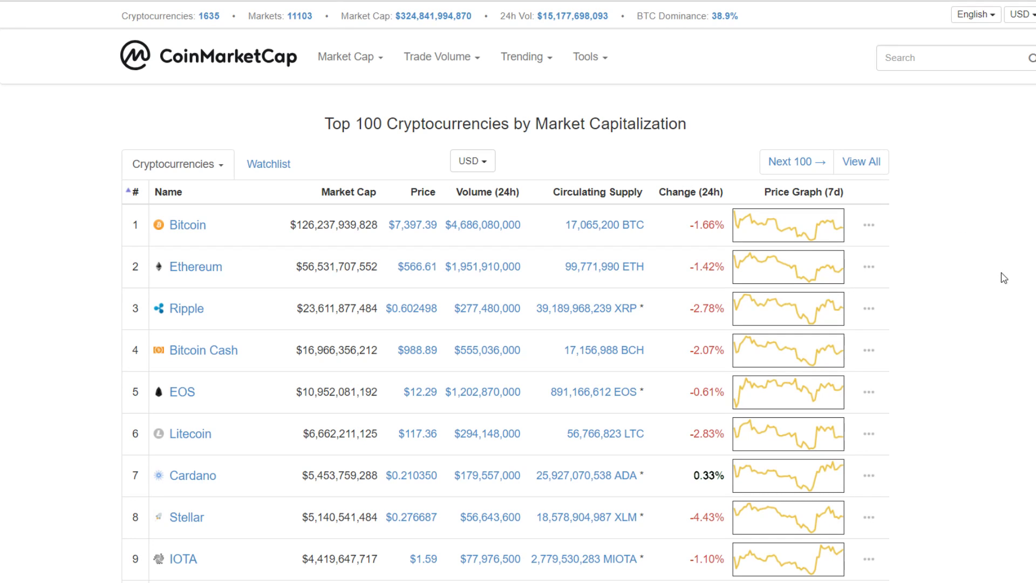
Narrow the Bitcoin chart to 7 days, then widen it to the one-month range Apr 30–May 30, 2018.
{"action": "scroll", "scroll_direction": "down", "scroll_amount": 3}
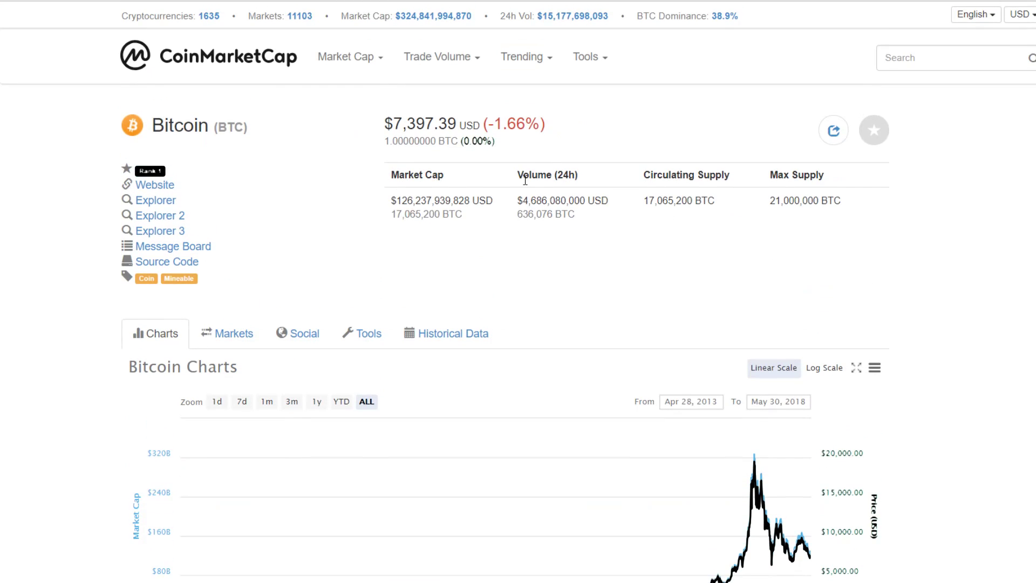
{"action": "mouse_move", "coordinate": [421, 20]}
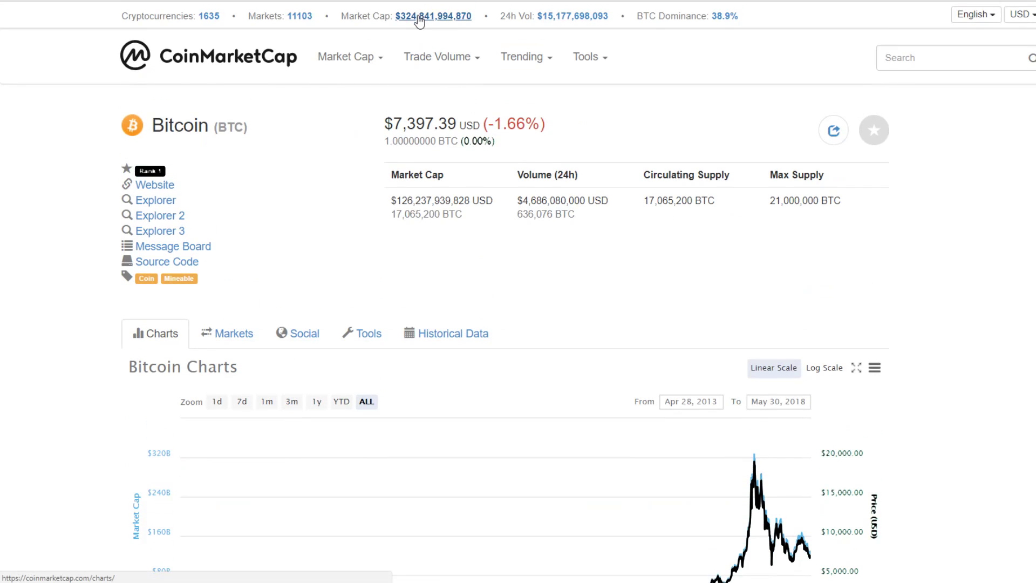
{"action": "scroll", "scroll_direction": "down", "scroll_amount": 3}
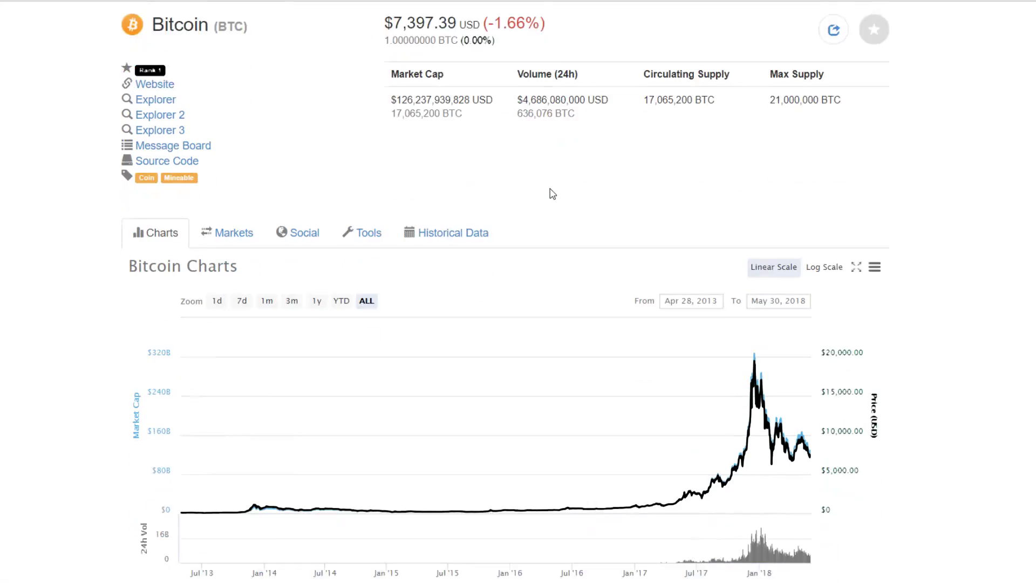
{"action": "scroll", "scroll_direction": "down", "scroll_amount": 3}
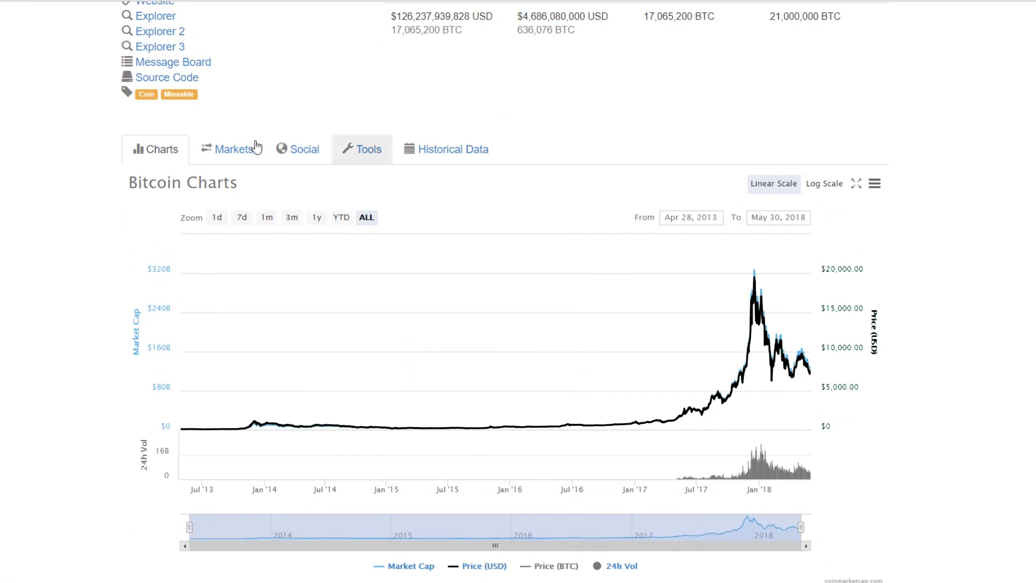
{"action": "left_click", "coordinate": [242, 217]}
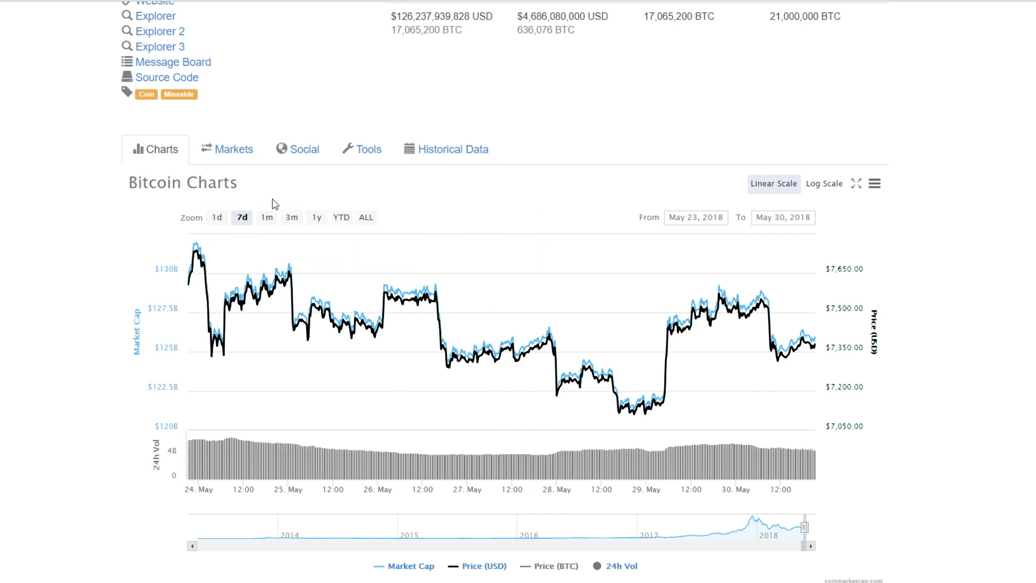
{"action": "mouse_move", "coordinate": [276, 225]}
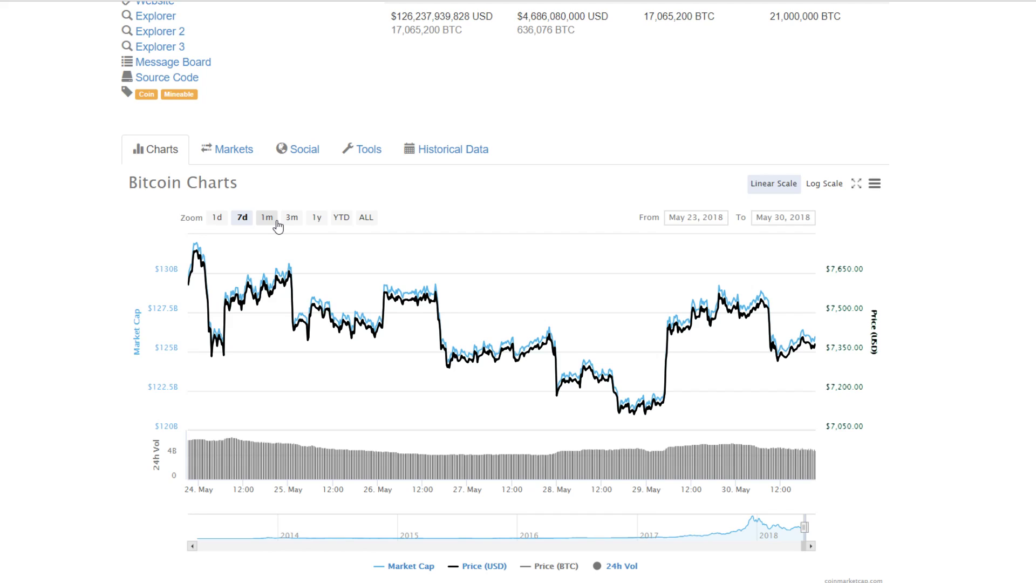
{"action": "mouse_move", "coordinate": [267, 227]}
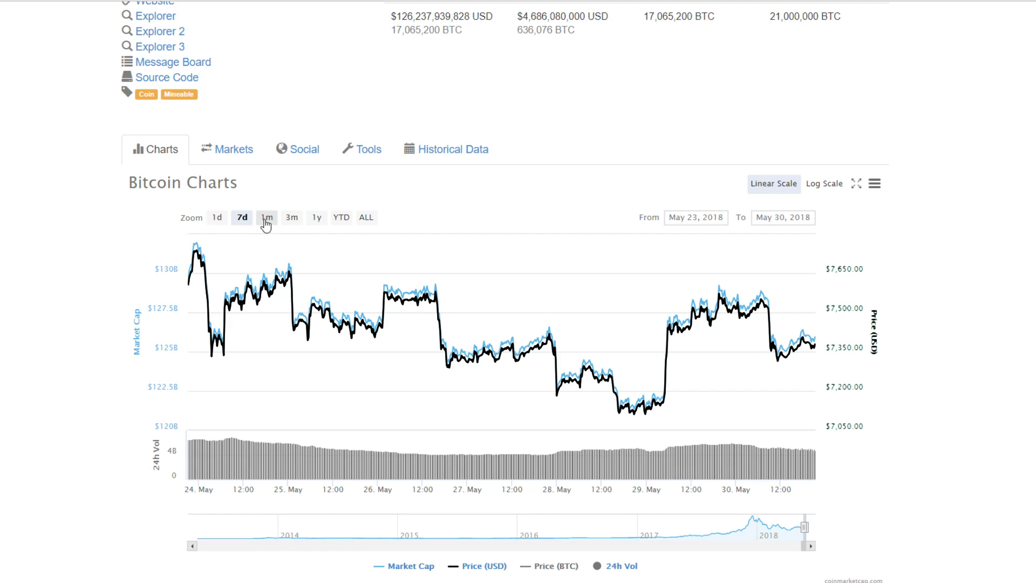
{"action": "left_click", "coordinate": [266, 218]}
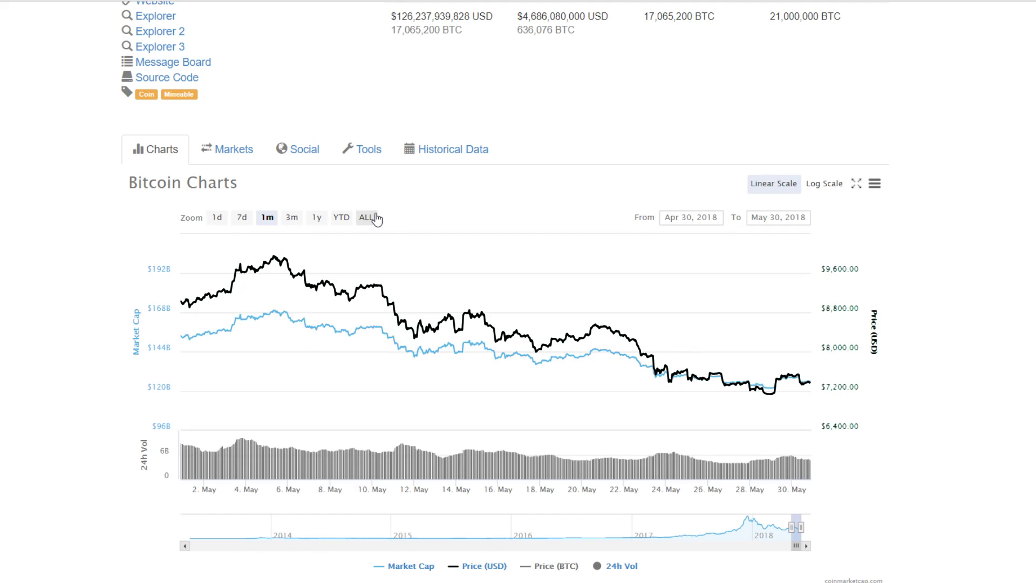
{"action": "mouse_move", "coordinate": [391, 220]}
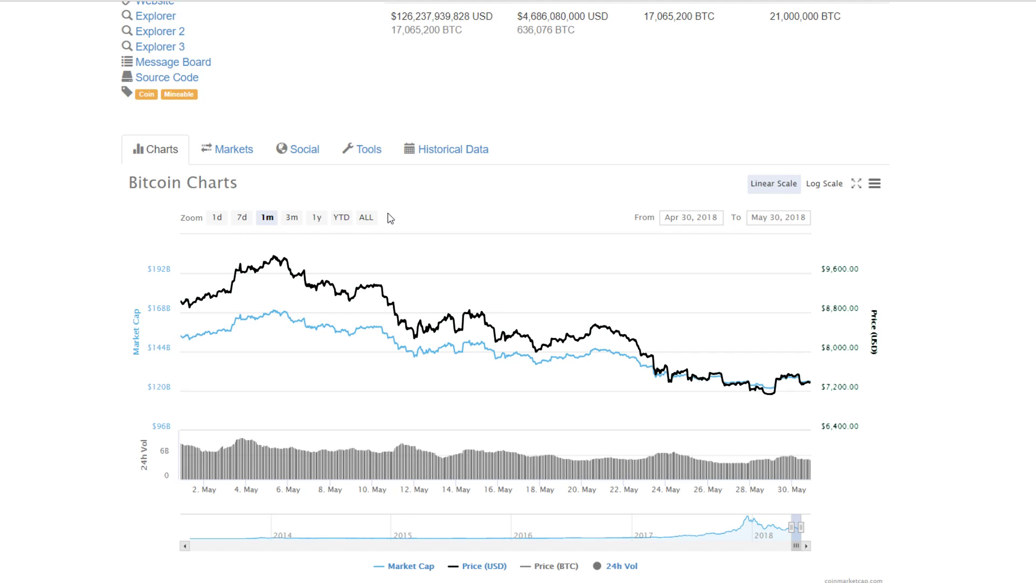
{"action": "mouse_move", "coordinate": [426, 244]}
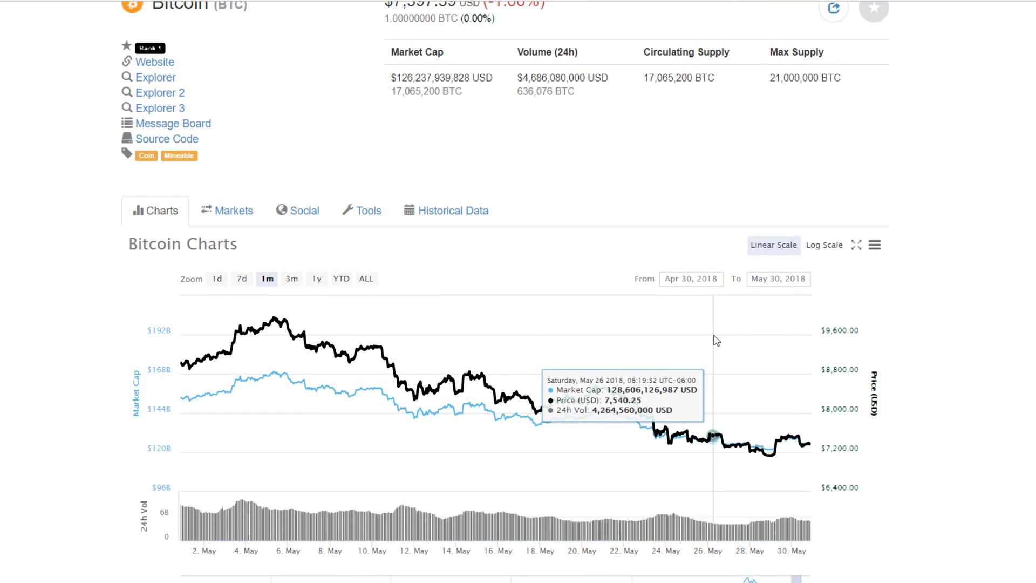
{"action": "mouse_move", "coordinate": [645, 208]}
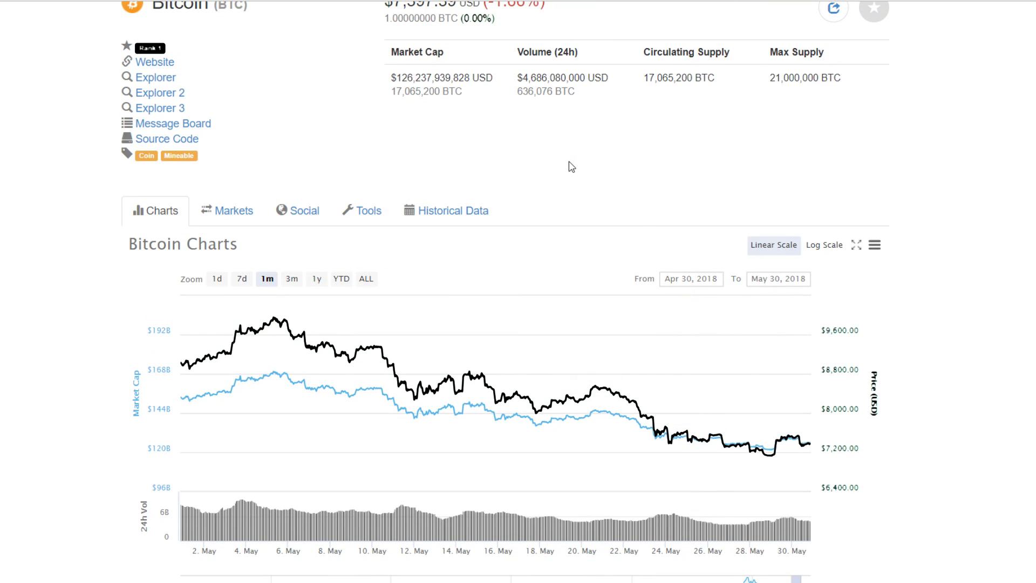
{"action": "scroll", "scroll_direction": "up", "scroll_amount": 3}
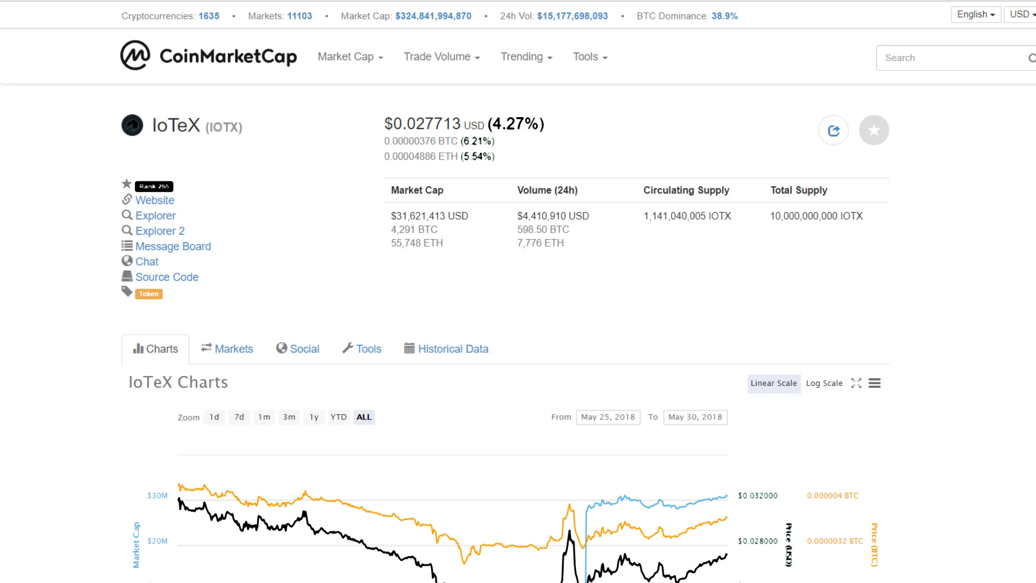
Review the IoTeX chart and select part of the 10,000,000,000 IOTX total supply figure.
{"action": "scroll", "scroll_direction": "down", "scroll_amount": 3}
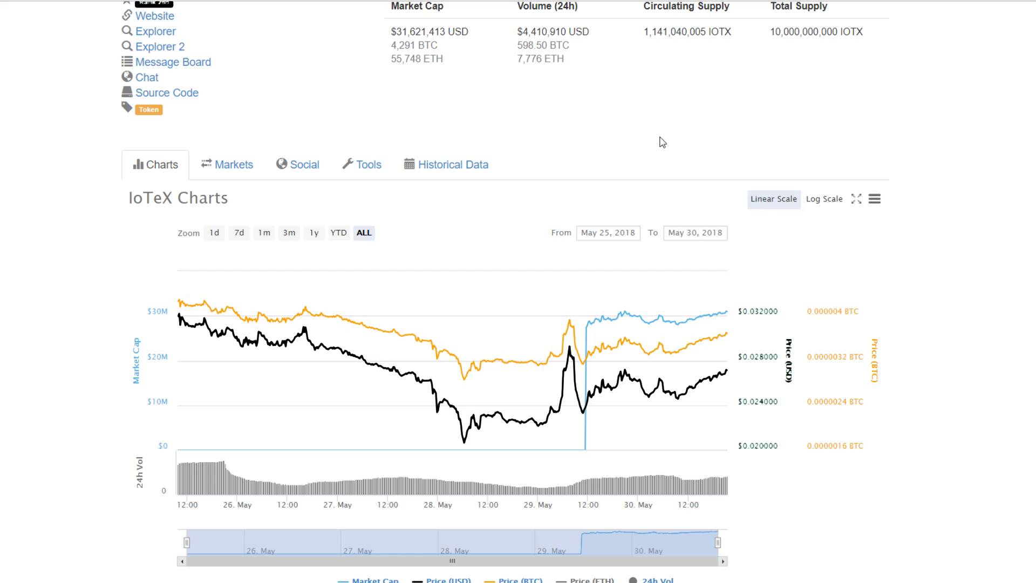
{"action": "mouse_move", "coordinate": [660, 153]}
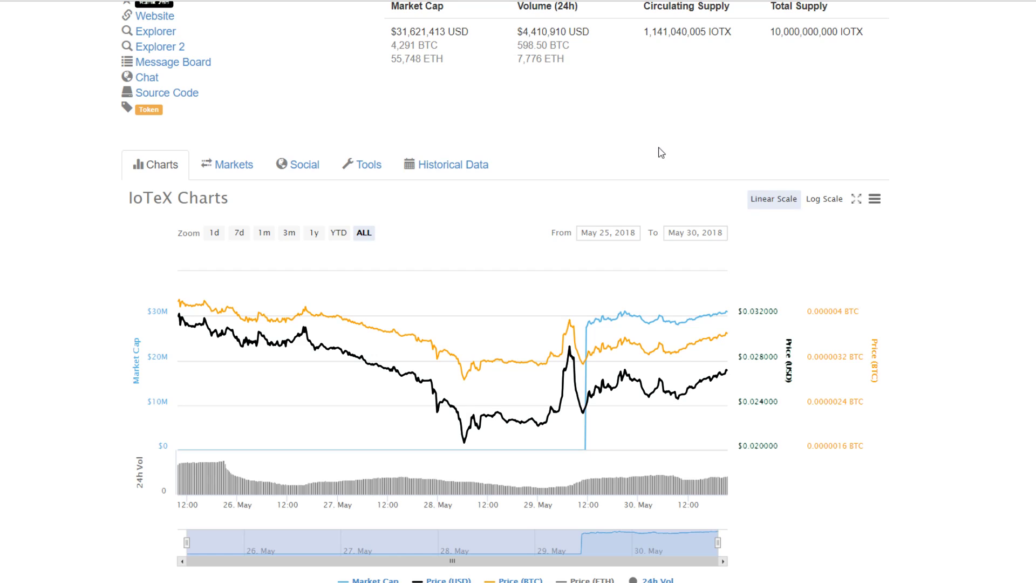
{"action": "mouse_move", "coordinate": [178, 317]}
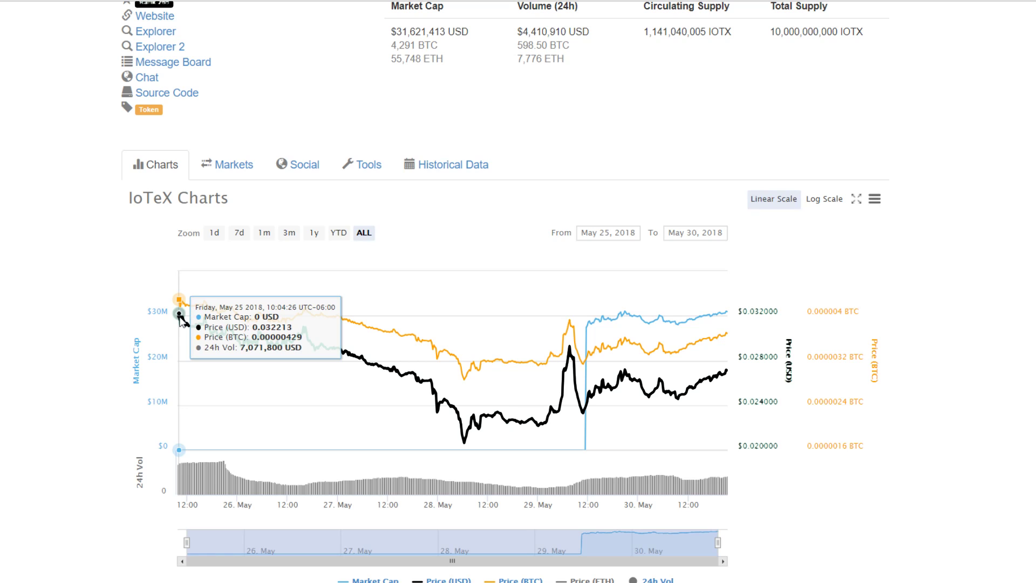
{"action": "mouse_move", "coordinate": [451, 436]}
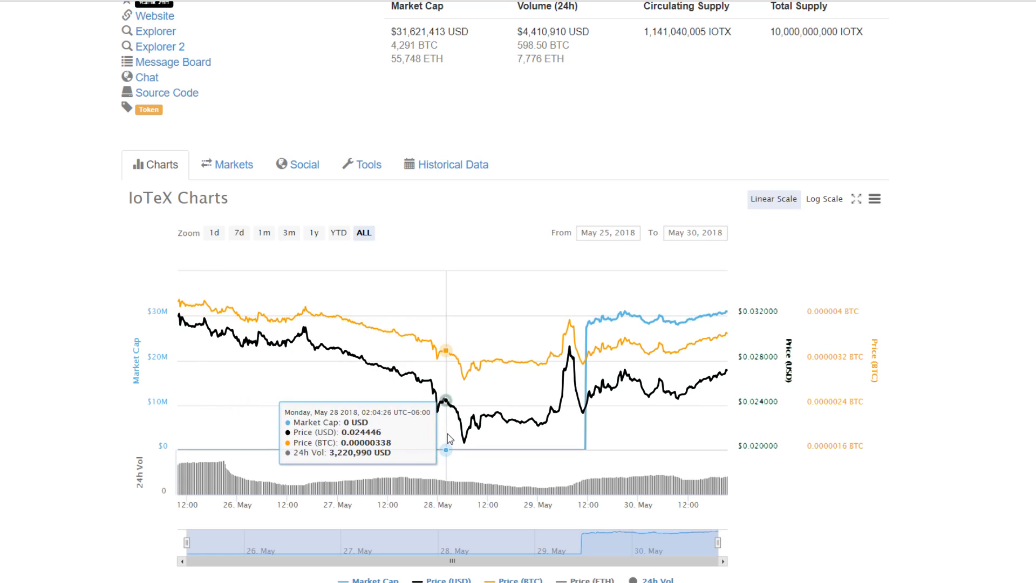
{"action": "mouse_move", "coordinate": [469, 455]}
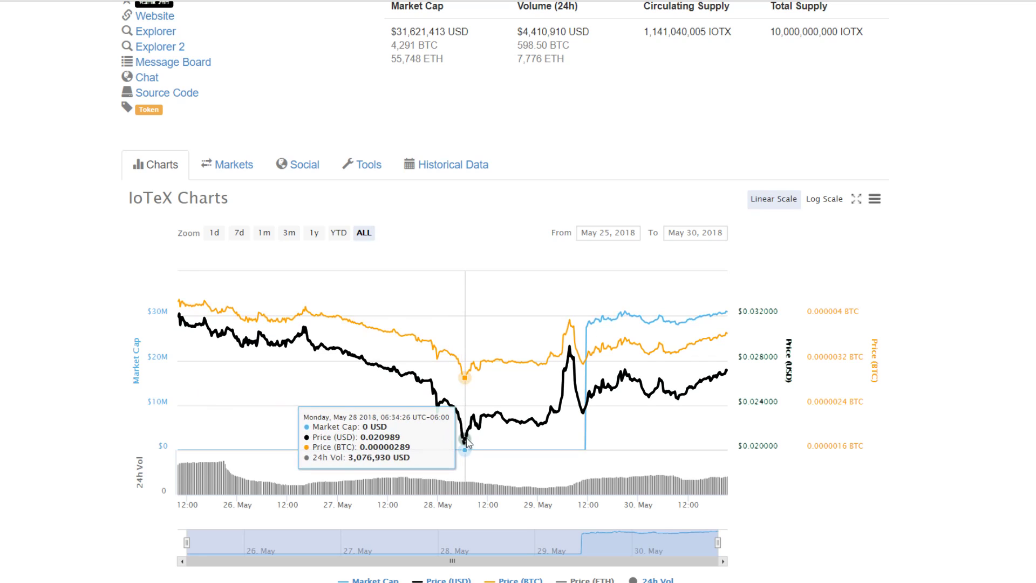
{"action": "mouse_move", "coordinate": [725, 378]}
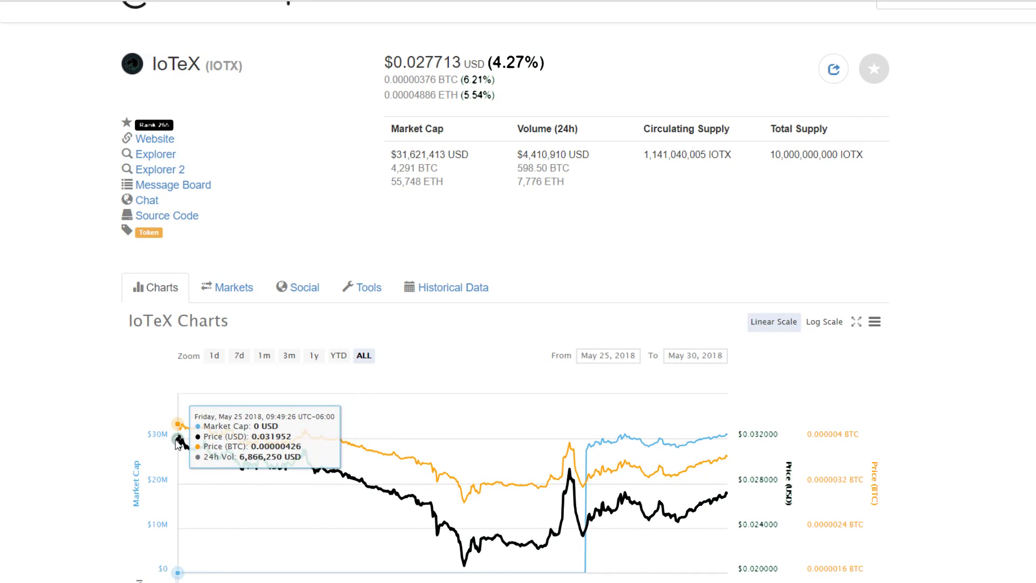
{"action": "scroll", "scroll_direction": "down", "scroll_amount": 3}
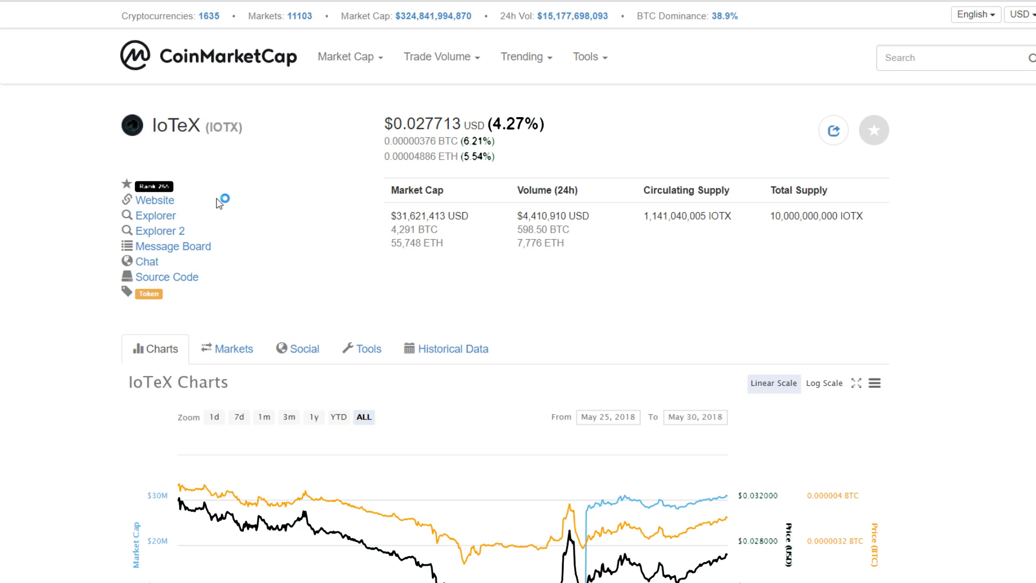
{"action": "scroll", "scroll_direction": "down", "scroll_amount": 3}
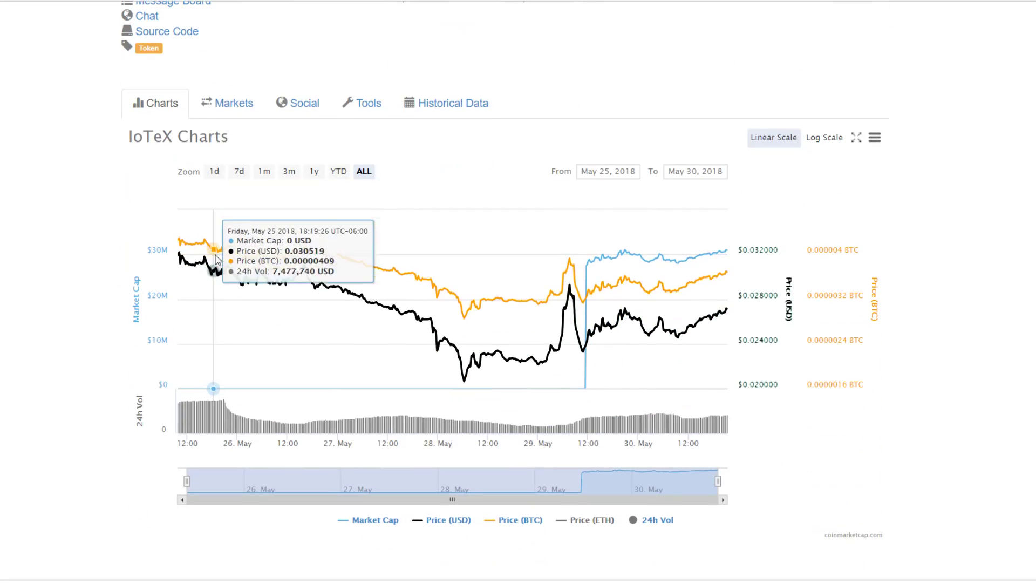
{"action": "mouse_move", "coordinate": [192, 457]}
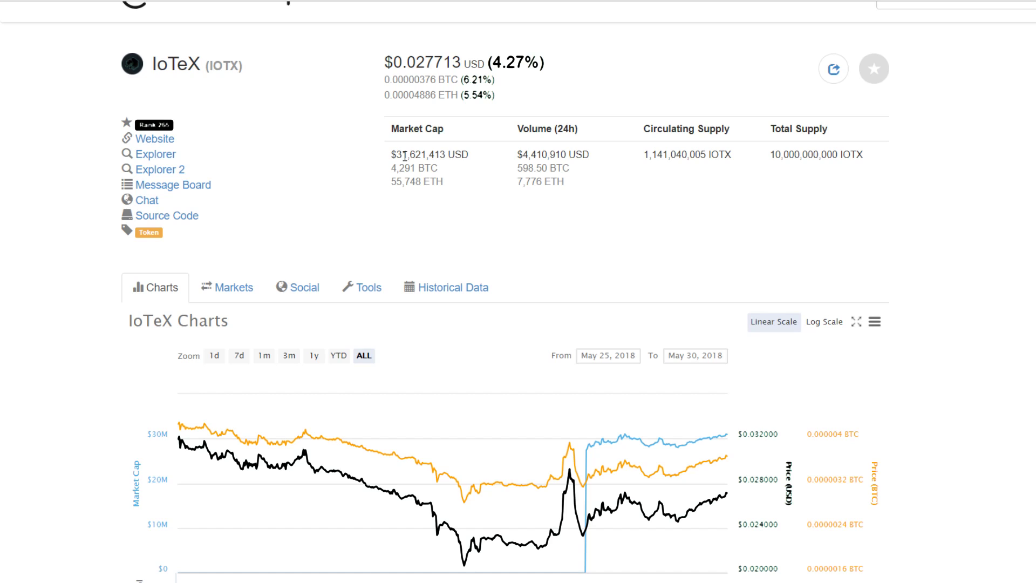
{"action": "mouse_move", "coordinate": [382, 178]}
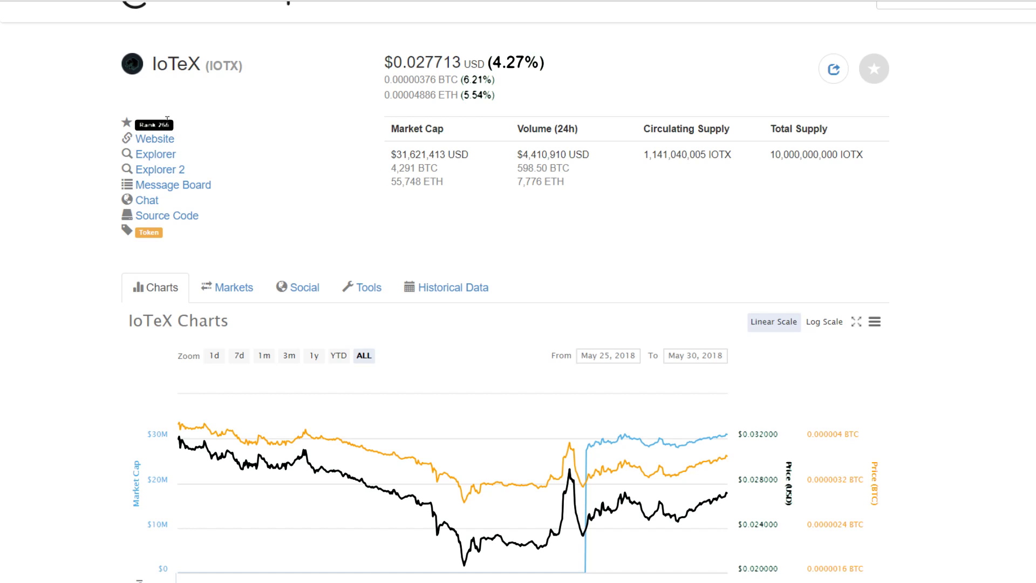
{"action": "mouse_move", "coordinate": [398, 168]}
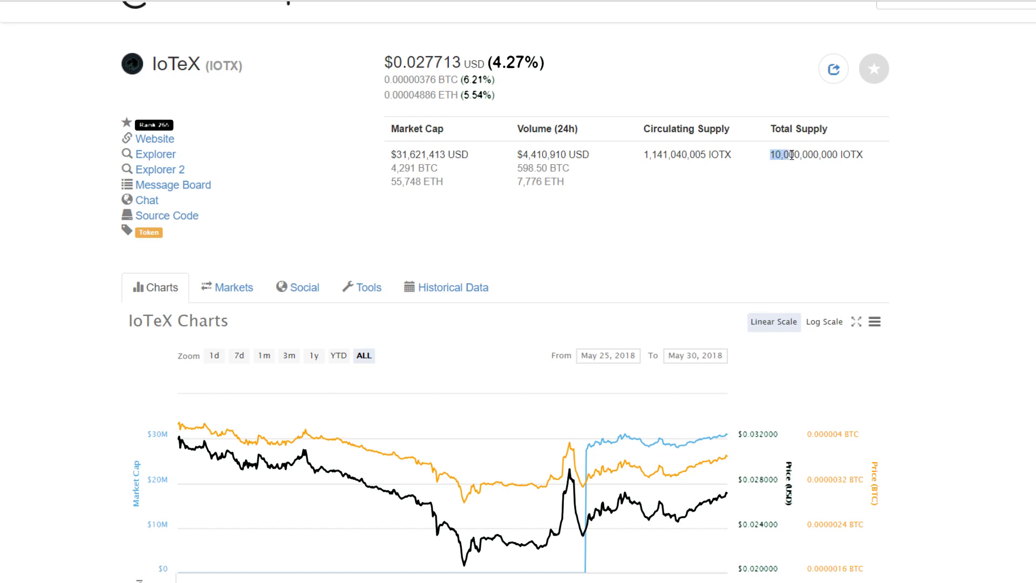
{"action": "left_click_drag", "start_coordinate": [772, 154], "coordinate": [856, 154]}
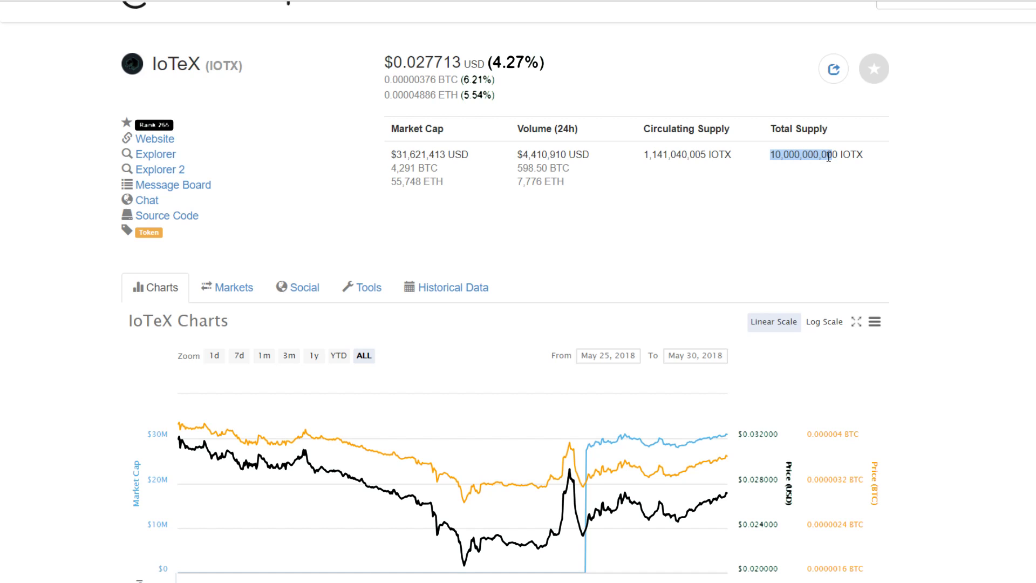
Show the IoTeX Markets table led by Kucoin IOTX/ETH and Gate.io IOTX/USDT, then follow the Website link.
{"action": "left_click", "coordinate": [233, 287]}
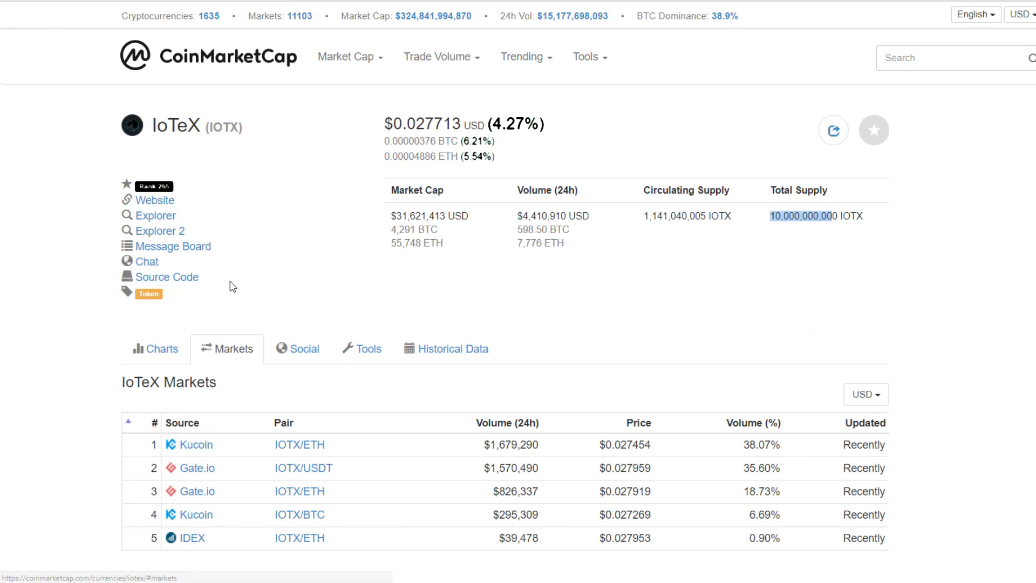
{"action": "scroll", "scroll_direction": "down", "scroll_amount": 3}
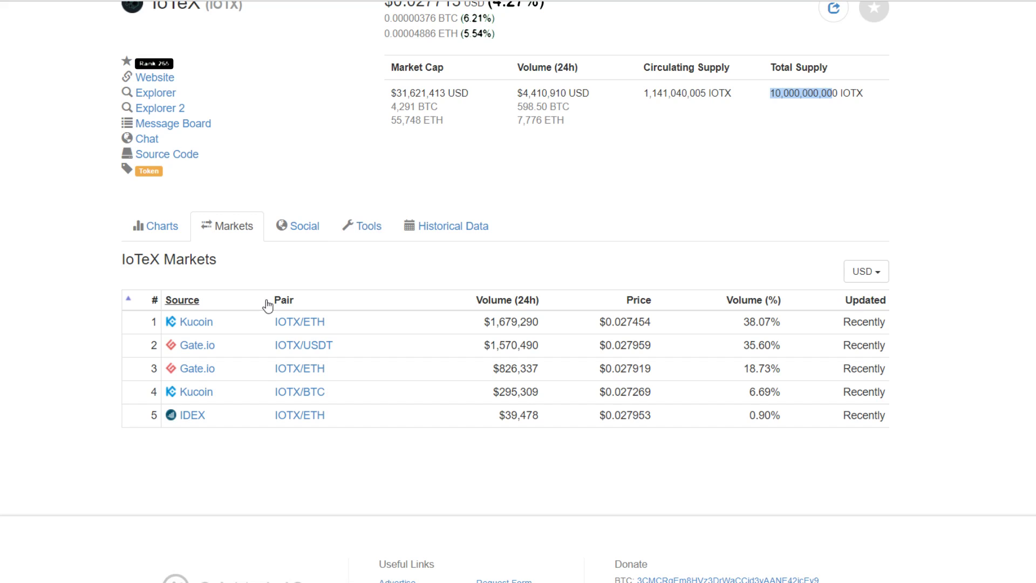
{"action": "mouse_move", "coordinate": [270, 326]}
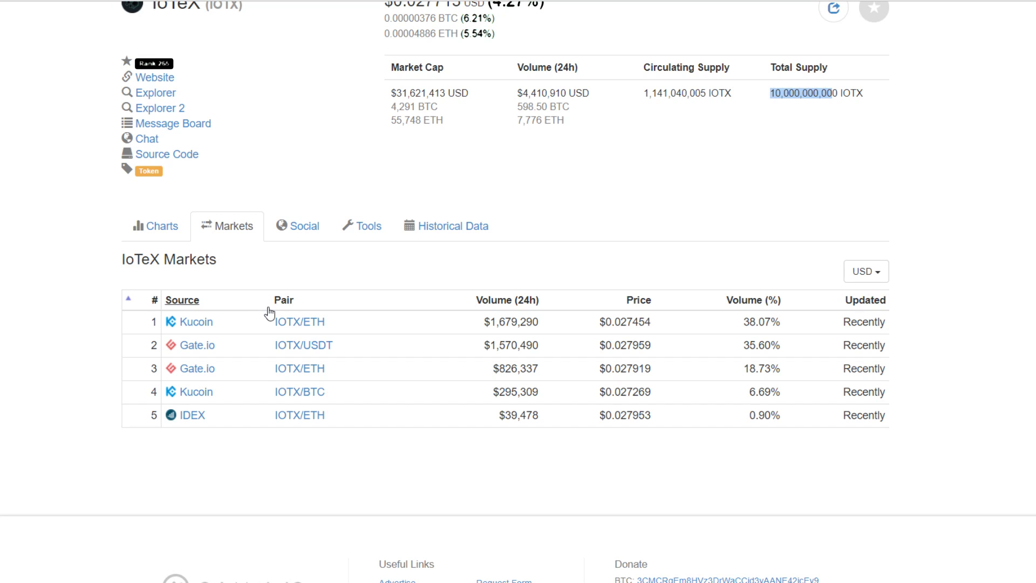
{"action": "mouse_move", "coordinate": [300, 303]}
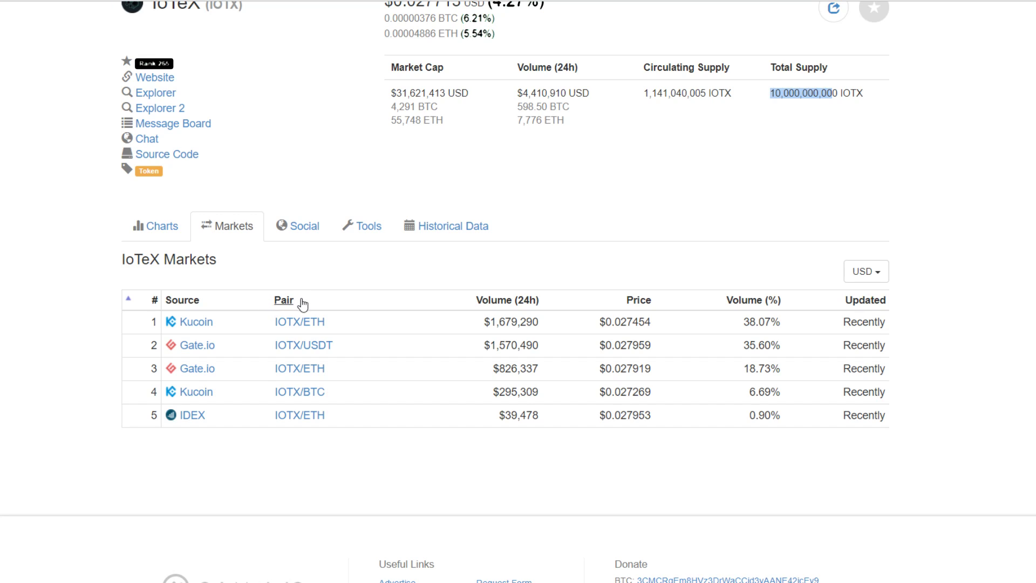
{"action": "mouse_move", "coordinate": [319, 248]}
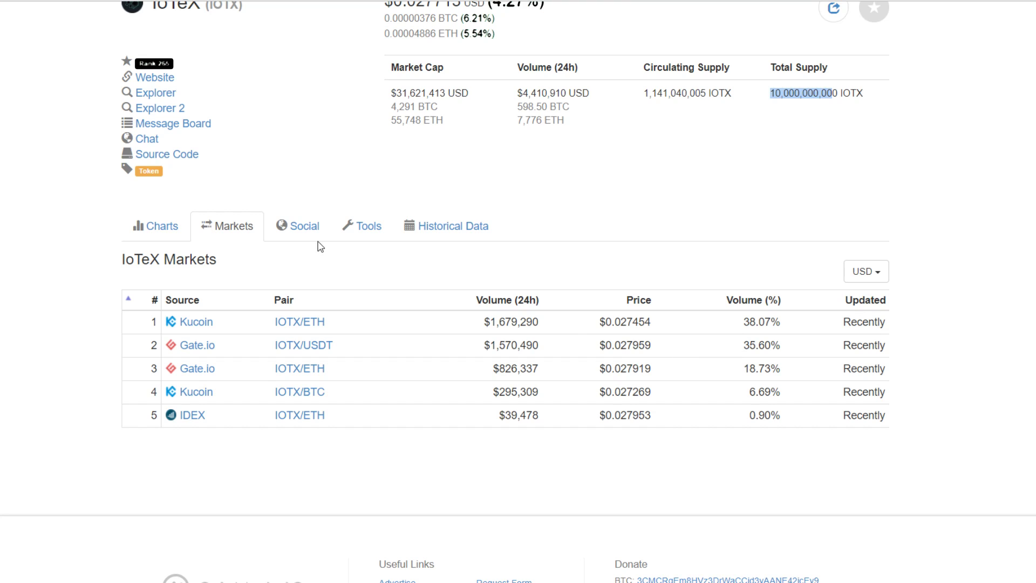
{"action": "left_click", "coordinate": [303, 226]}
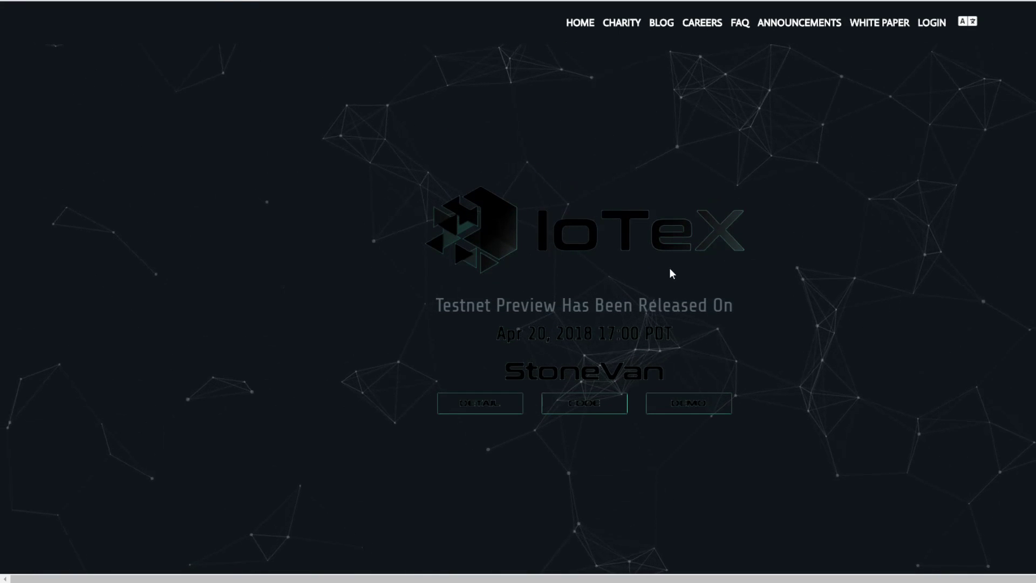
Scroll the IoTeX homepage to the 'Powered by a Privacy-Centric Blockchain' overview.
{"action": "scroll", "scroll_direction": "down", "scroll_amount": 3}
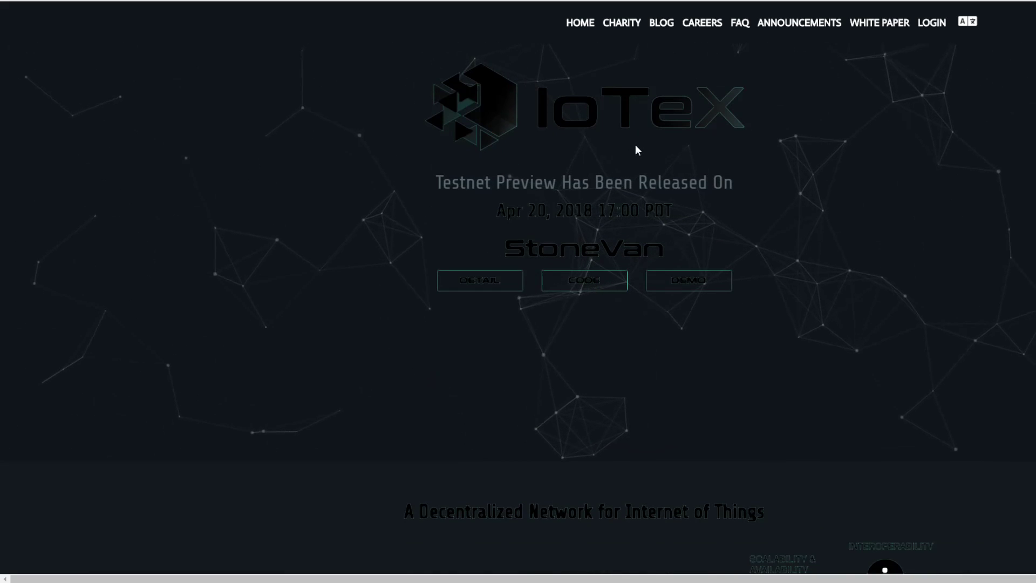
{"action": "mouse_move", "coordinate": [540, 105]}
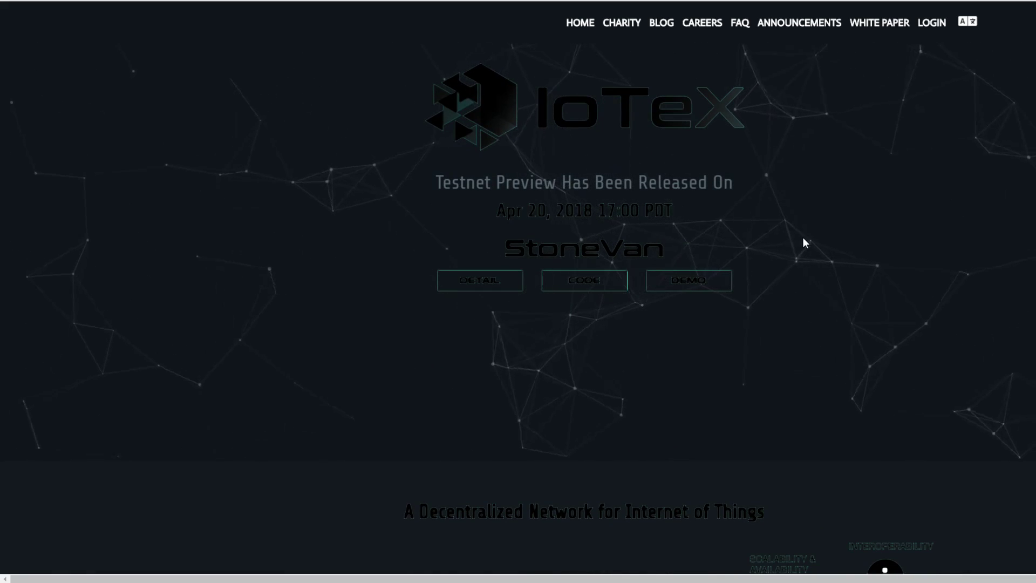
{"action": "scroll", "scroll_direction": "down", "scroll_amount": 3}
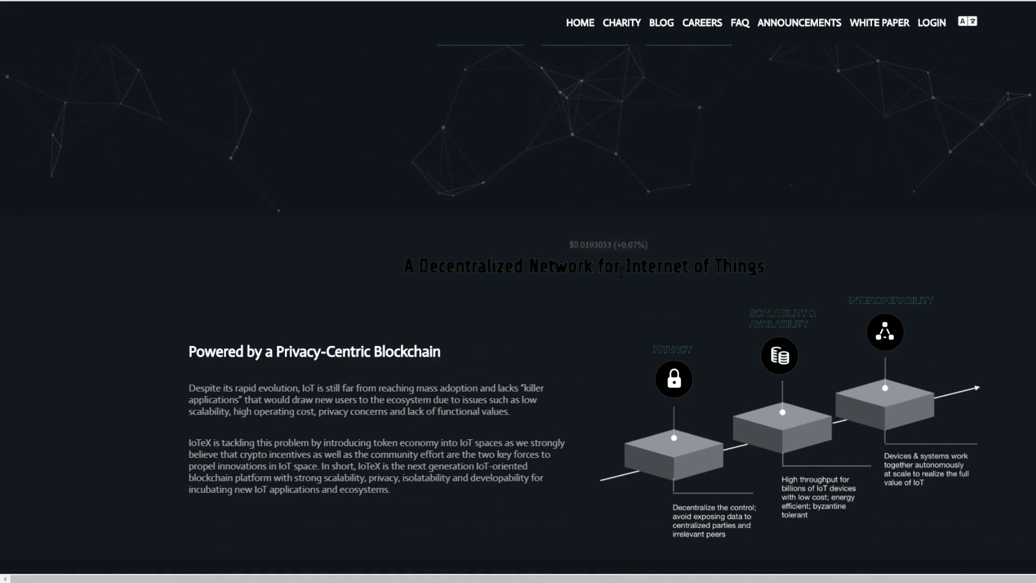
{"action": "scroll", "scroll_direction": "down", "scroll_amount": 3}
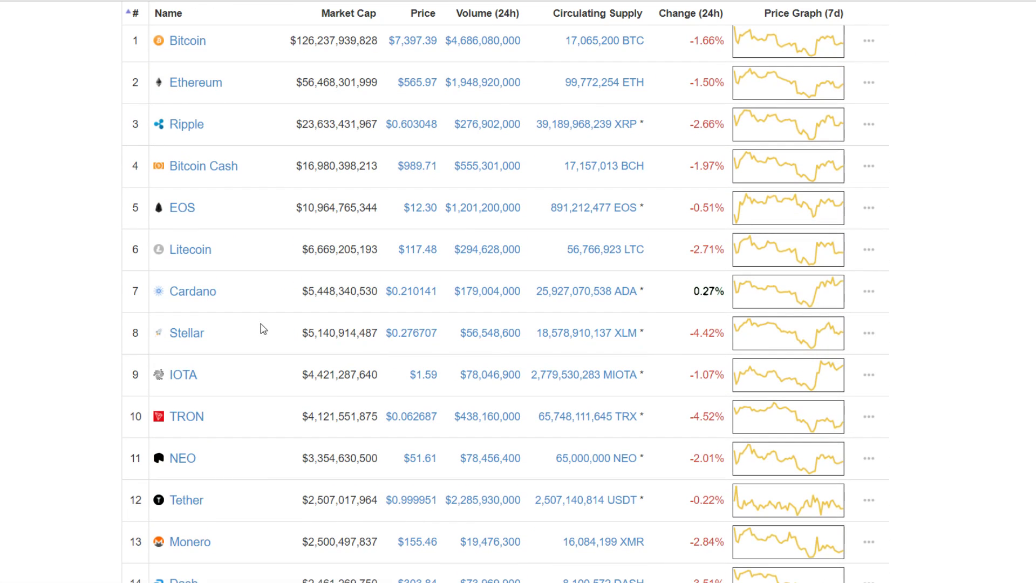
{"action": "mouse_move", "coordinate": [749, 385]}
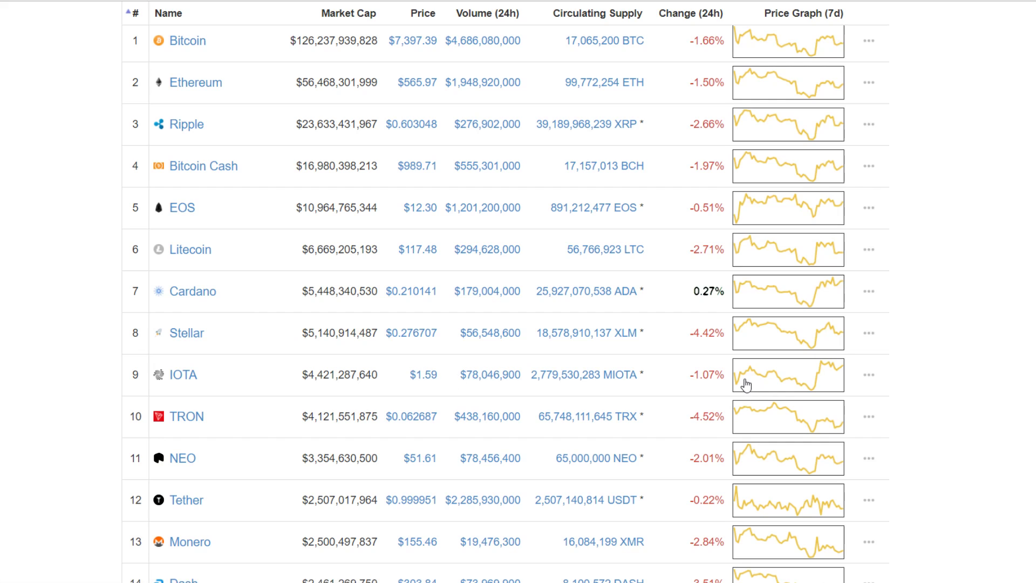
Open the IOTA (MIOTA) coin page showing its $1.59 price and all-time chart.
{"action": "left_click", "coordinate": [182, 375]}
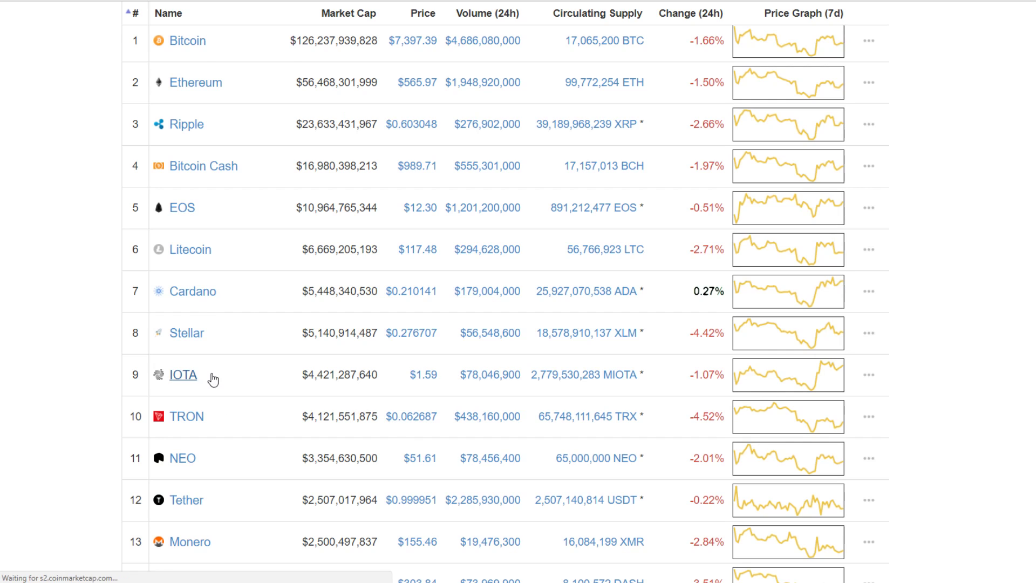
{"action": "left_click", "coordinate": [182, 375]}
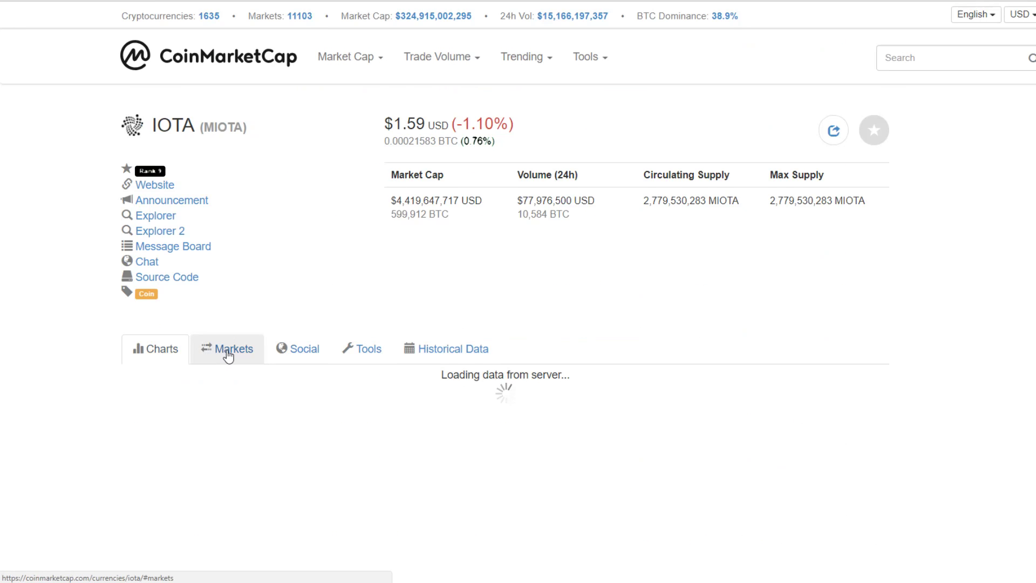
{"action": "scroll", "scroll_direction": "down", "scroll_amount": 3}
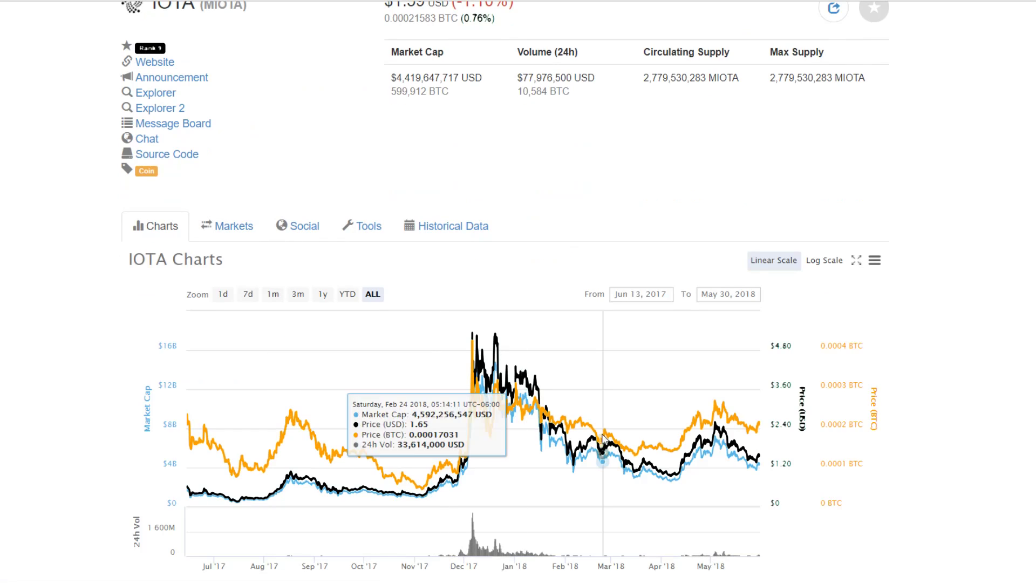
{"action": "mouse_move", "coordinate": [740, 460]}
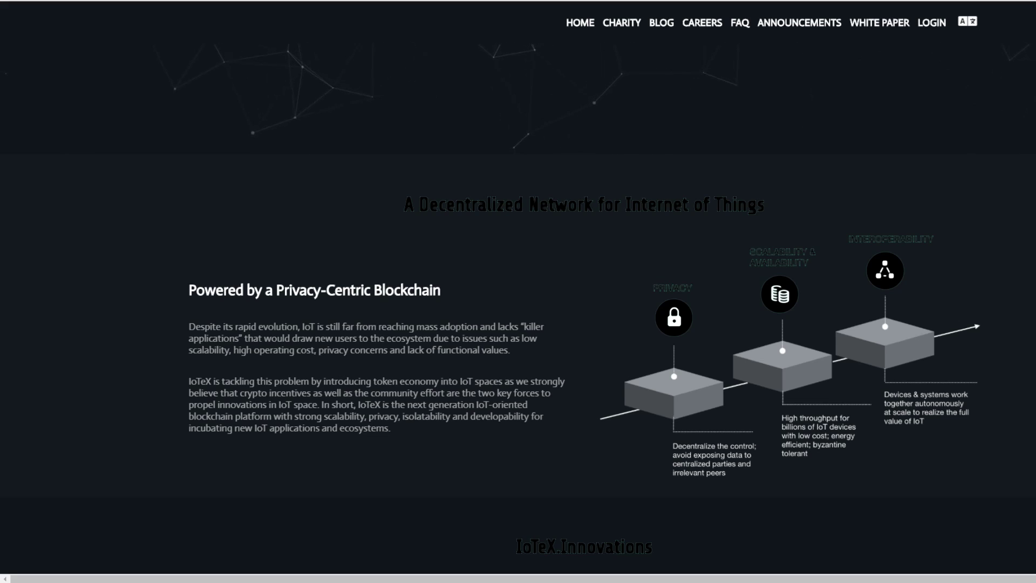
Scroll to the IoTeX Innovations items: Fast Consensus (RDPoS), Blockchain in Blockchains, Autonomous Device Coordination.
{"action": "scroll", "scroll_direction": "down", "scroll_amount": 3}
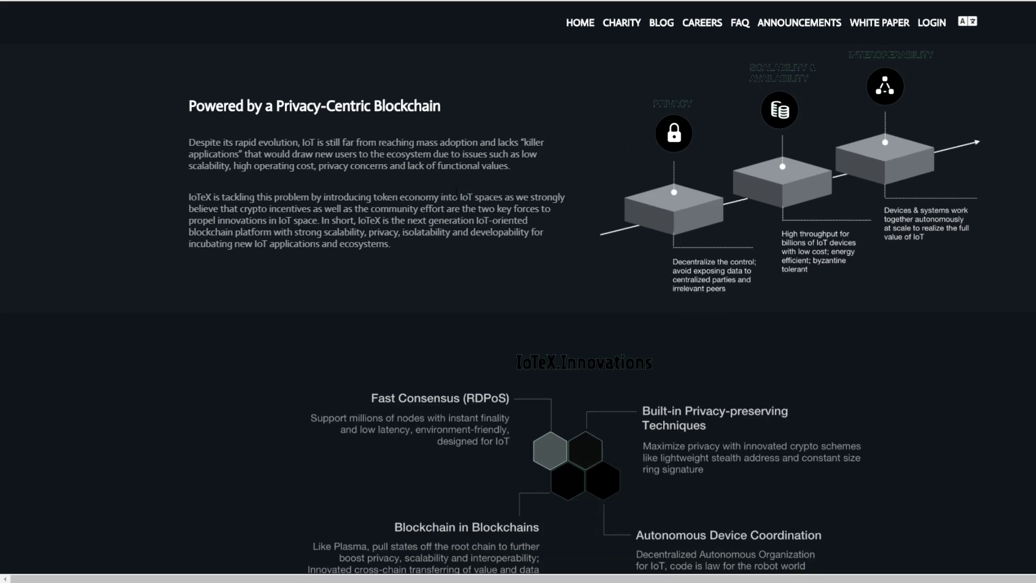
{"action": "scroll", "scroll_direction": "down", "scroll_amount": 3}
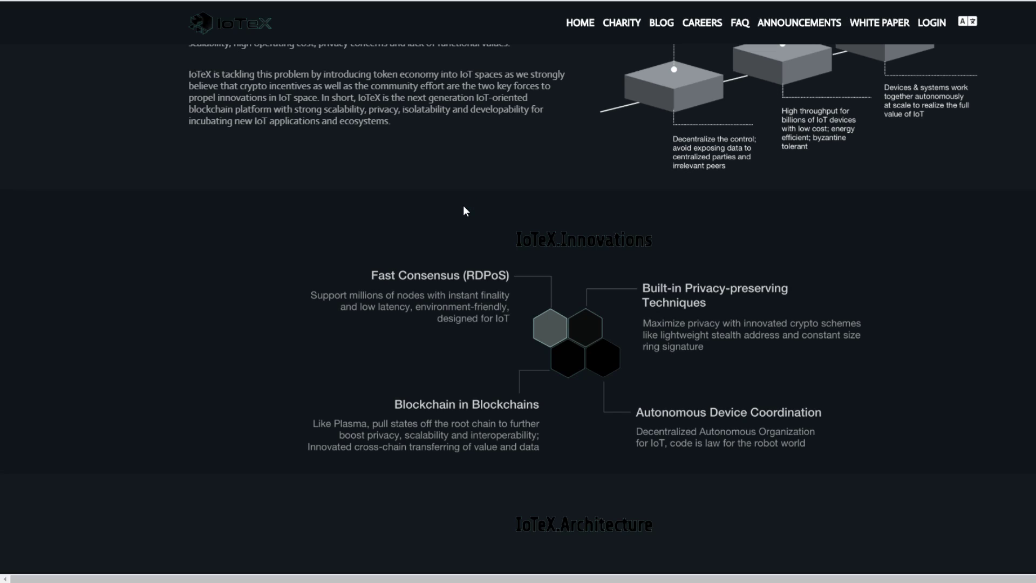
{"action": "mouse_move", "coordinate": [729, 315]}
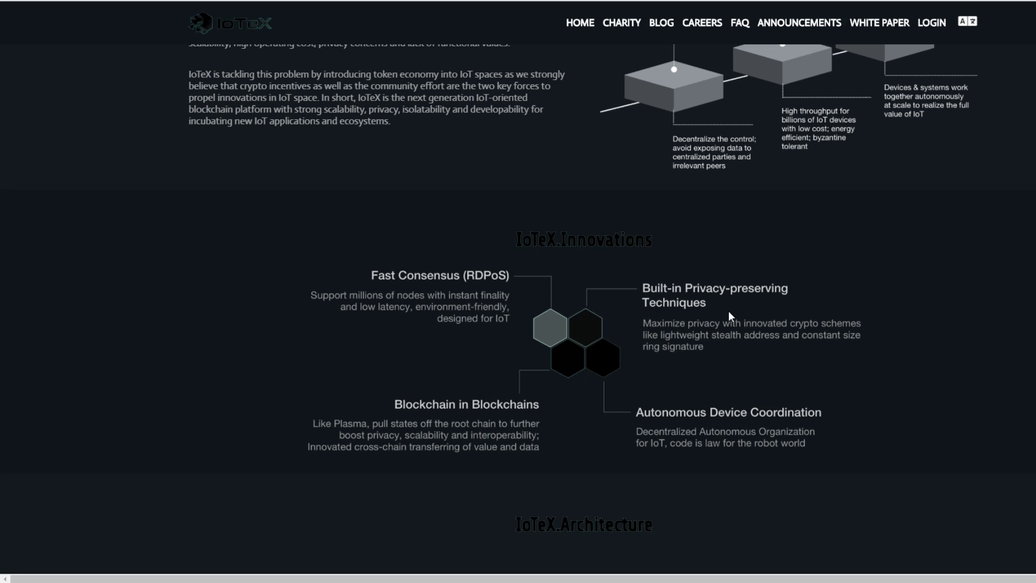
{"action": "mouse_move", "coordinate": [739, 315]}
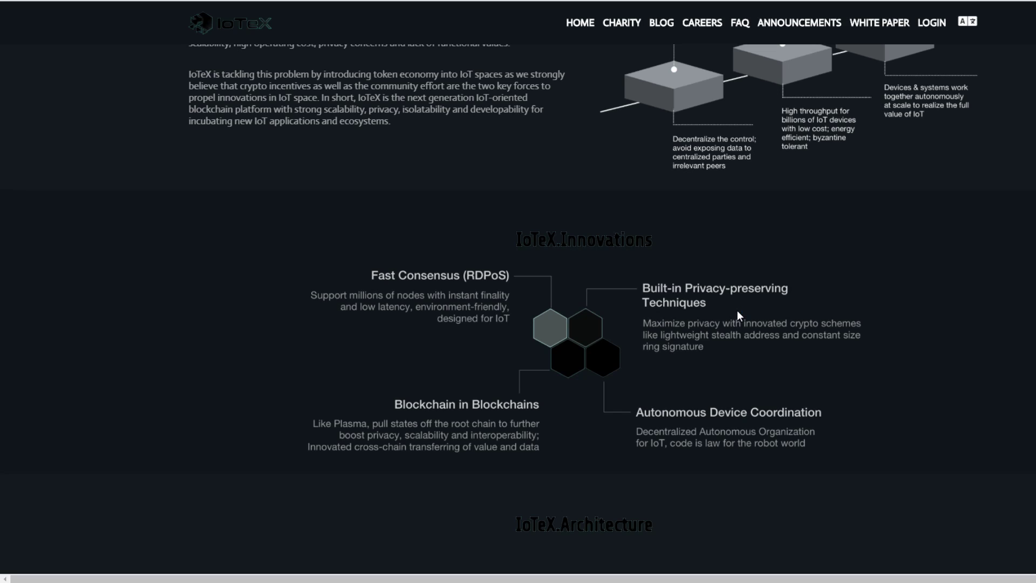
{"action": "mouse_move", "coordinate": [556, 323]}
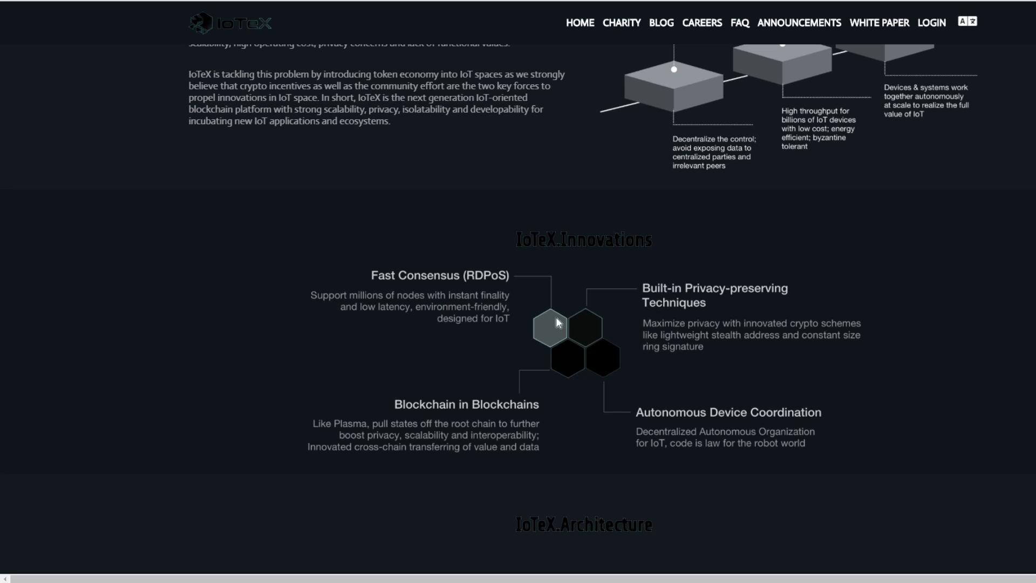
{"action": "mouse_move", "coordinate": [284, 293]}
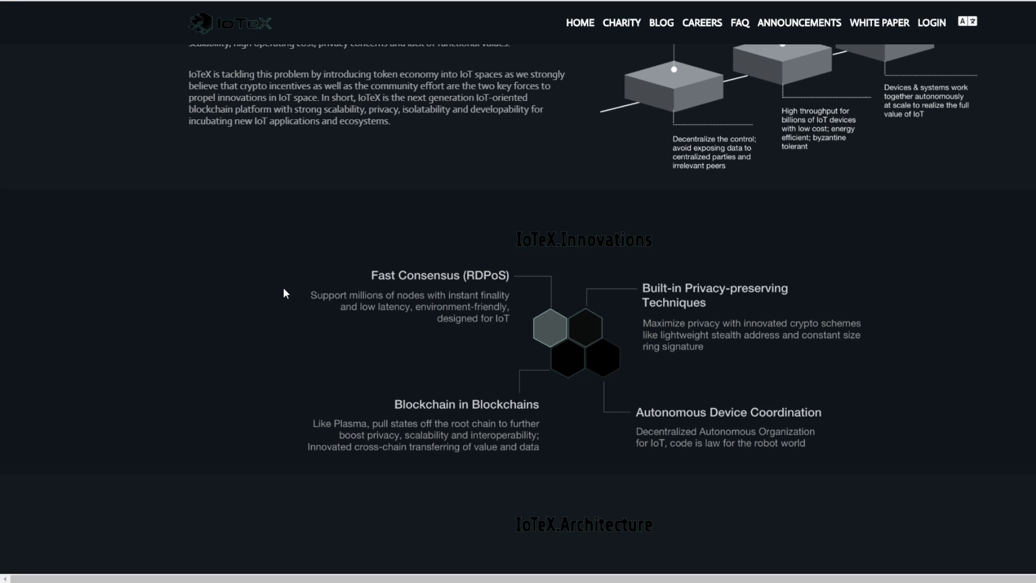
{"action": "mouse_move", "coordinate": [398, 419]}
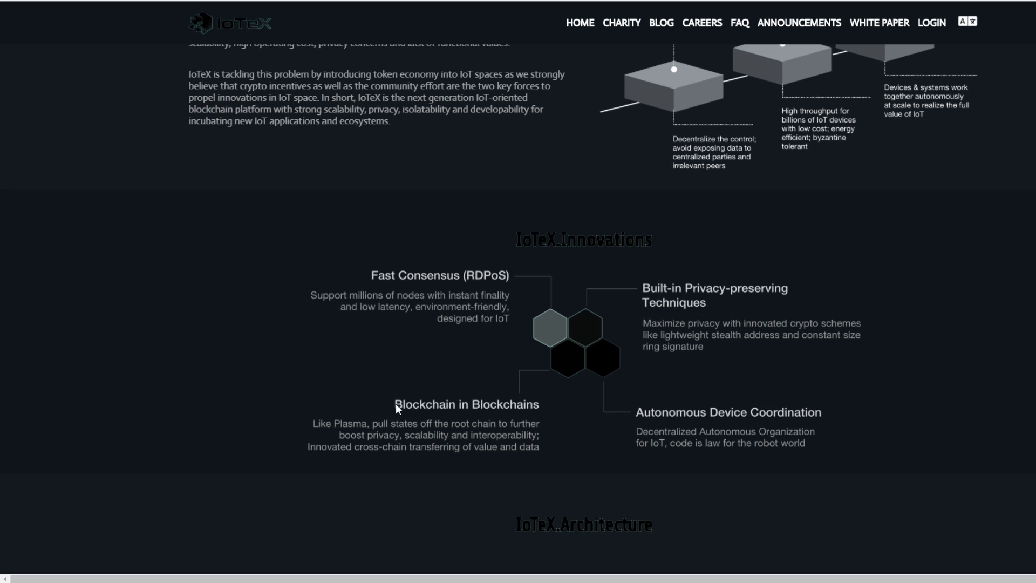
{"action": "mouse_move", "coordinate": [416, 422]}
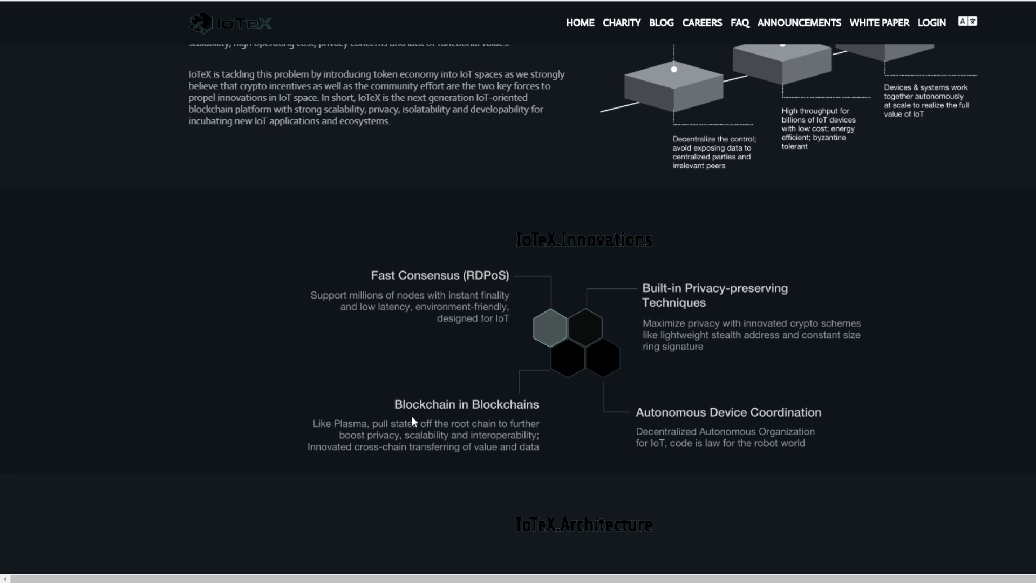
{"action": "mouse_move", "coordinate": [706, 424]}
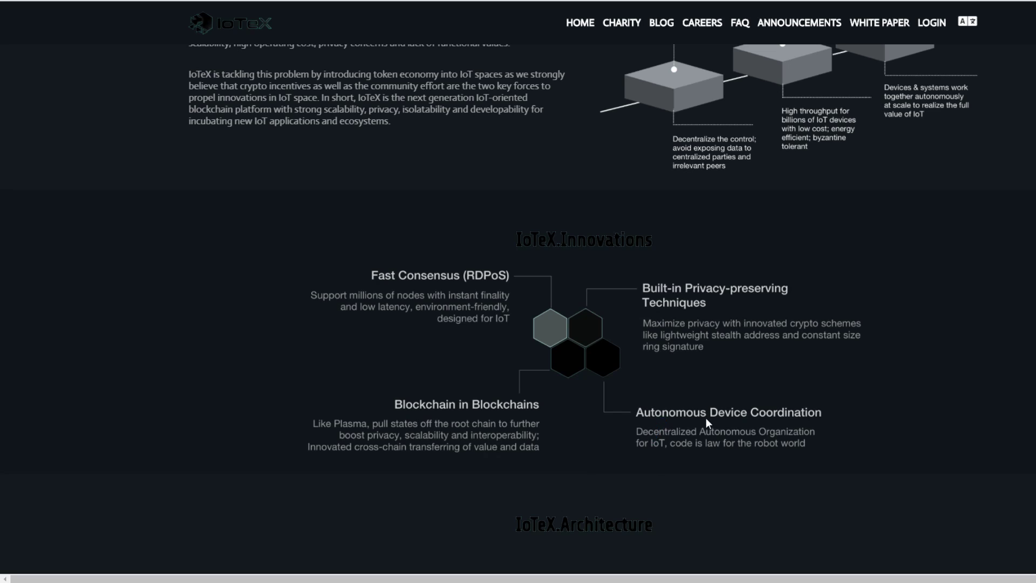
{"action": "mouse_move", "coordinate": [770, 417]}
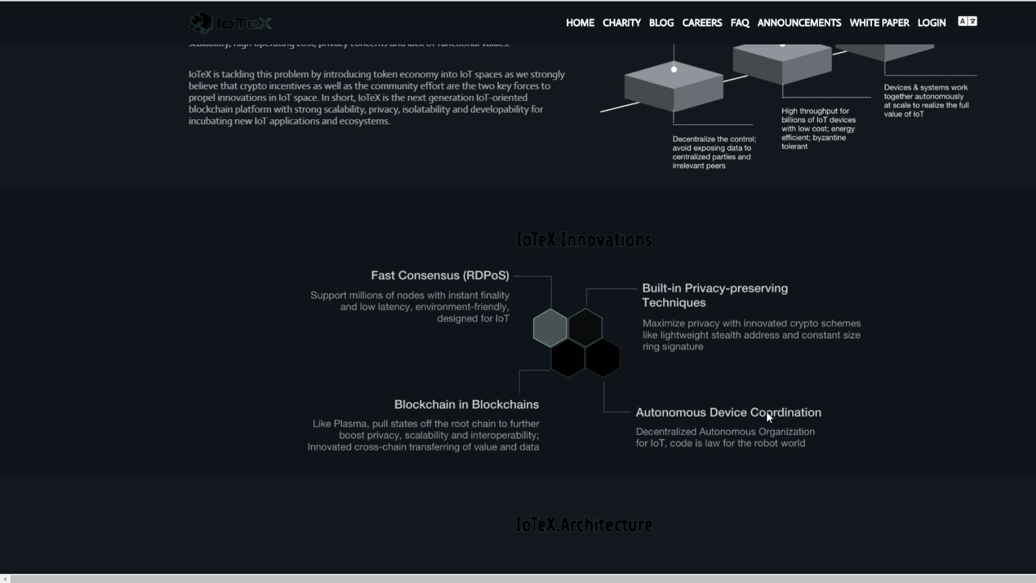
{"action": "mouse_move", "coordinate": [788, 454]}
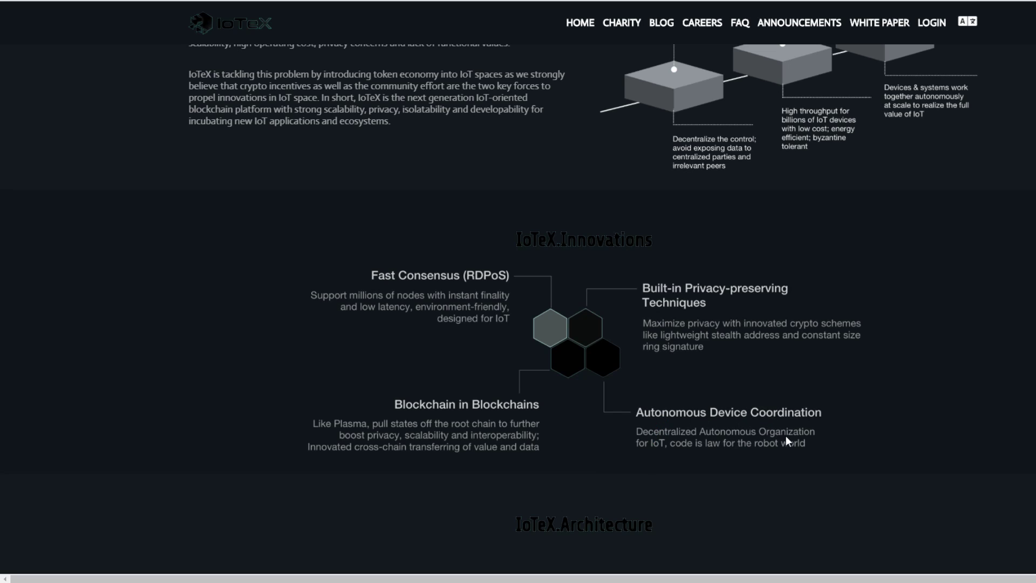
{"action": "mouse_move", "coordinate": [731, 456]}
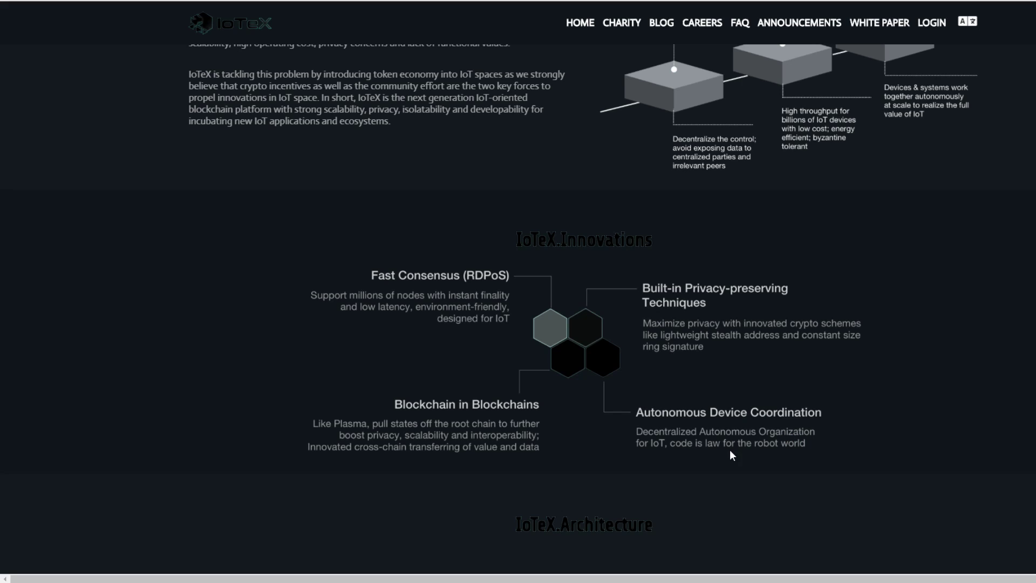
{"action": "scroll", "scroll_direction": "down", "scroll_amount": 3}
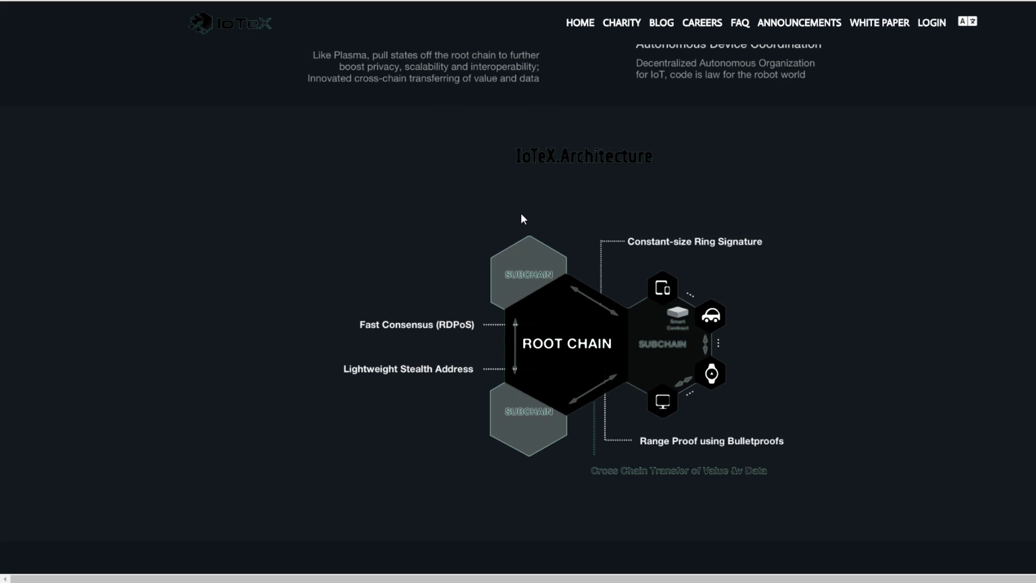
{"action": "mouse_move", "coordinate": [367, 334]}
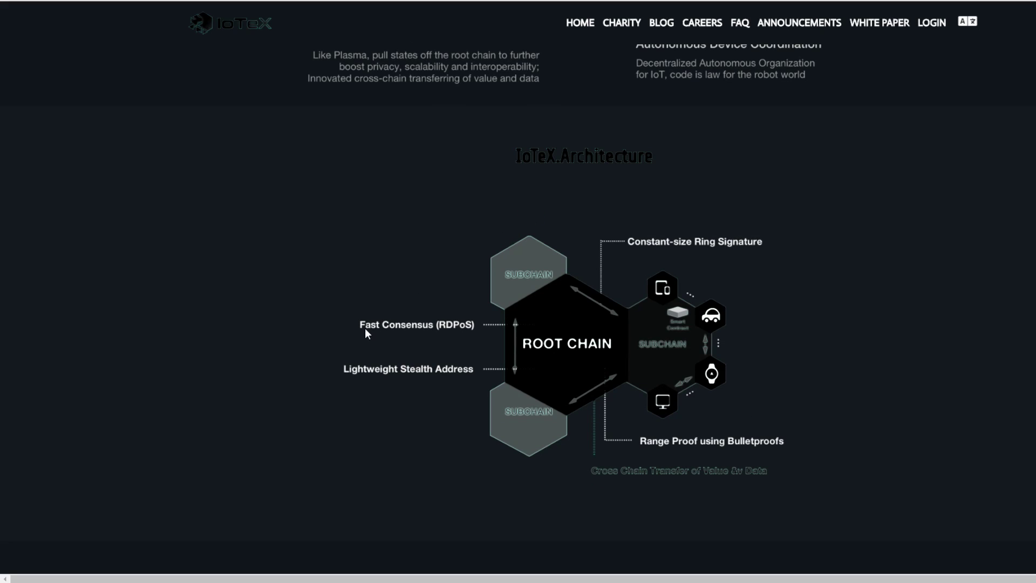
{"action": "mouse_move", "coordinate": [412, 380]}
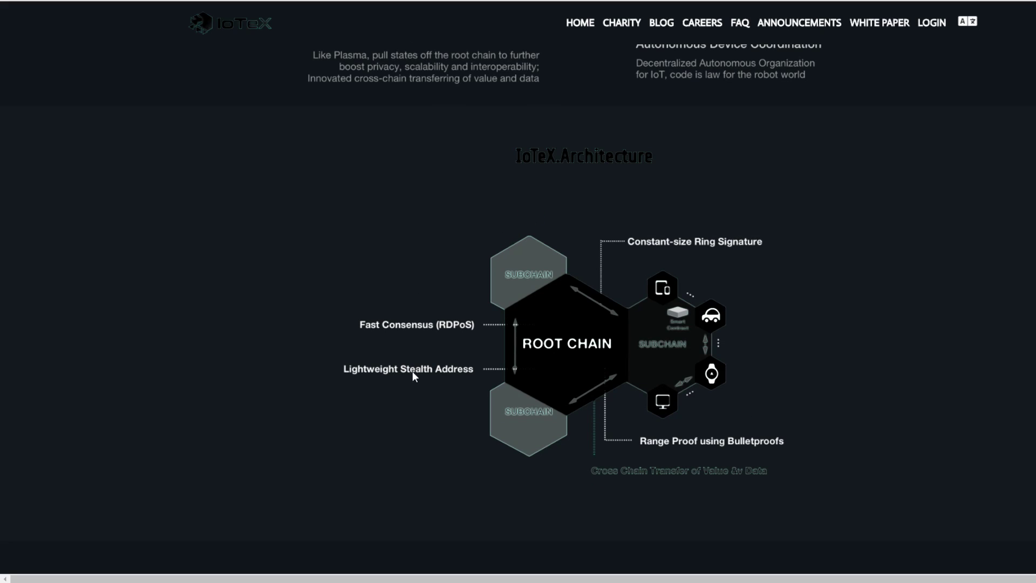
{"action": "mouse_move", "coordinate": [547, 364]}
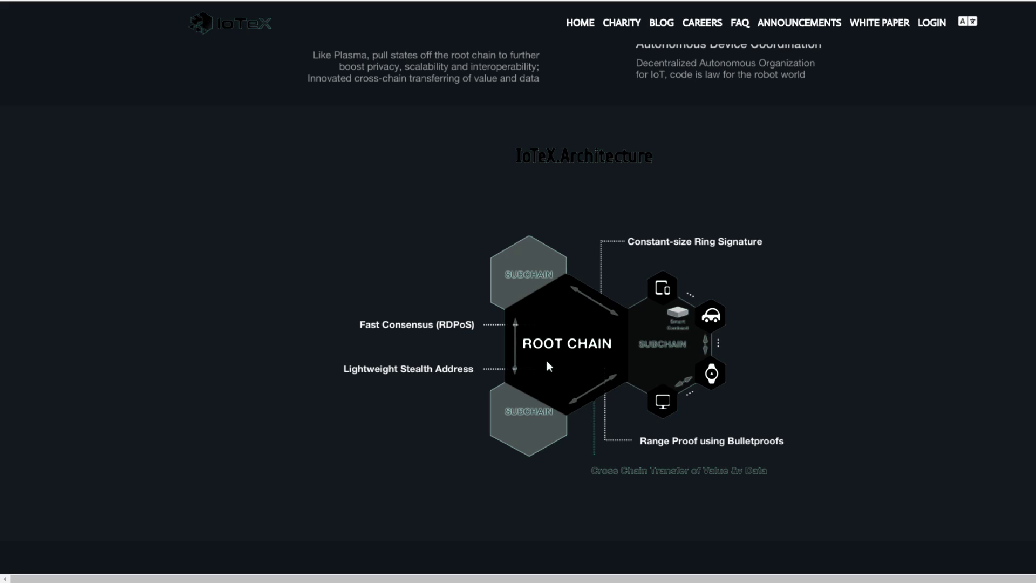
{"action": "mouse_move", "coordinate": [548, 277]}
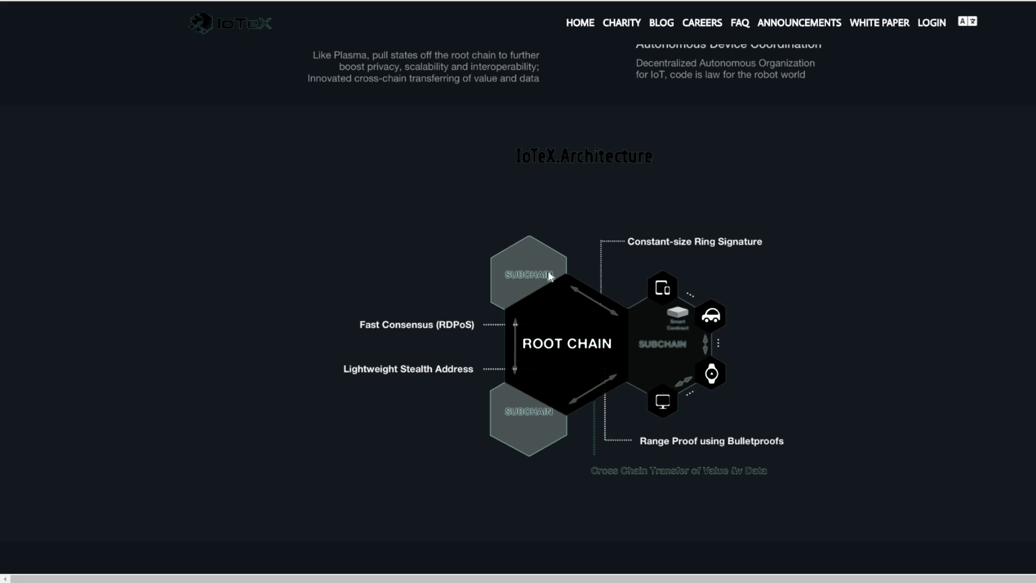
{"action": "mouse_move", "coordinate": [643, 360]}
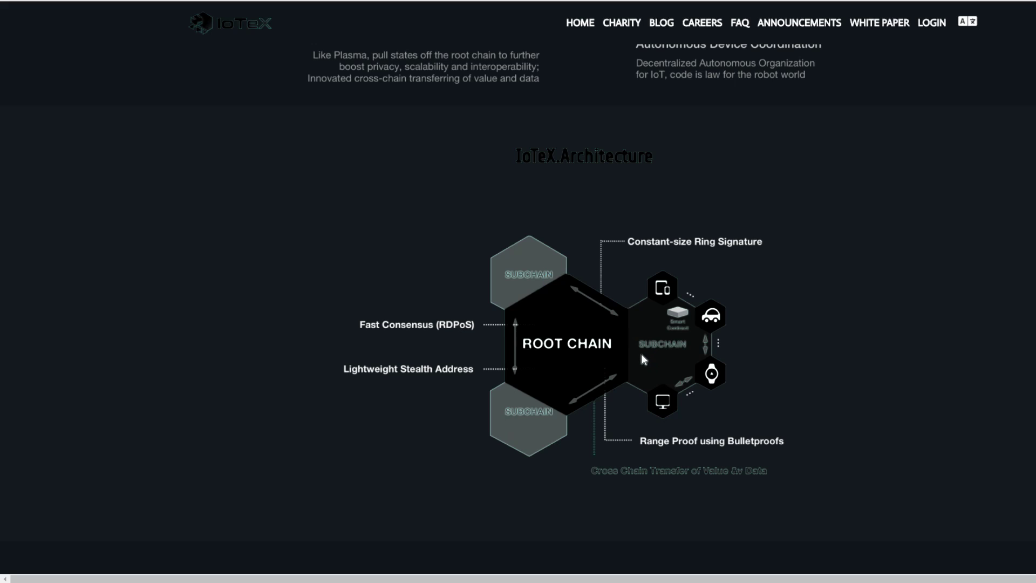
{"action": "mouse_move", "coordinate": [735, 360]}
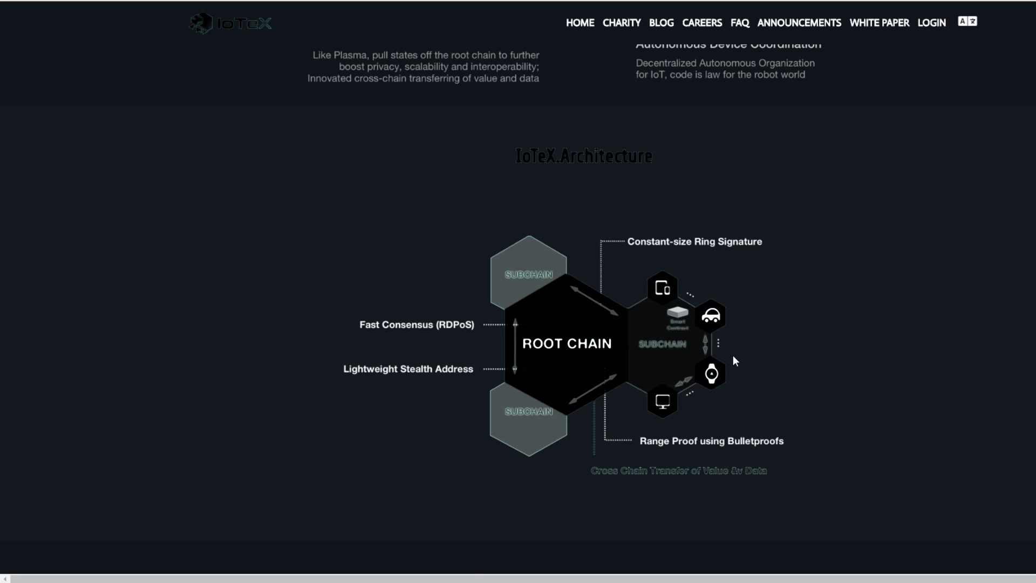
Scroll to the IoTeX Team section with co-founders Raullen Chai, Qevan Guo and Jing Sun.
{"action": "scroll", "scroll_direction": "down", "scroll_amount": 3}
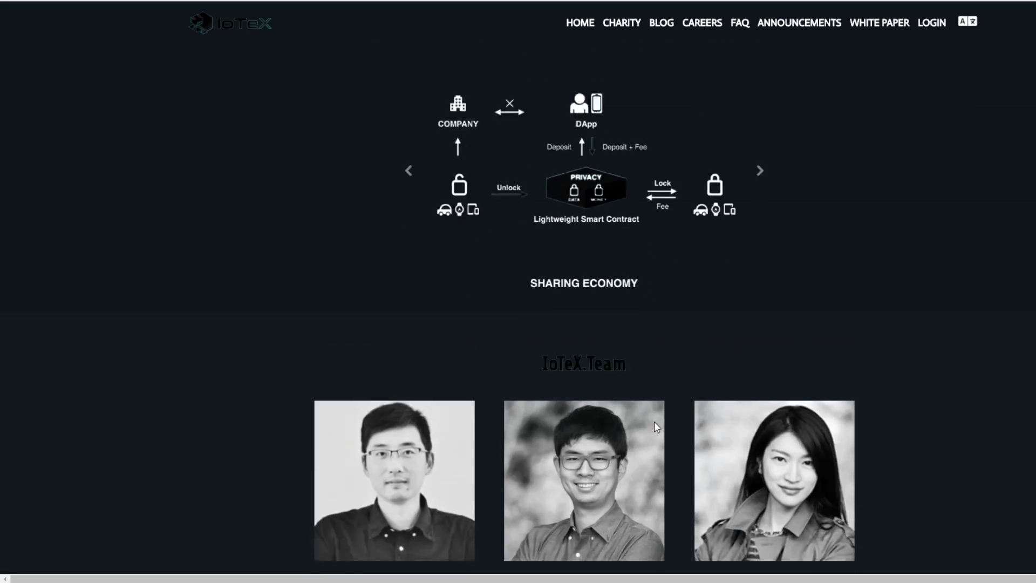
{"action": "scroll", "scroll_direction": "down", "scroll_amount": 3}
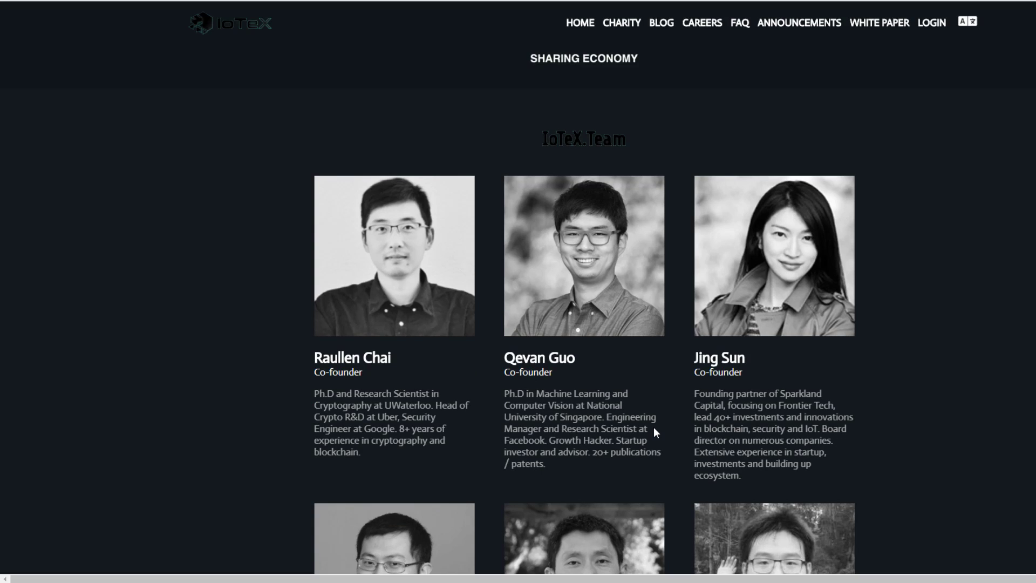
{"action": "mouse_move", "coordinate": [665, 422]}
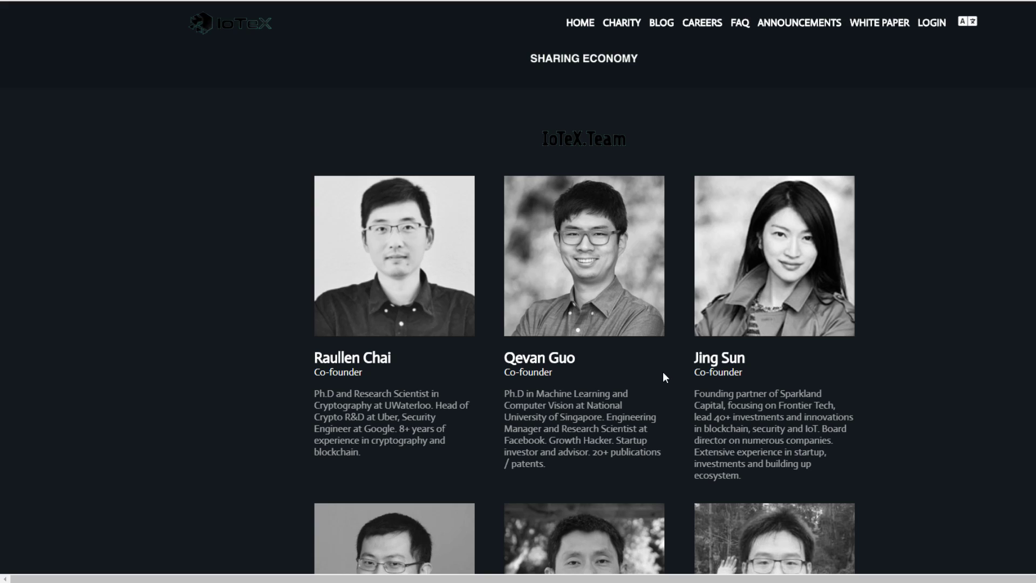
{"action": "scroll", "scroll_direction": "down", "scroll_amount": 3}
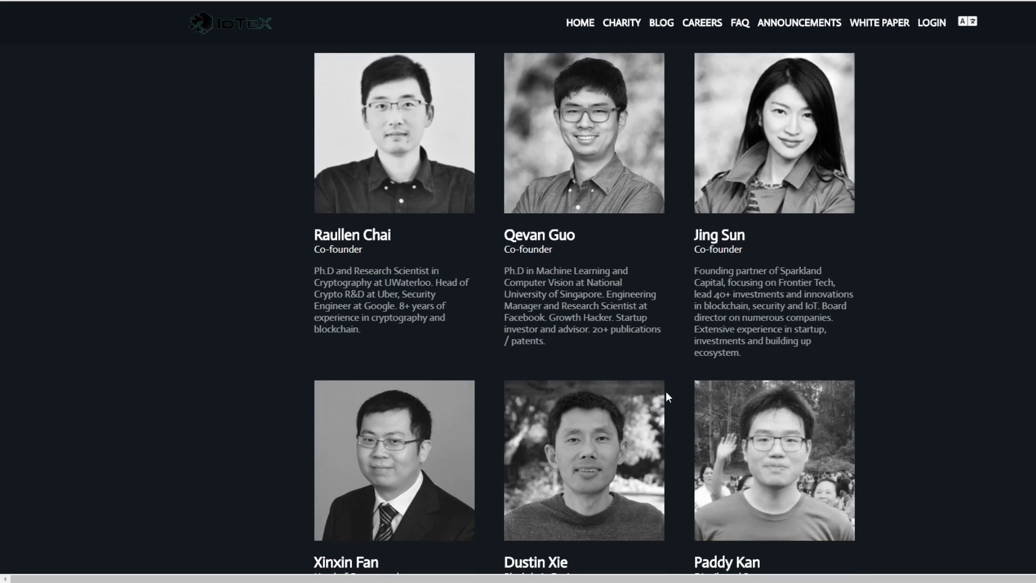
{"action": "mouse_move", "coordinate": [692, 323]}
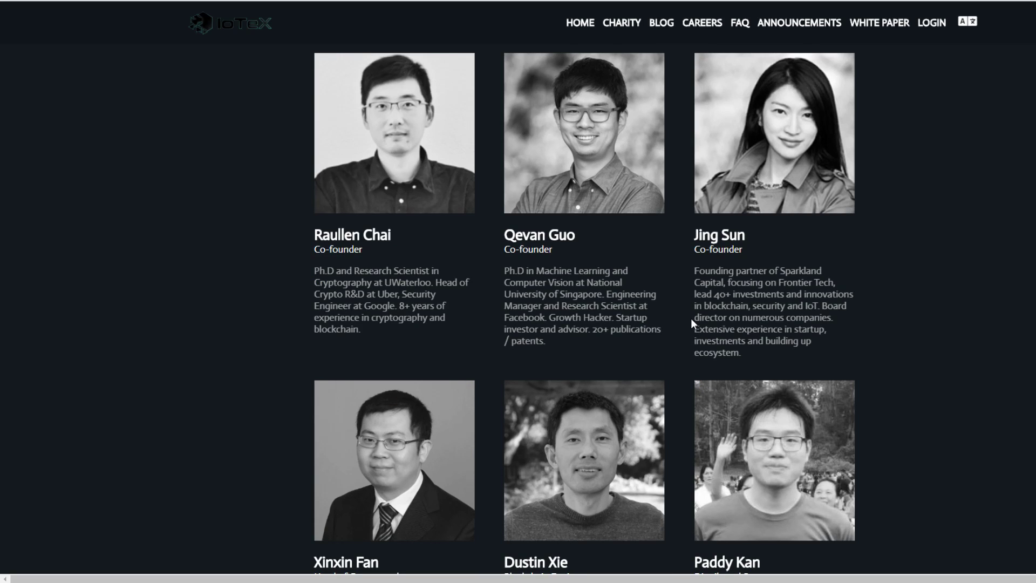
{"action": "mouse_move", "coordinate": [678, 313]}
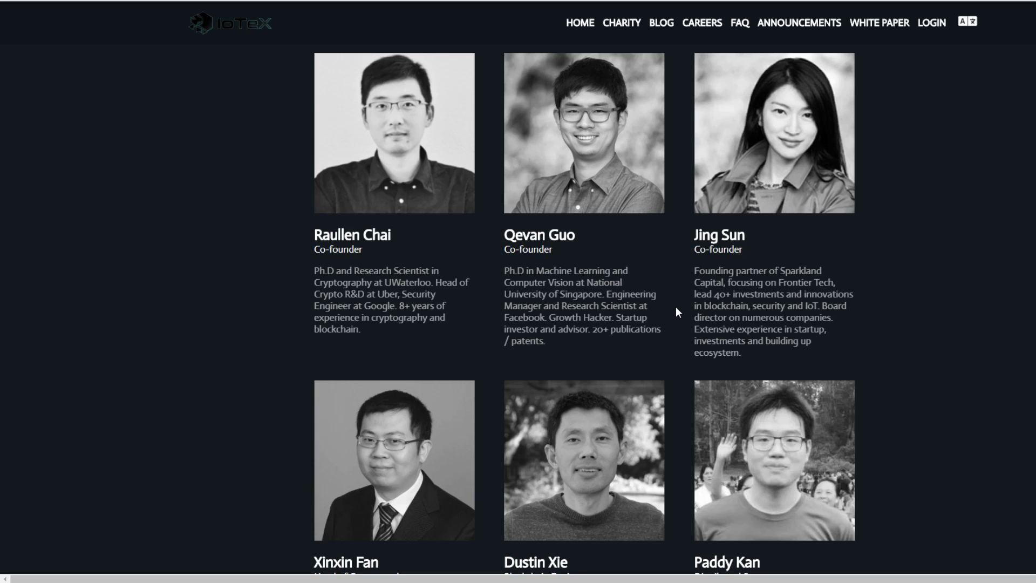
{"action": "mouse_move", "coordinate": [689, 323]}
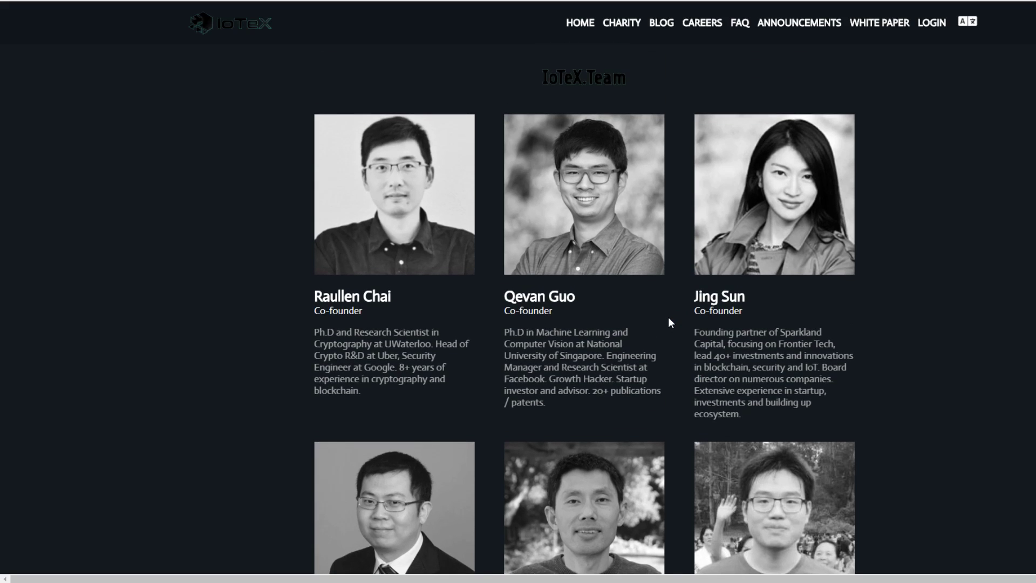
{"action": "mouse_move", "coordinate": [618, 319]}
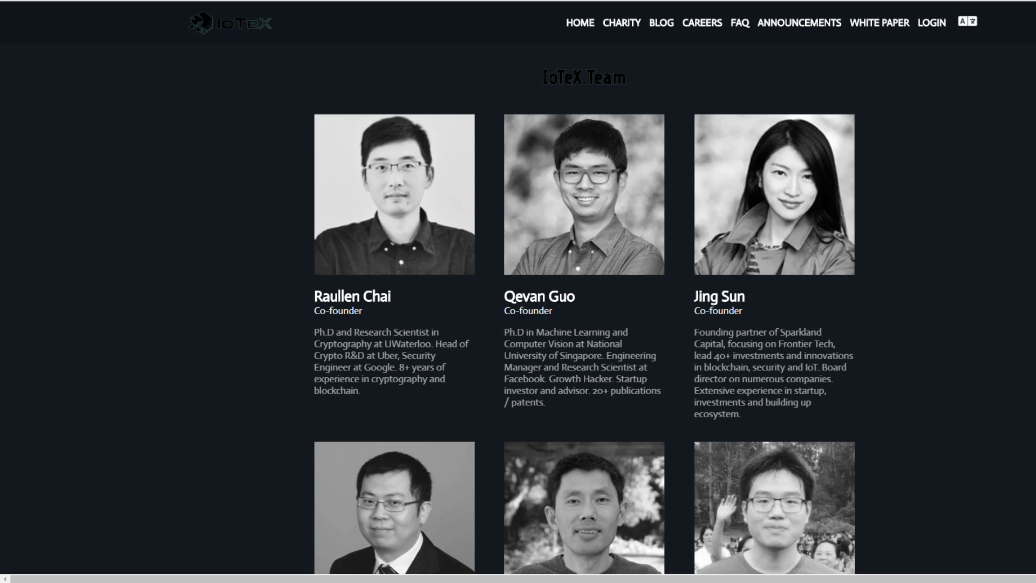
{"action": "mouse_move", "coordinate": [565, 317]}
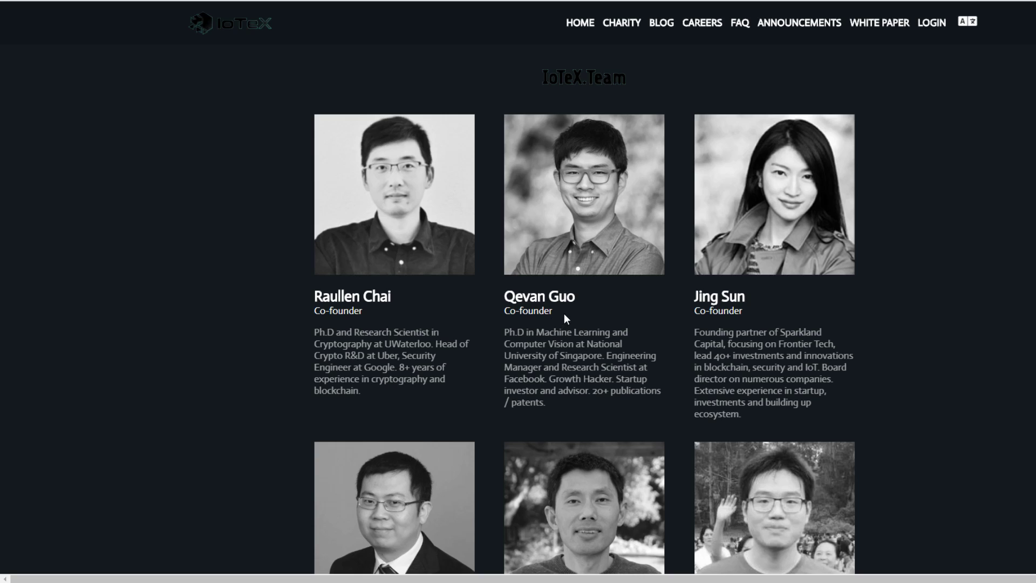
{"action": "mouse_move", "coordinate": [578, 322]}
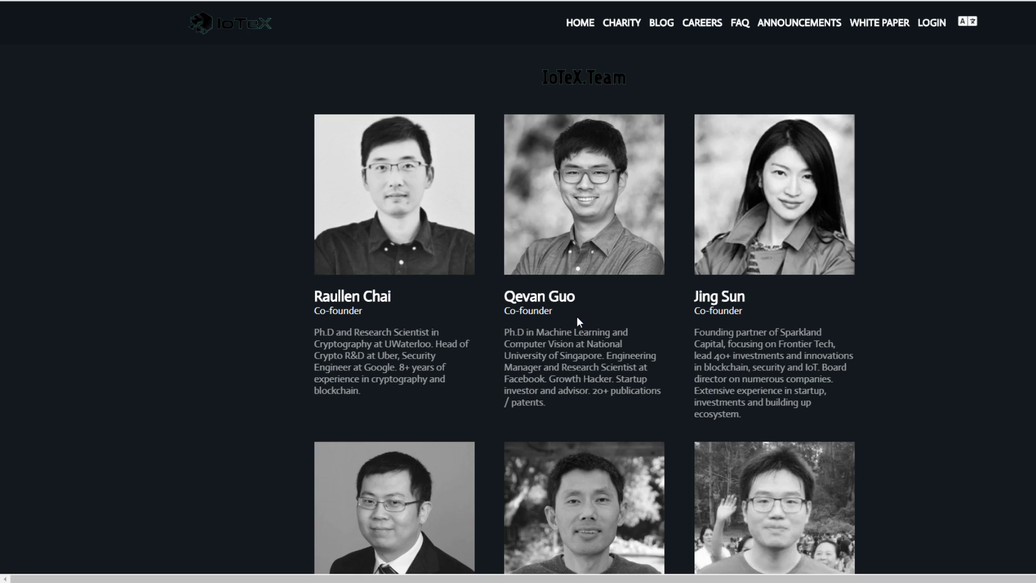
{"action": "mouse_move", "coordinate": [581, 319]}
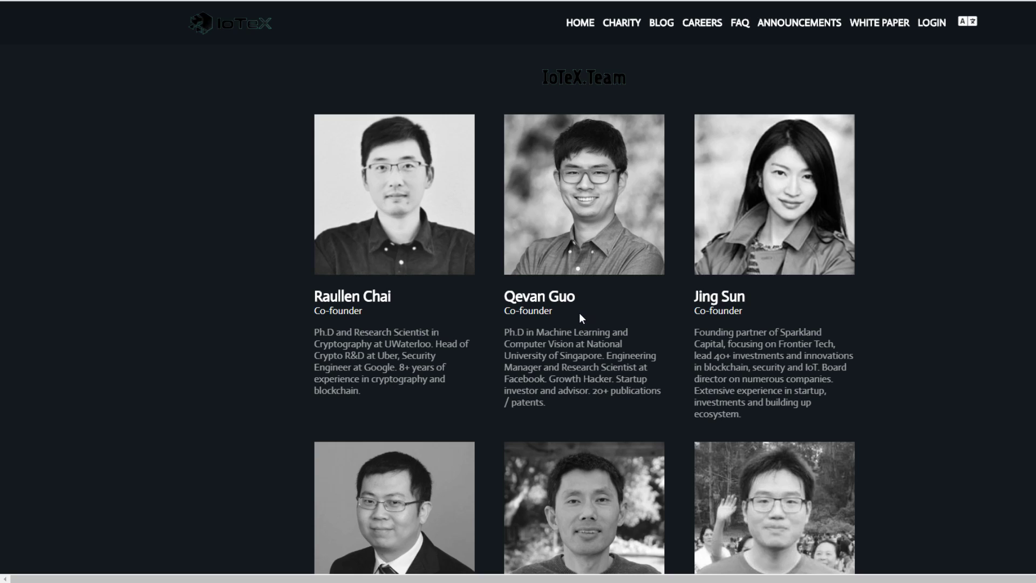
{"action": "mouse_move", "coordinate": [580, 317]}
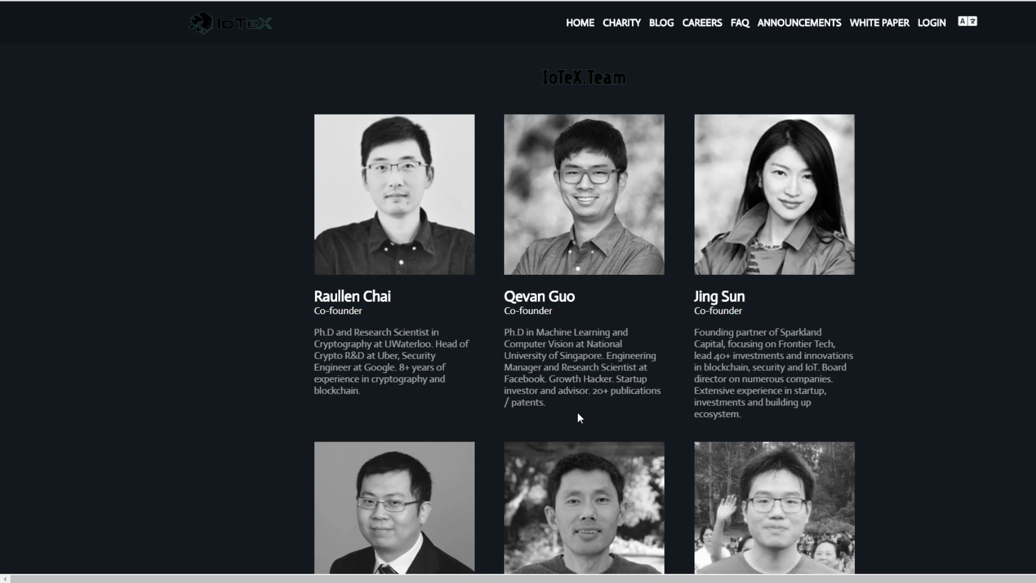
{"action": "mouse_move", "coordinate": [564, 419]}
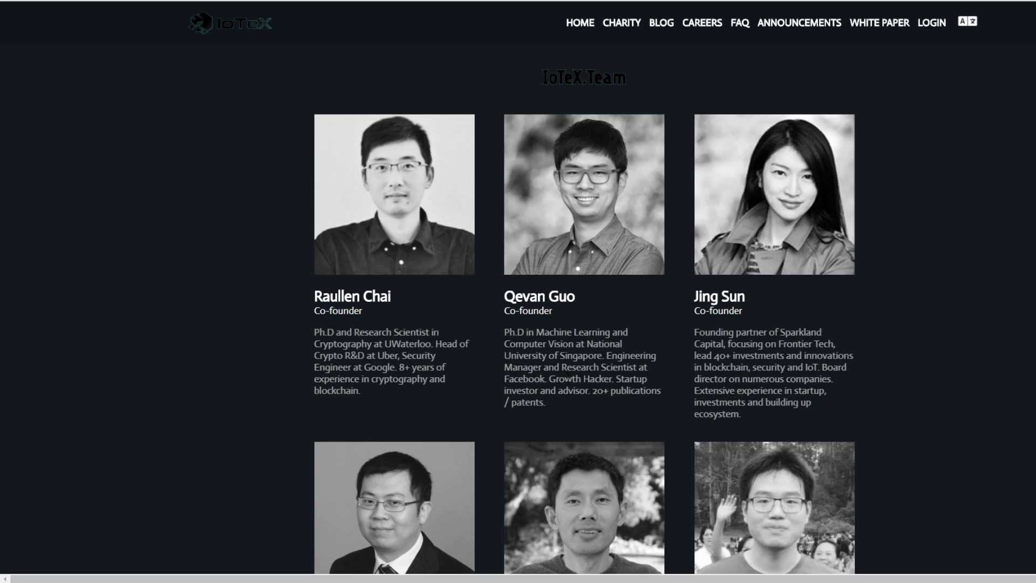
{"action": "scroll", "scroll_direction": "down", "scroll_amount": 3}
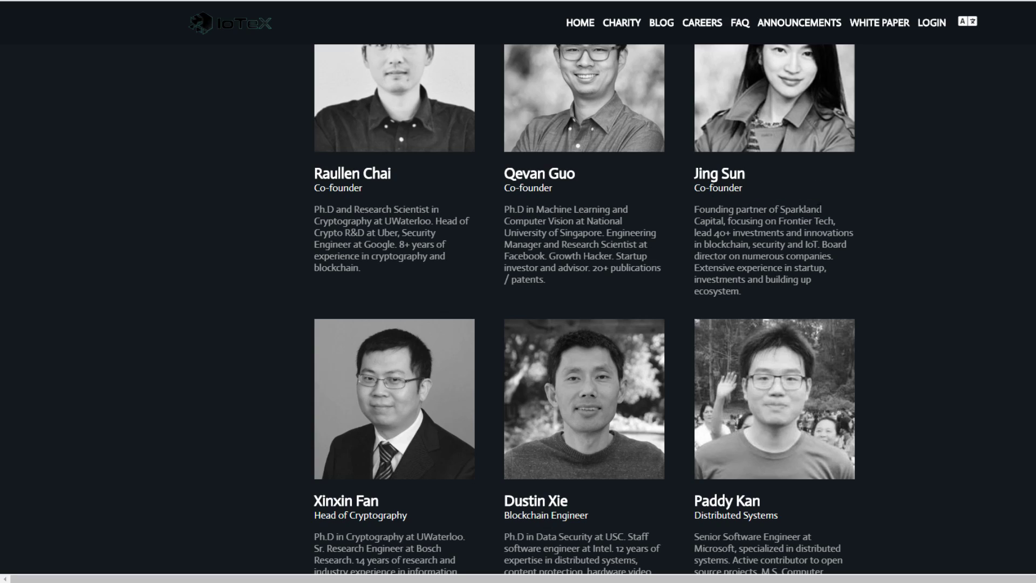
{"action": "mouse_move", "coordinate": [831, 268]}
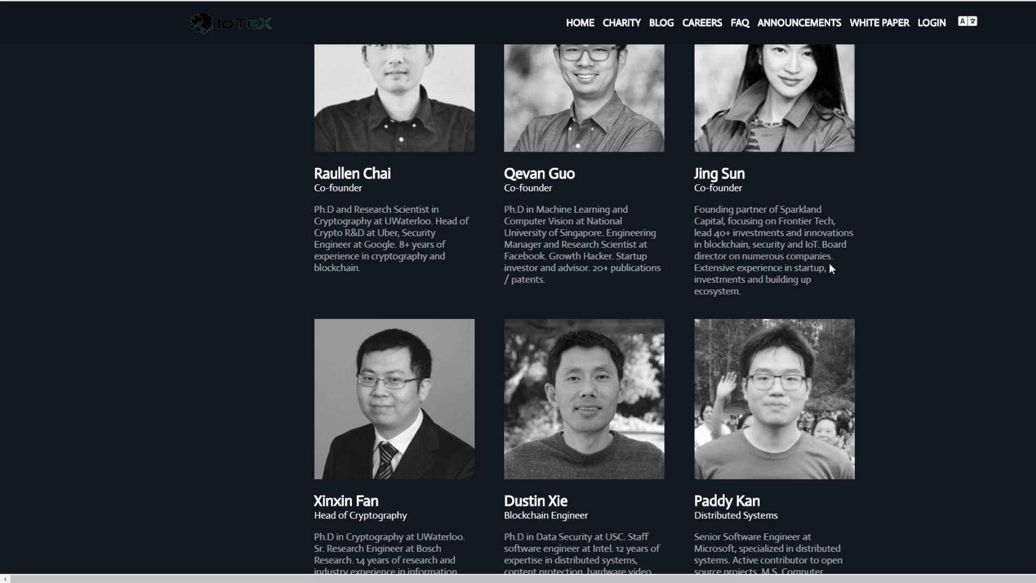
{"action": "scroll", "scroll_direction": "down", "scroll_amount": 3}
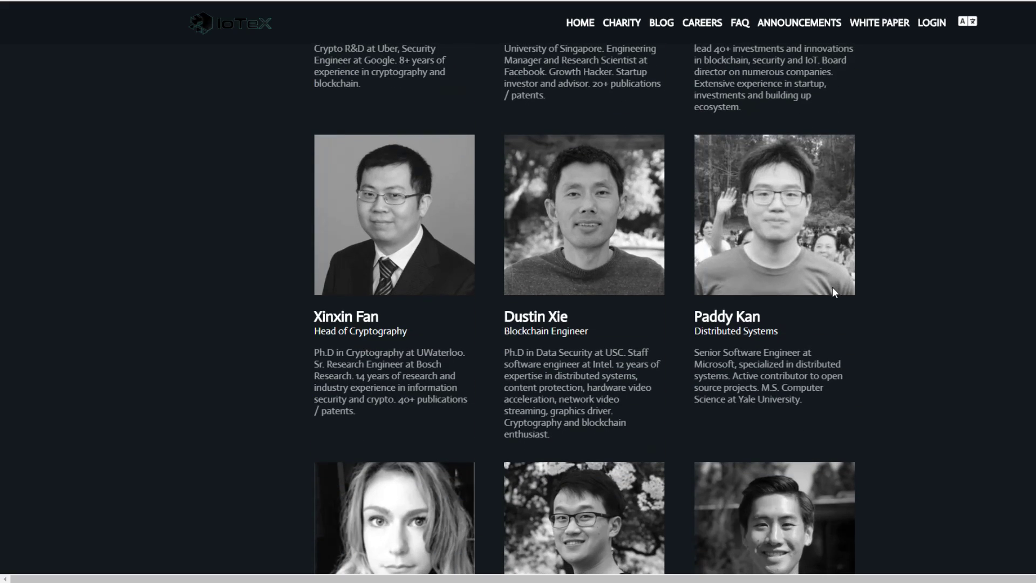
{"action": "scroll", "scroll_direction": "down", "scroll_amount": 3}
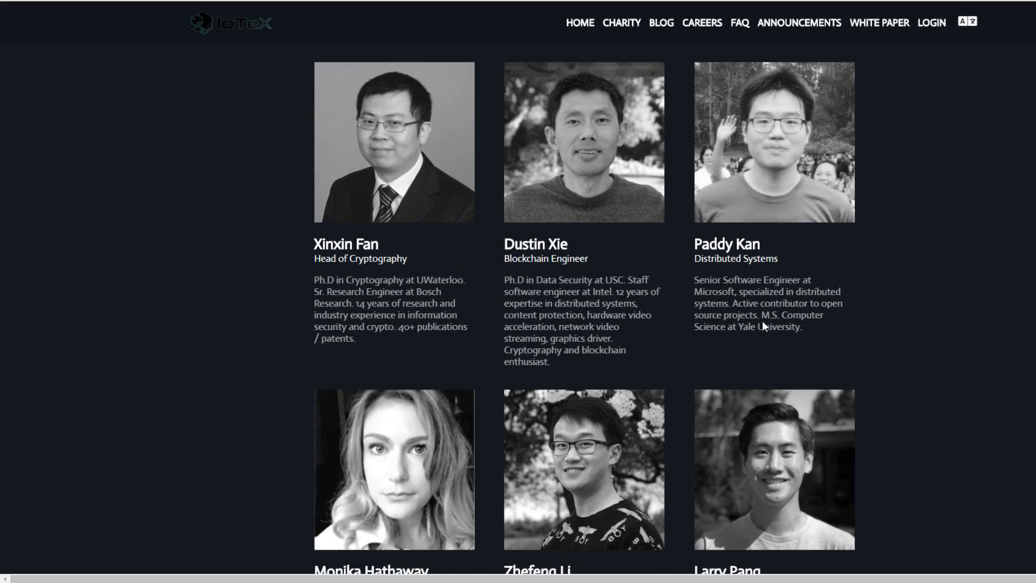
{"action": "scroll", "scroll_direction": "down", "scroll_amount": 3}
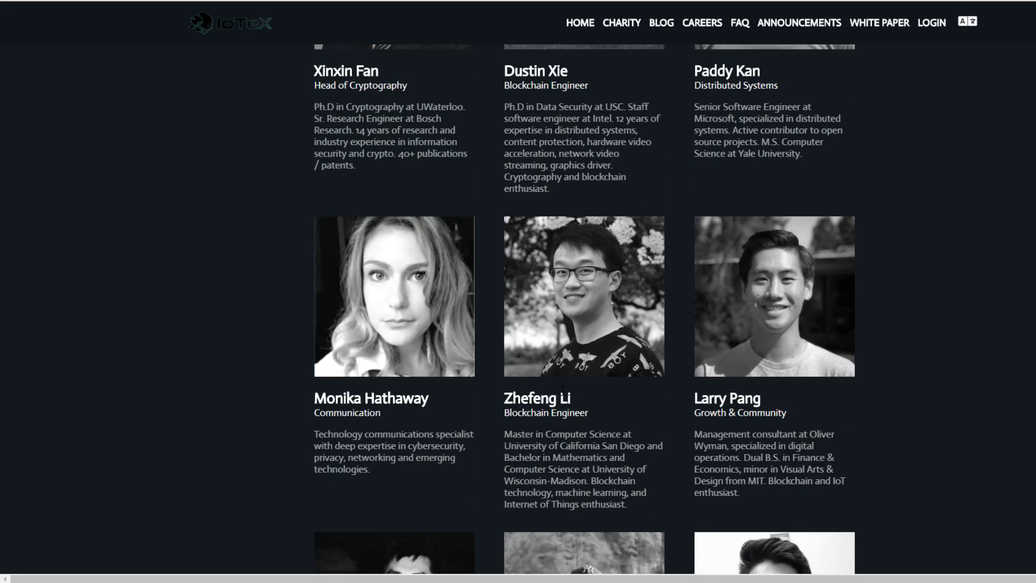
{"action": "scroll", "scroll_direction": "down", "scroll_amount": 3}
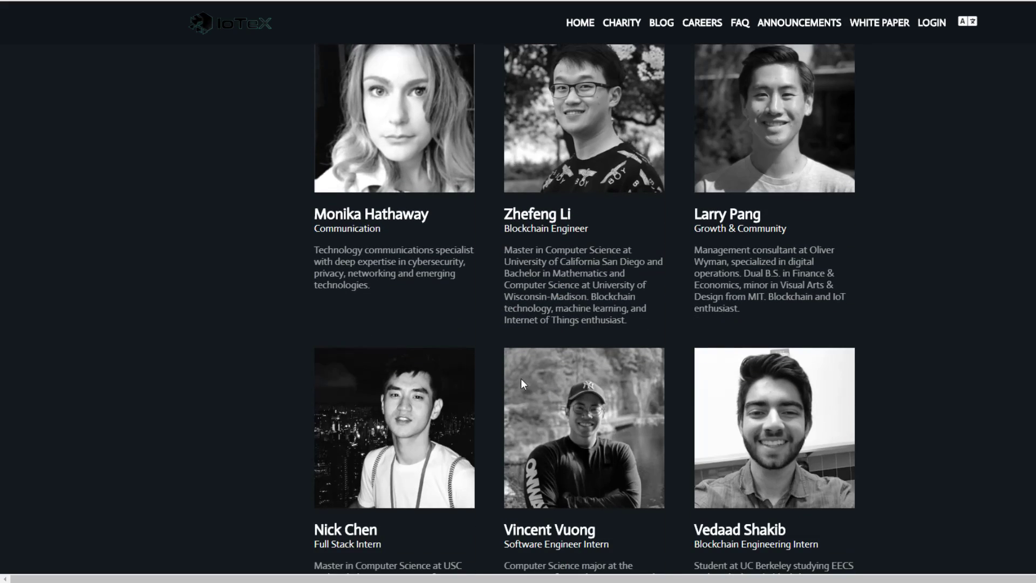
{"action": "scroll", "scroll_direction": "down", "scroll_amount": 3}
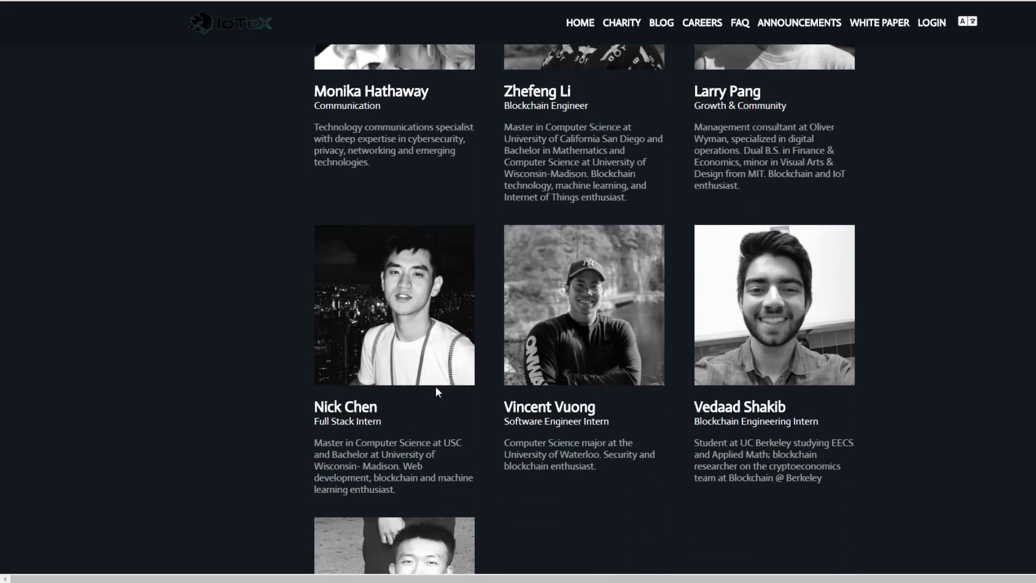
{"action": "scroll", "scroll_direction": "down", "scroll_amount": 3}
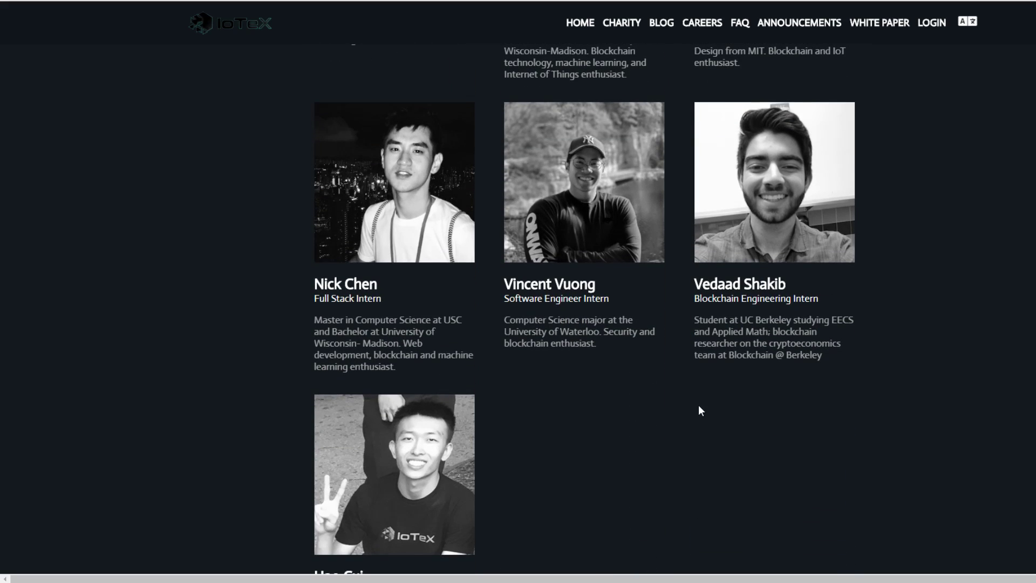
{"action": "mouse_move", "coordinate": [674, 434]}
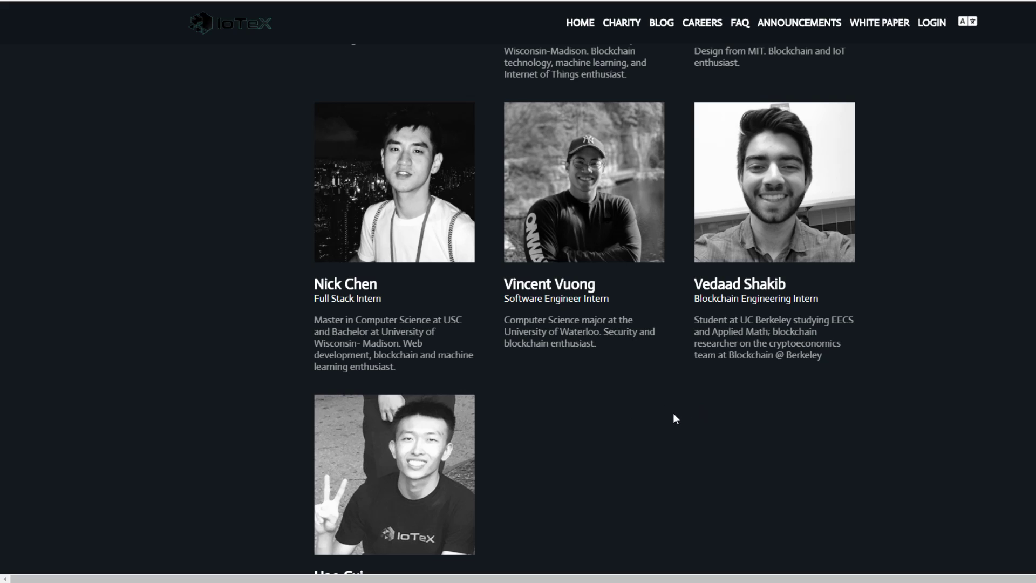
{"action": "mouse_move", "coordinate": [673, 422]}
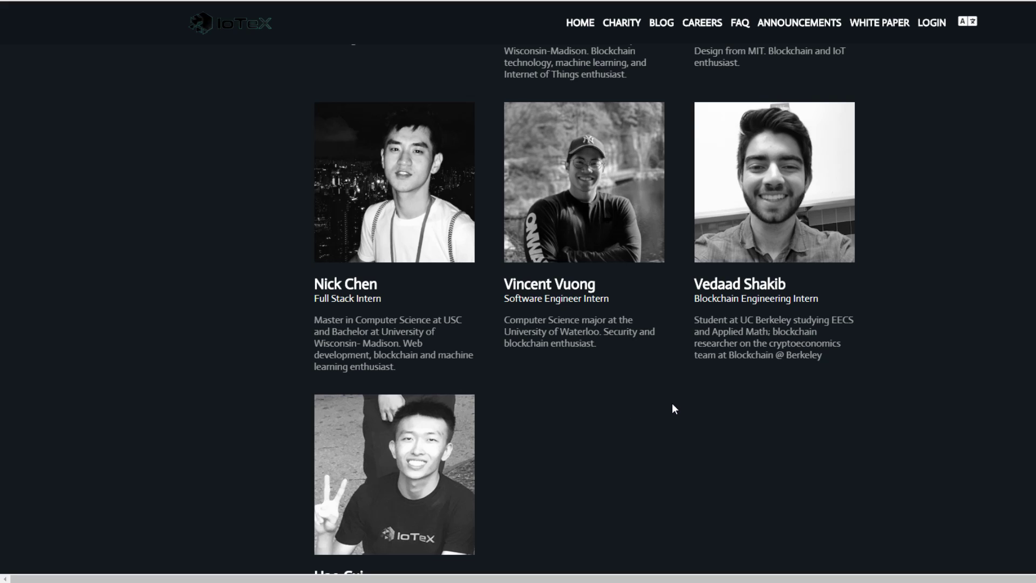
{"action": "scroll", "scroll_direction": "up", "scroll_amount": 3}
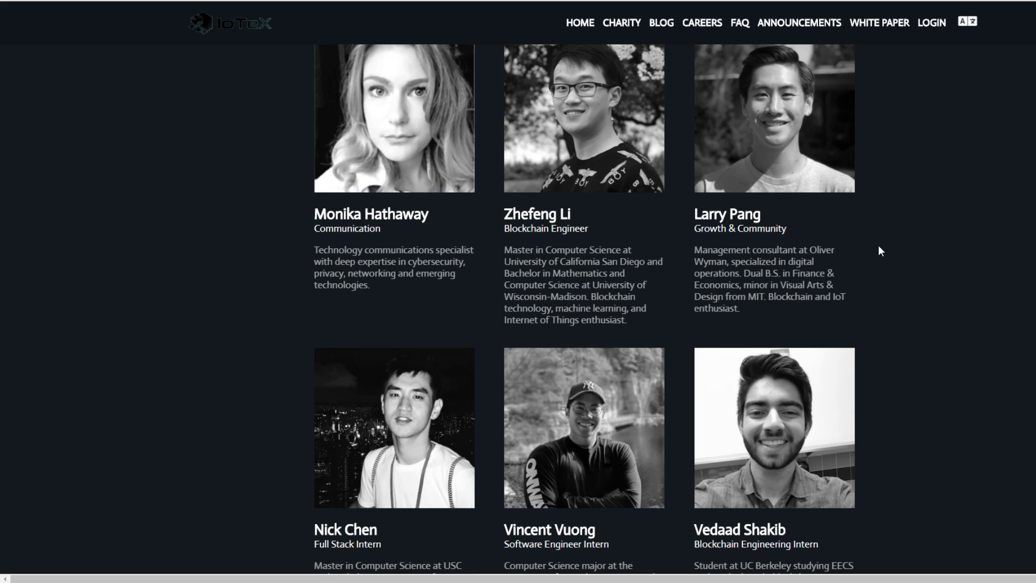
{"action": "scroll", "scroll_direction": "down", "scroll_amount": 3}
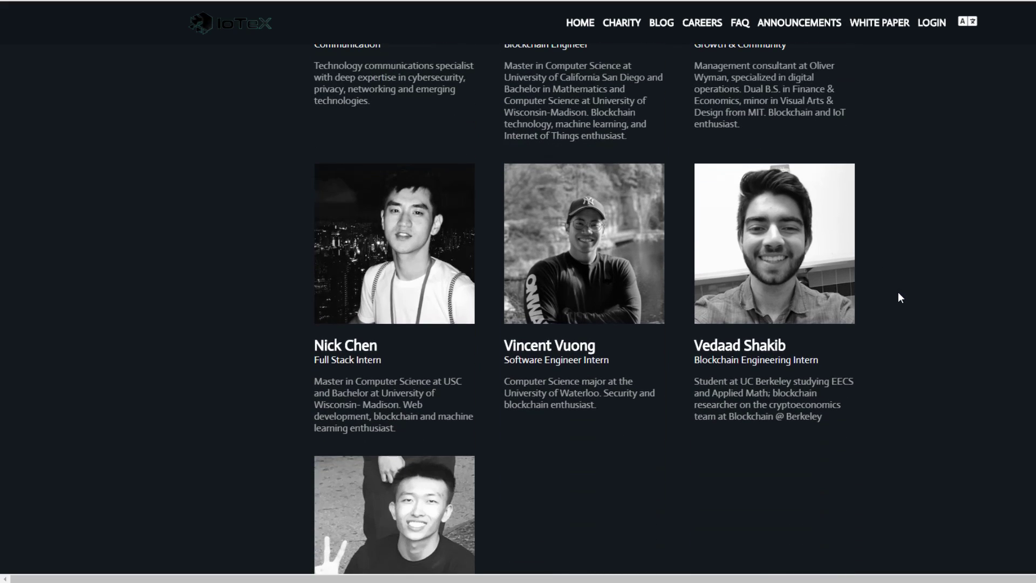
Reach the IoTeX Advisors section and highlight, then clear, Guang Gong's biography text.
{"action": "scroll", "scroll_direction": "down", "scroll_amount": 3}
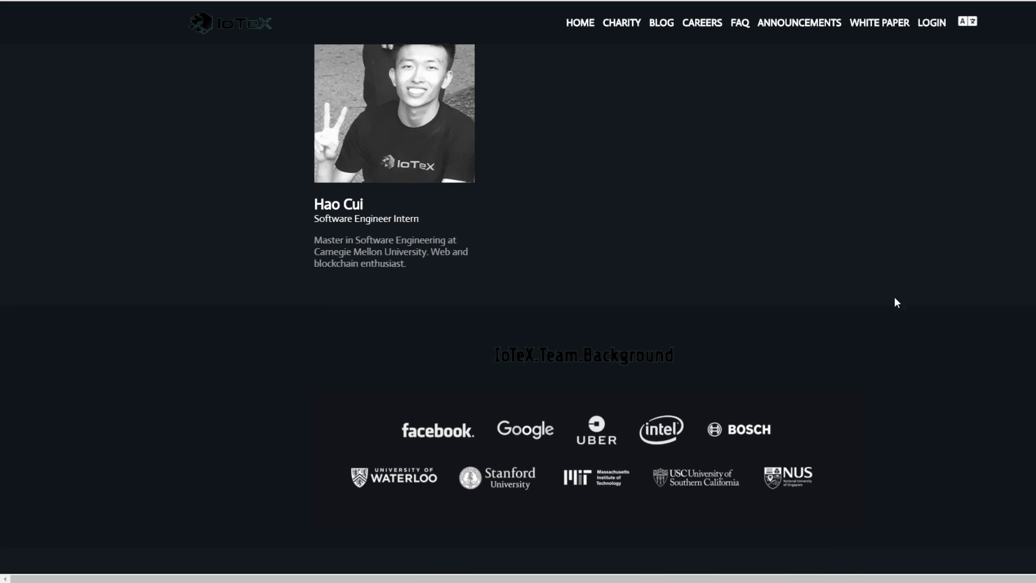
{"action": "scroll", "scroll_direction": "down", "scroll_amount": 3}
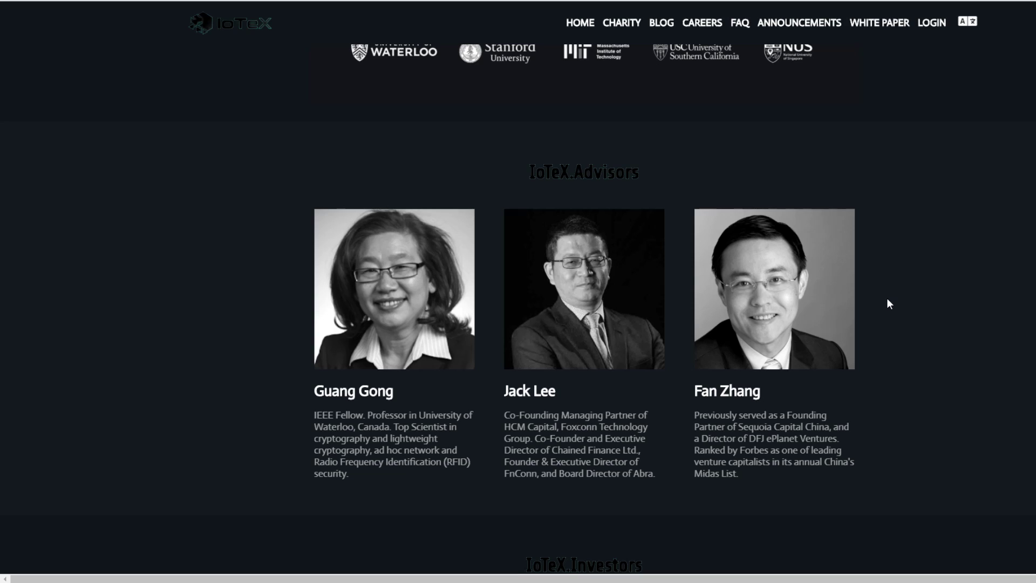
{"action": "mouse_move", "coordinate": [877, 309]}
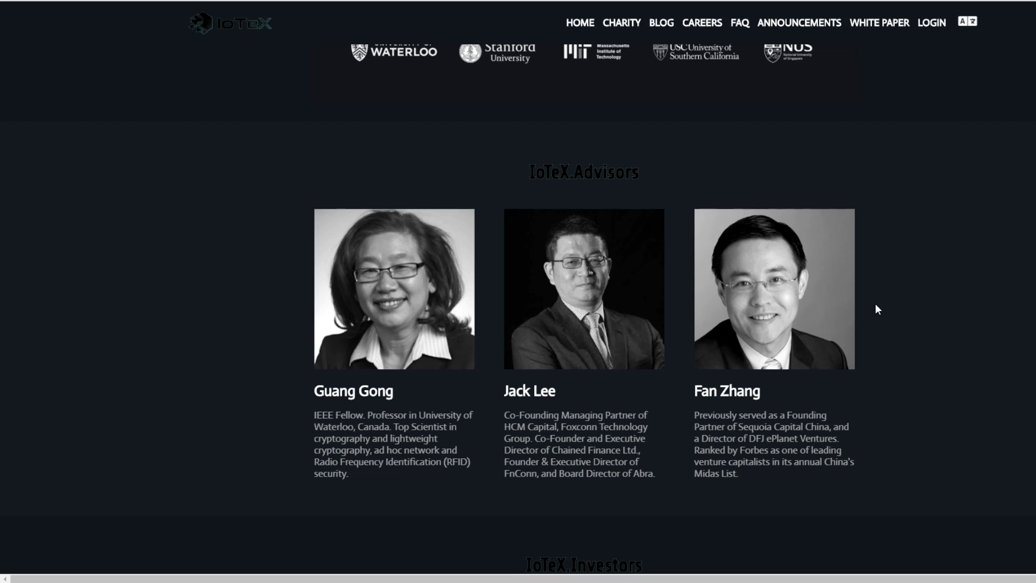
{"action": "mouse_move", "coordinate": [881, 298]}
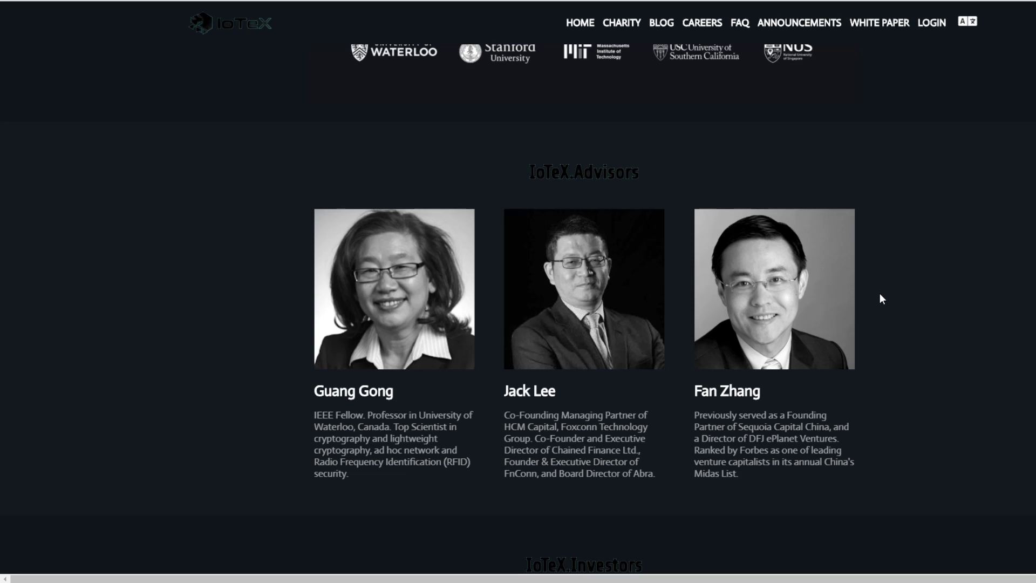
{"action": "mouse_move", "coordinate": [878, 300]}
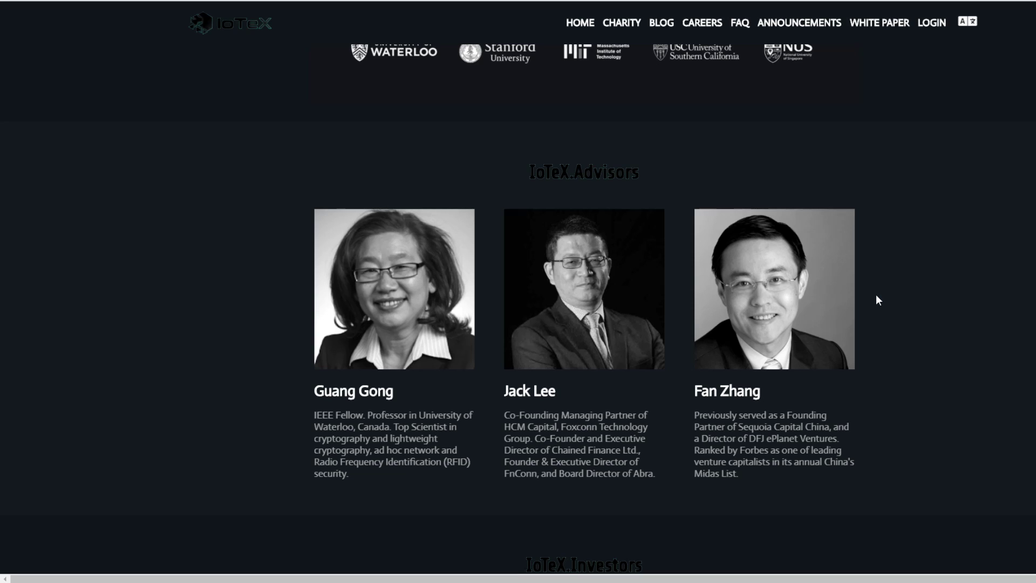
{"action": "mouse_move", "coordinate": [870, 297]}
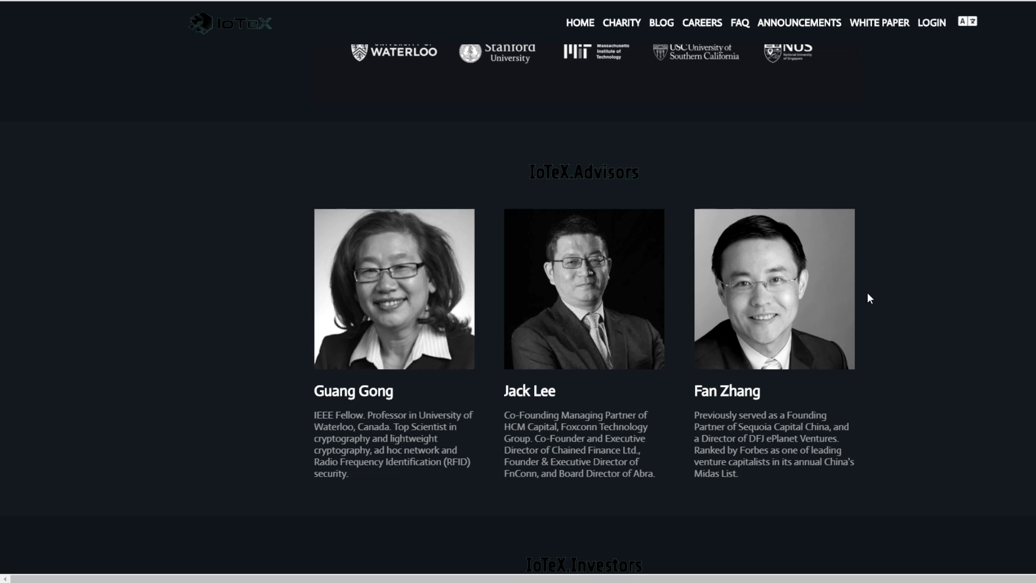
{"action": "mouse_move", "coordinate": [874, 296]}
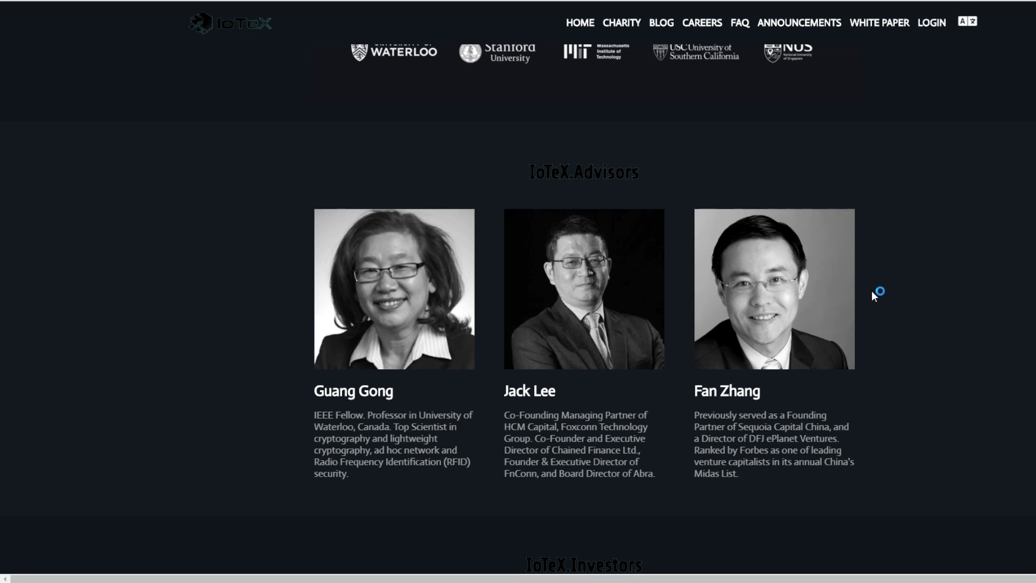
{"action": "mouse_move", "coordinate": [584, 302]}
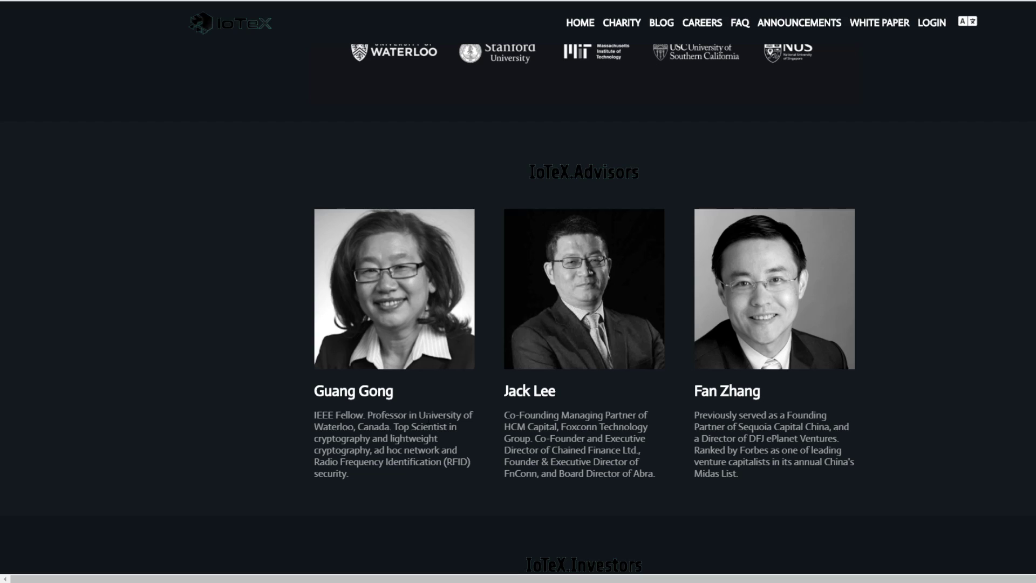
{"action": "left_click_drag", "start_coordinate": [315, 414], "coordinate": [348, 474]}
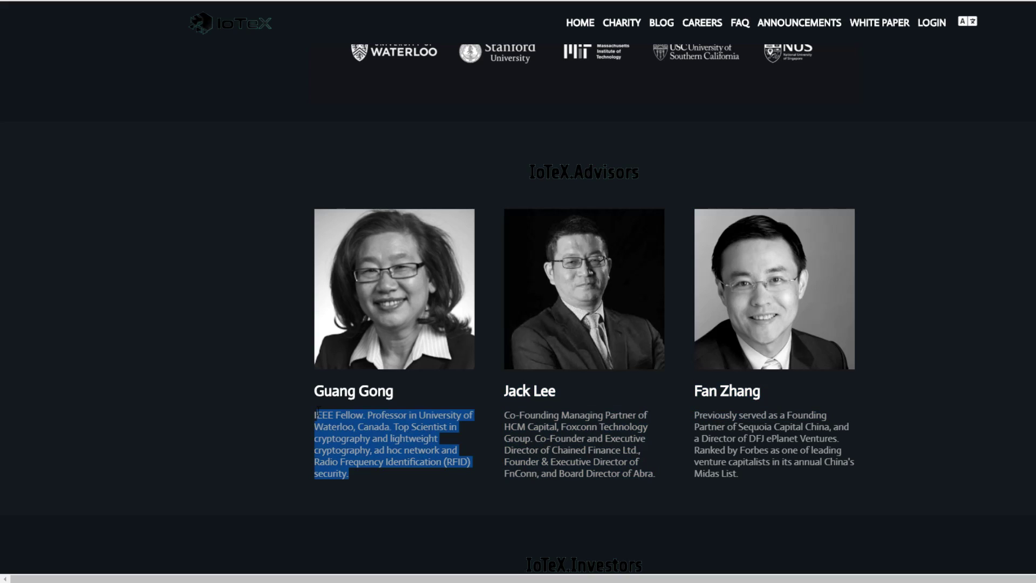
{"action": "left_click", "coordinate": [513, 408]}
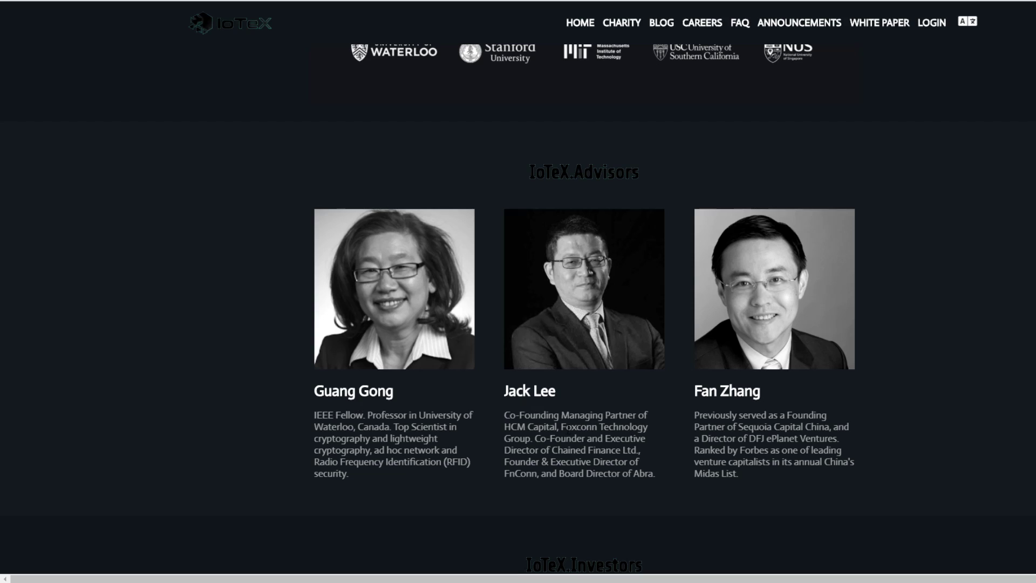
Scroll to the IoTeX Investors logo grid and Strategic Partners logos.
{"action": "scroll", "scroll_direction": "down", "scroll_amount": 3}
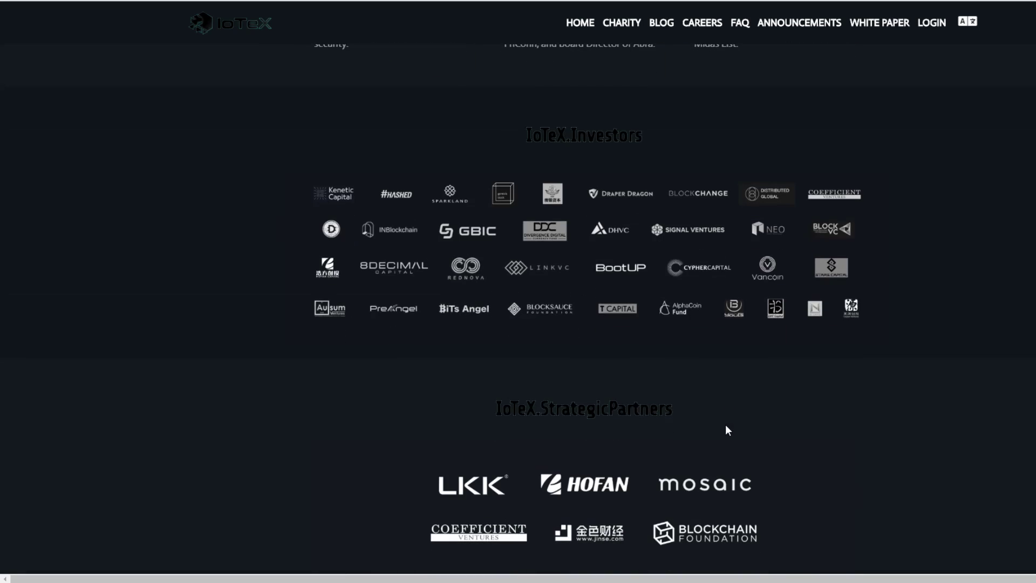
{"action": "mouse_move", "coordinate": [347, 211]}
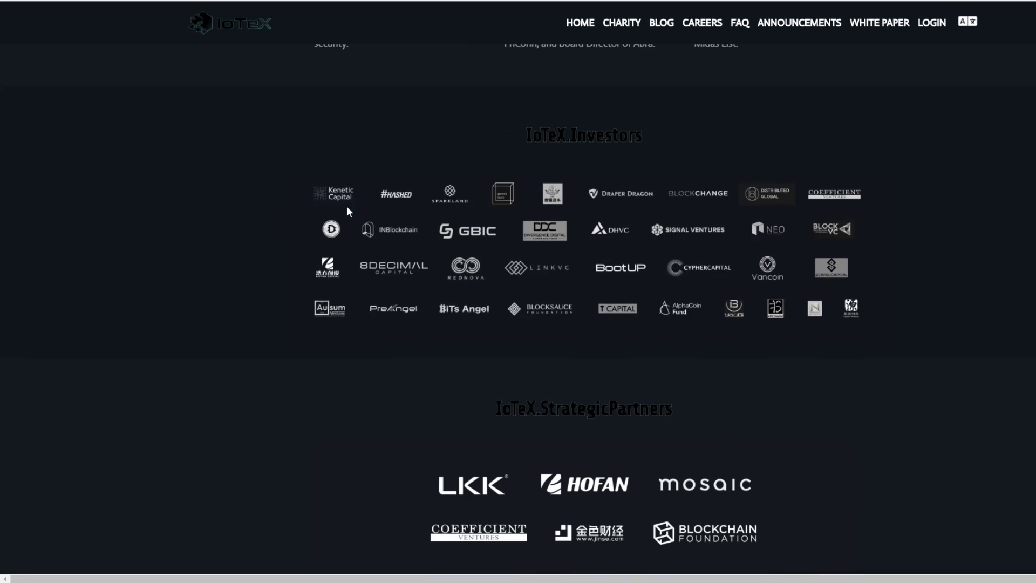
{"action": "mouse_move", "coordinate": [589, 225]}
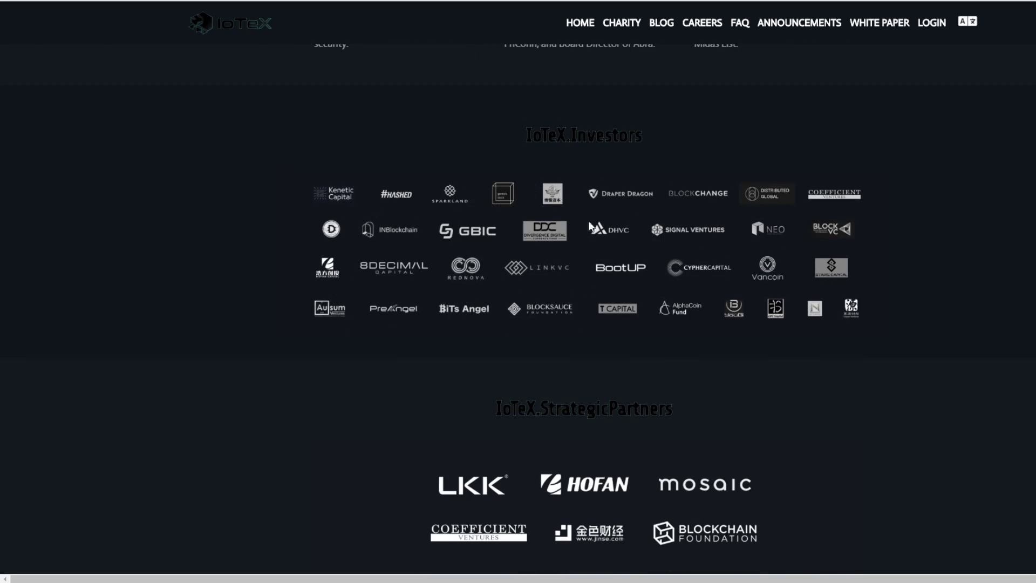
{"action": "mouse_move", "coordinate": [784, 240]}
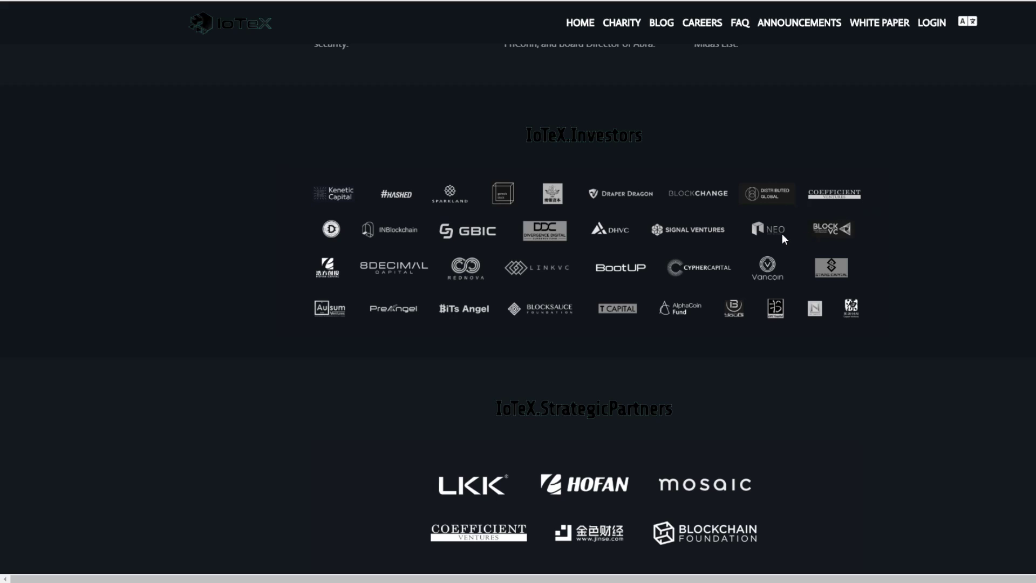
{"action": "mouse_move", "coordinate": [768, 253]}
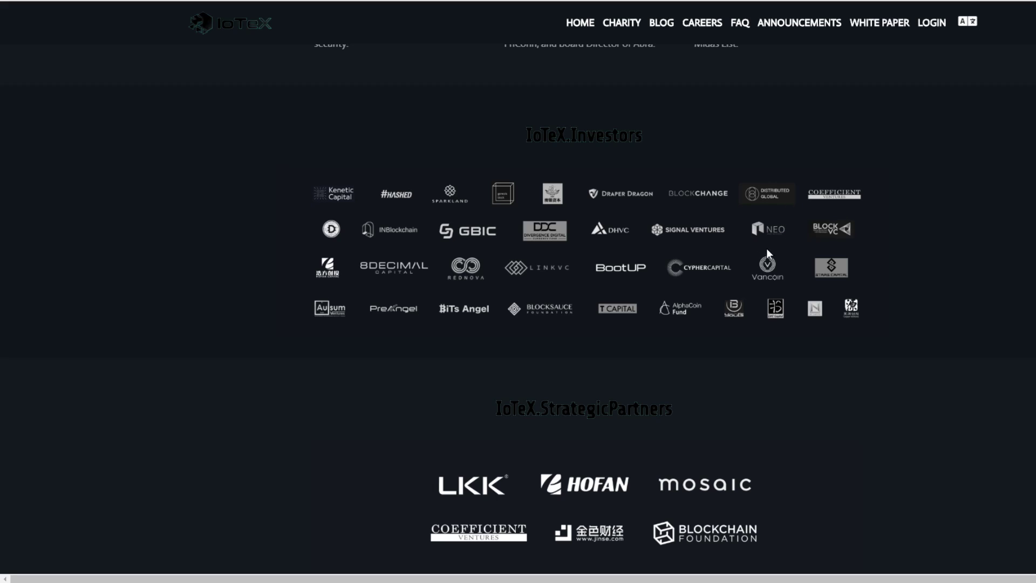
{"action": "mouse_move", "coordinate": [695, 216]}
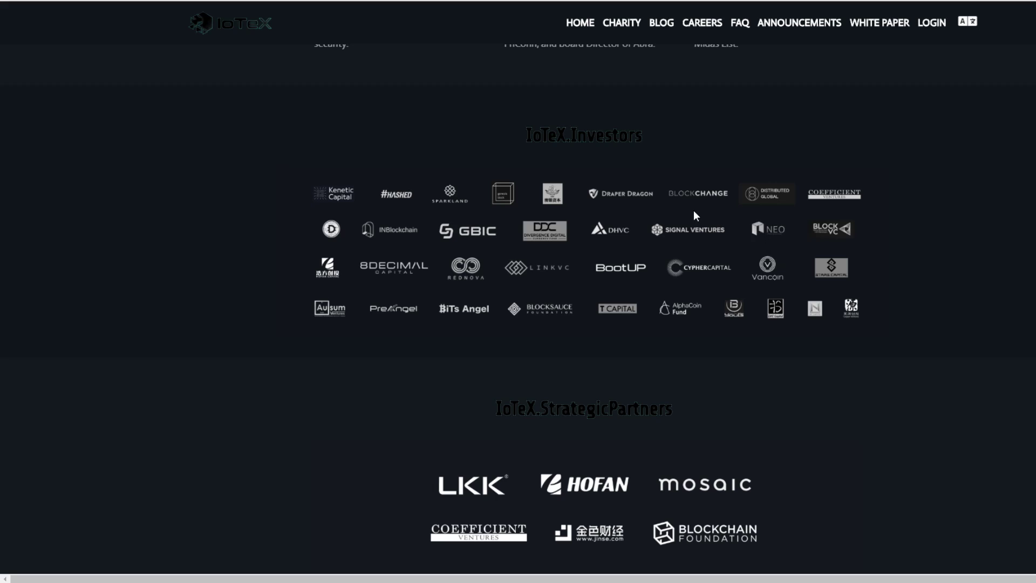
{"action": "mouse_move", "coordinate": [363, 258]}
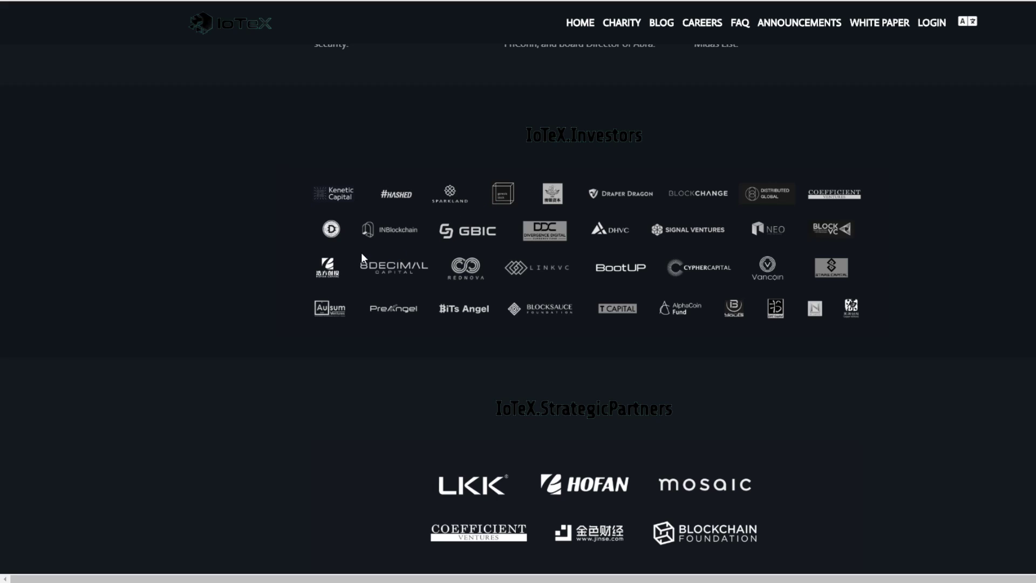
{"action": "mouse_move", "coordinate": [403, 317]}
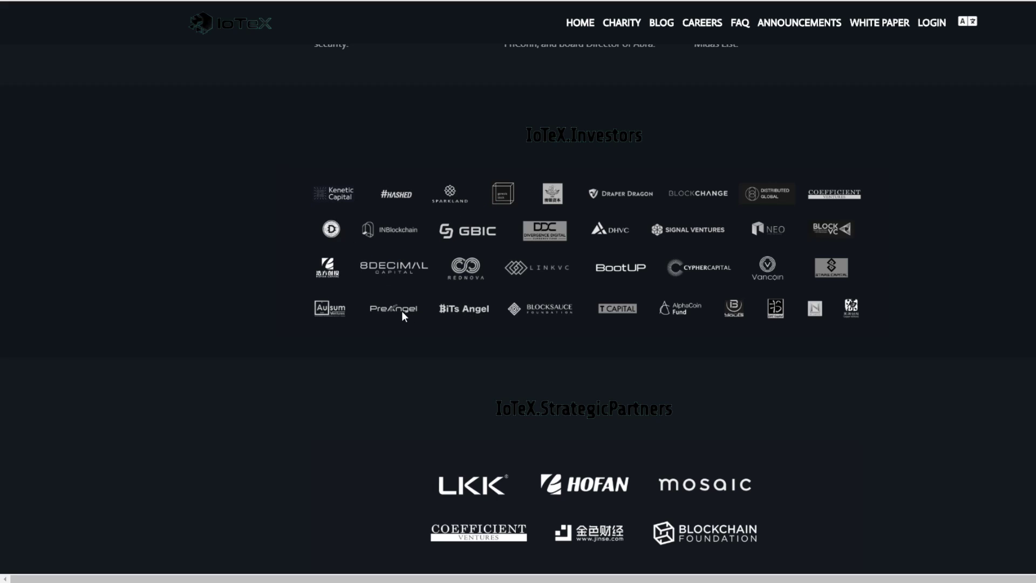
{"action": "mouse_move", "coordinate": [568, 302]}
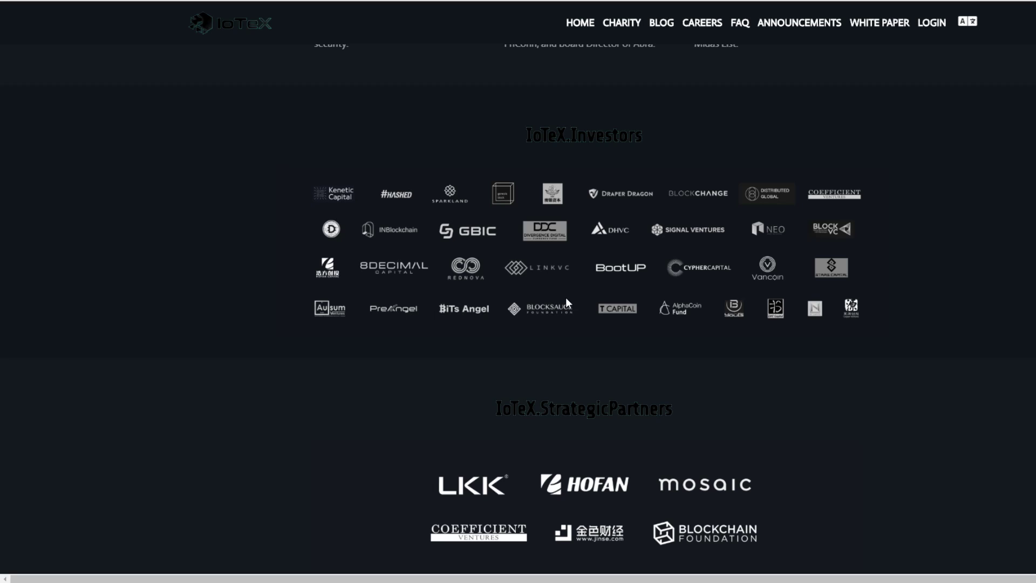
Scroll past the investor logos to show the roadmap timeline from May 2017 research to September 2019 Mainnet GA.
{"action": "scroll", "scroll_direction": "down", "scroll_amount": 3}
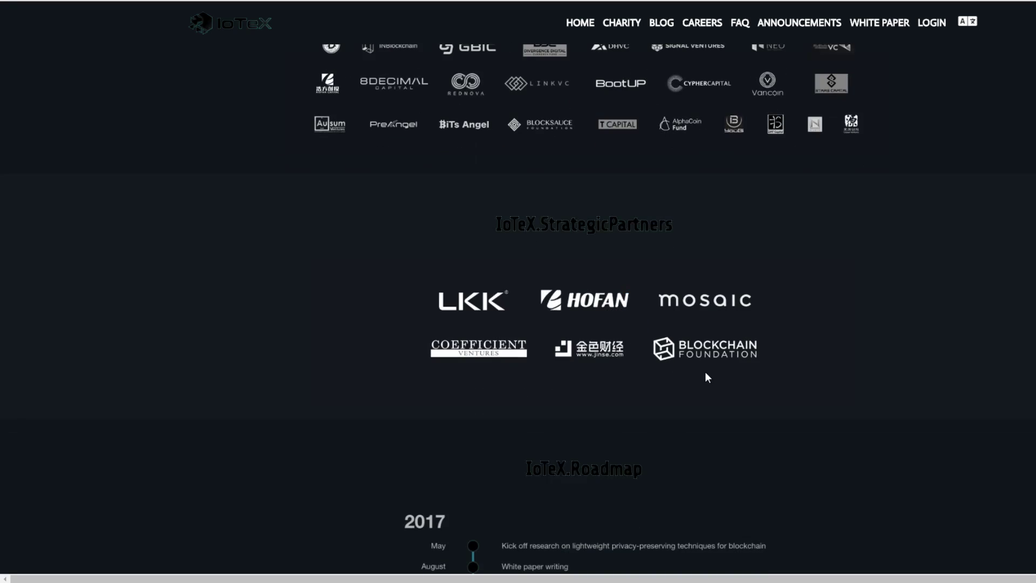
{"action": "scroll", "scroll_direction": "down", "scroll_amount": 3}
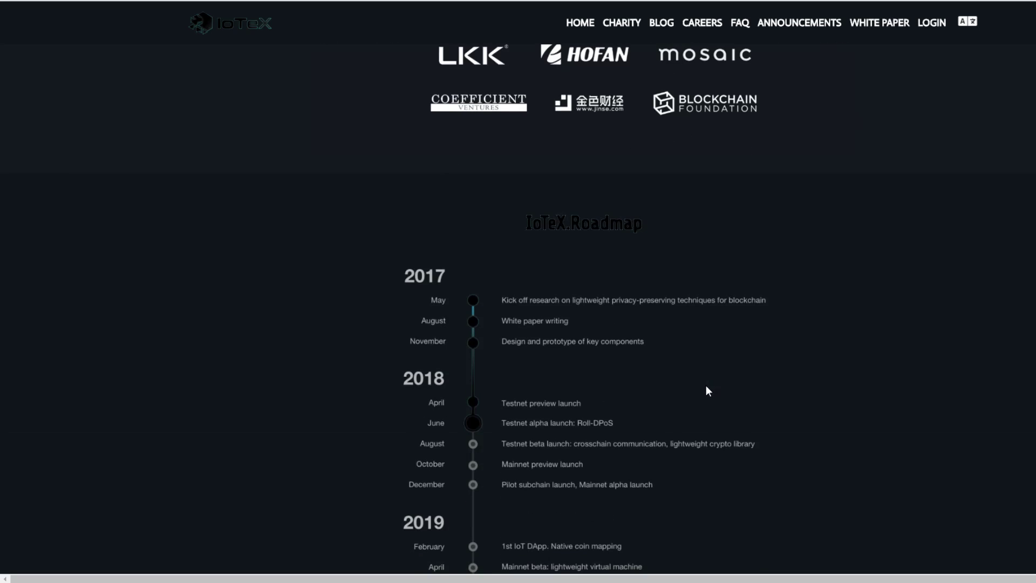
{"action": "mouse_move", "coordinate": [703, 386]}
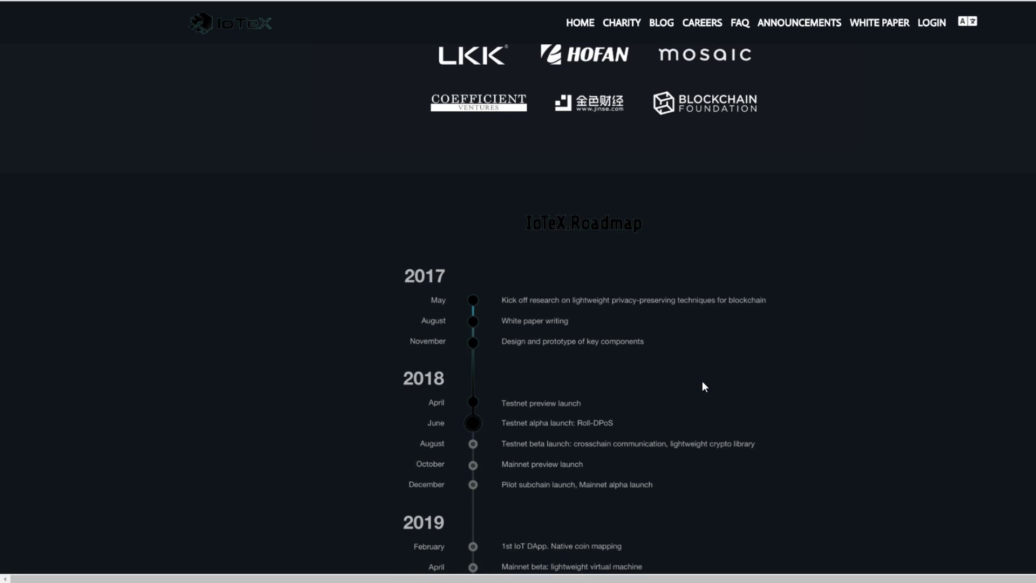
{"action": "mouse_move", "coordinate": [707, 368]}
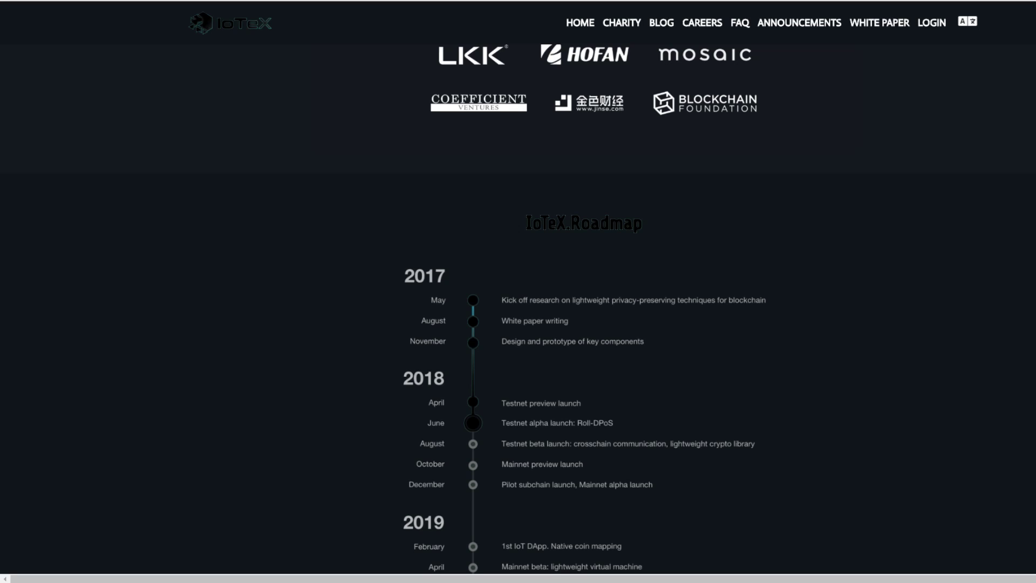
{"action": "scroll", "scroll_direction": "down", "scroll_amount": 3}
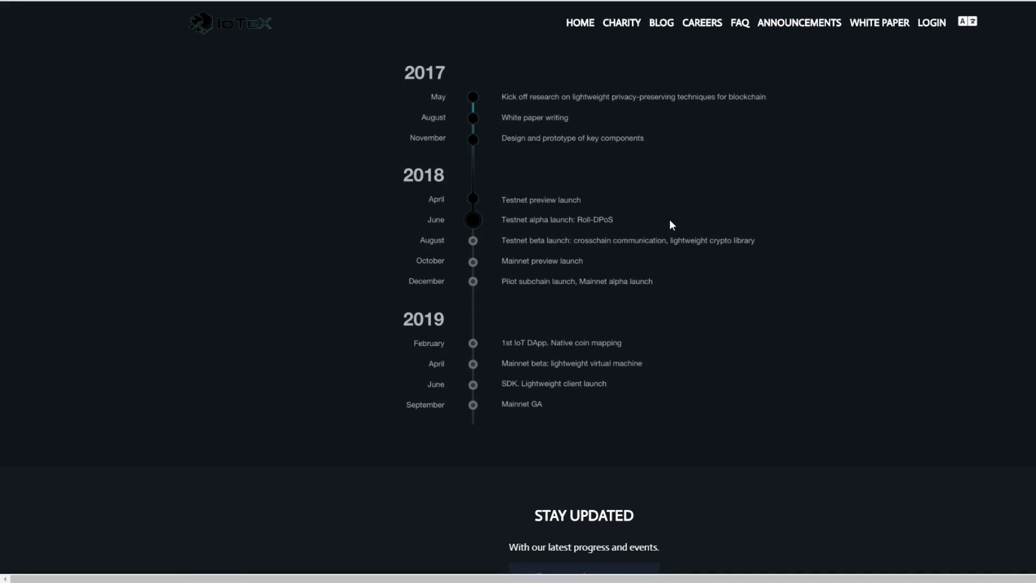
{"action": "scroll", "scroll_direction": "up", "scroll_amount": 3}
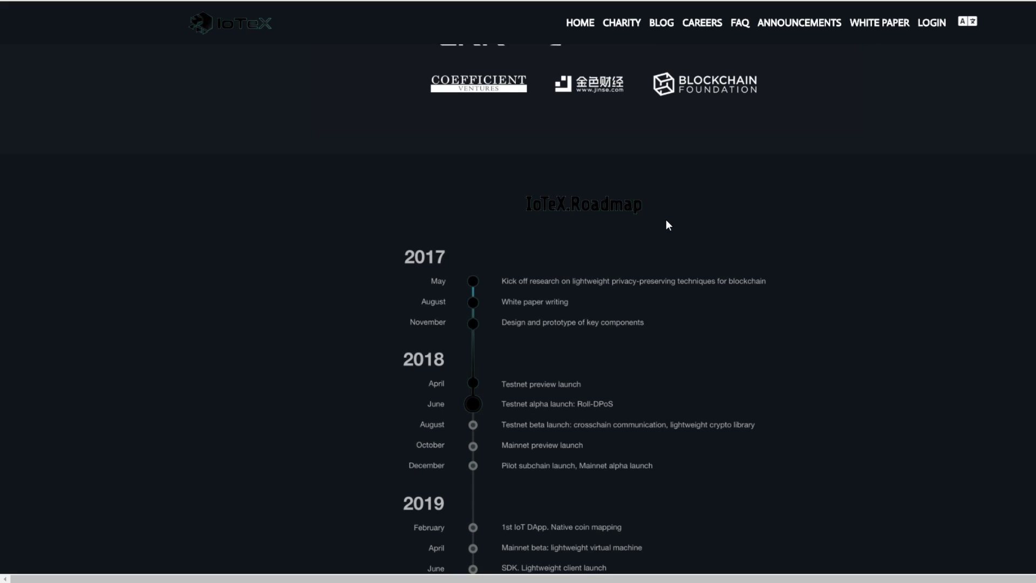
{"action": "mouse_move", "coordinate": [654, 218]}
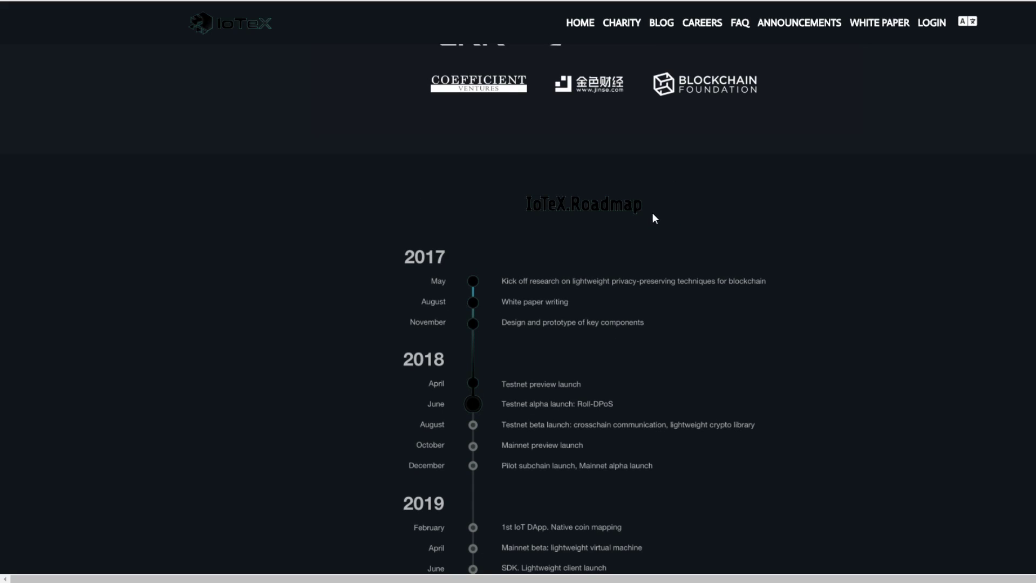
{"action": "mouse_move", "coordinate": [650, 219]}
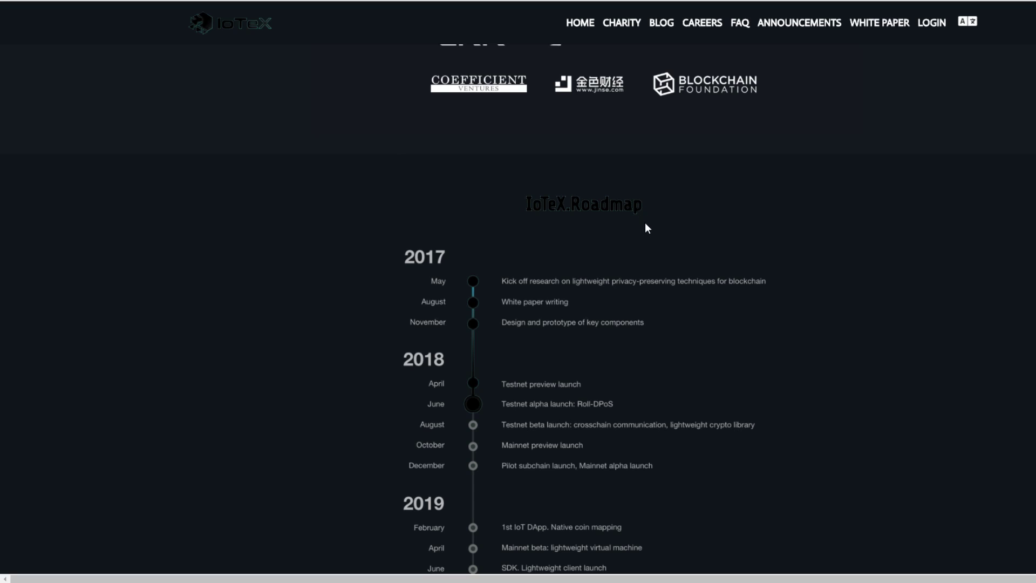
{"action": "scroll", "scroll_direction": "down", "scroll_amount": 3}
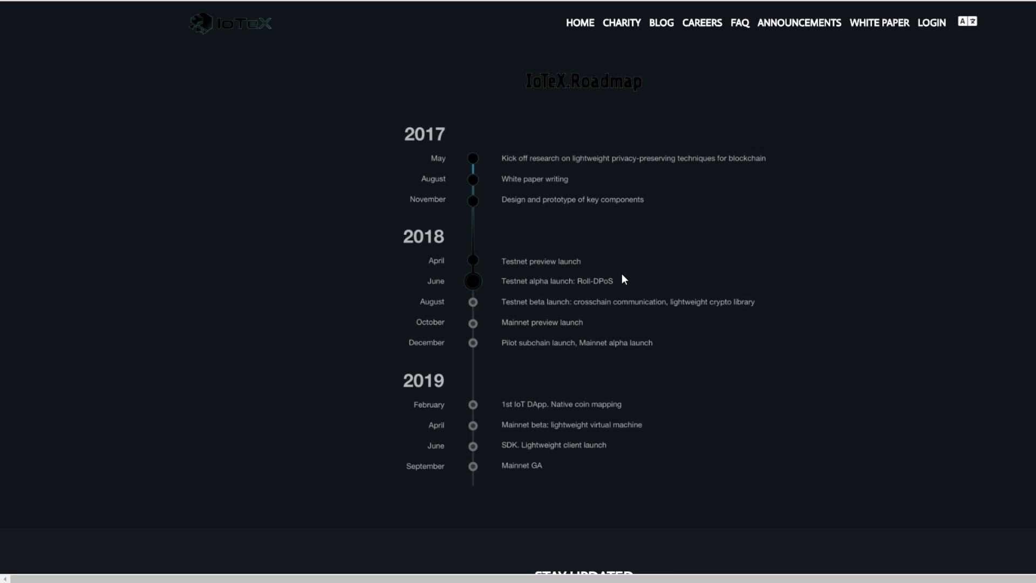
{"action": "mouse_move", "coordinate": [633, 293]}
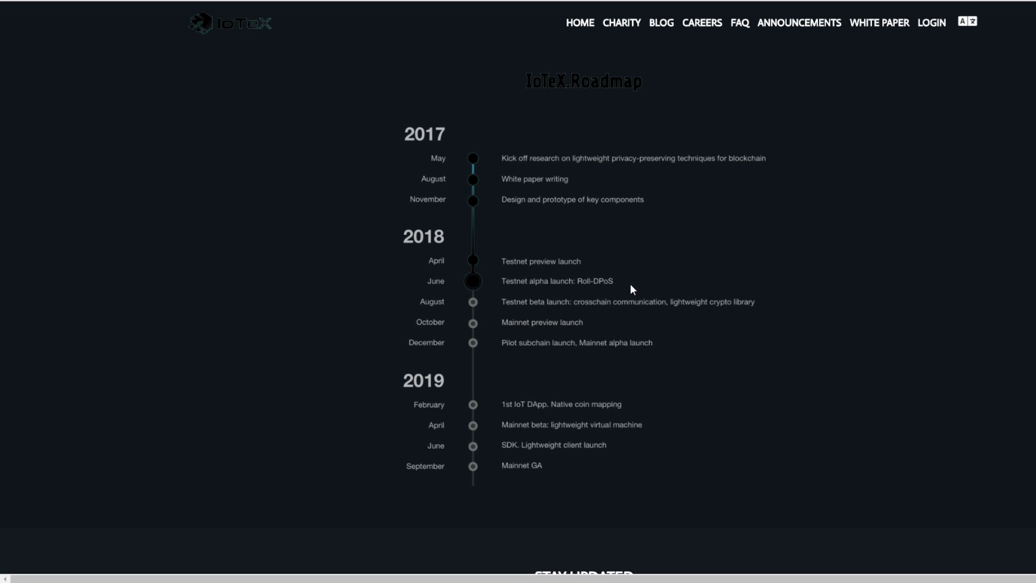
{"action": "mouse_move", "coordinate": [630, 287]}
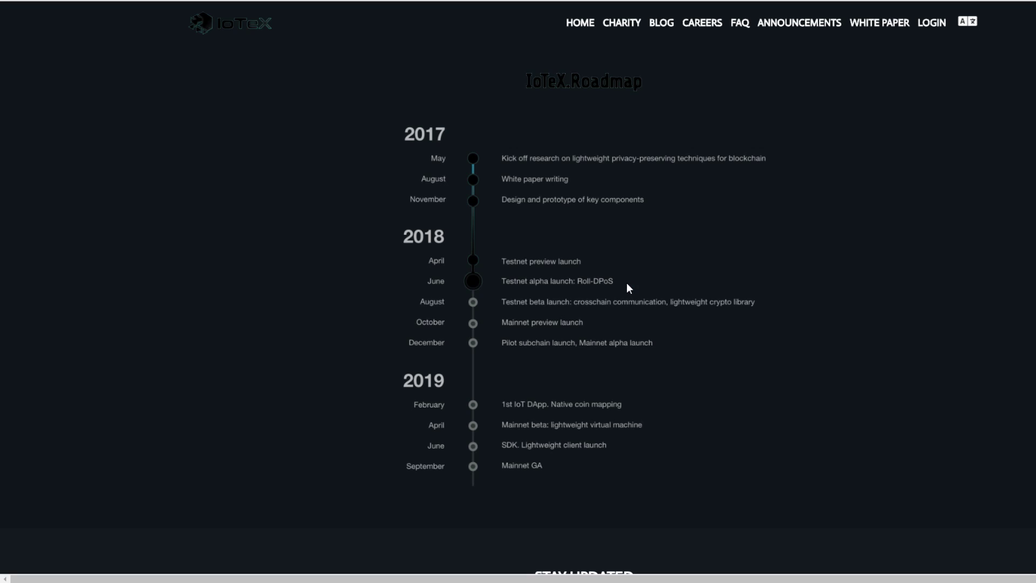
{"action": "mouse_move", "coordinate": [622, 294]}
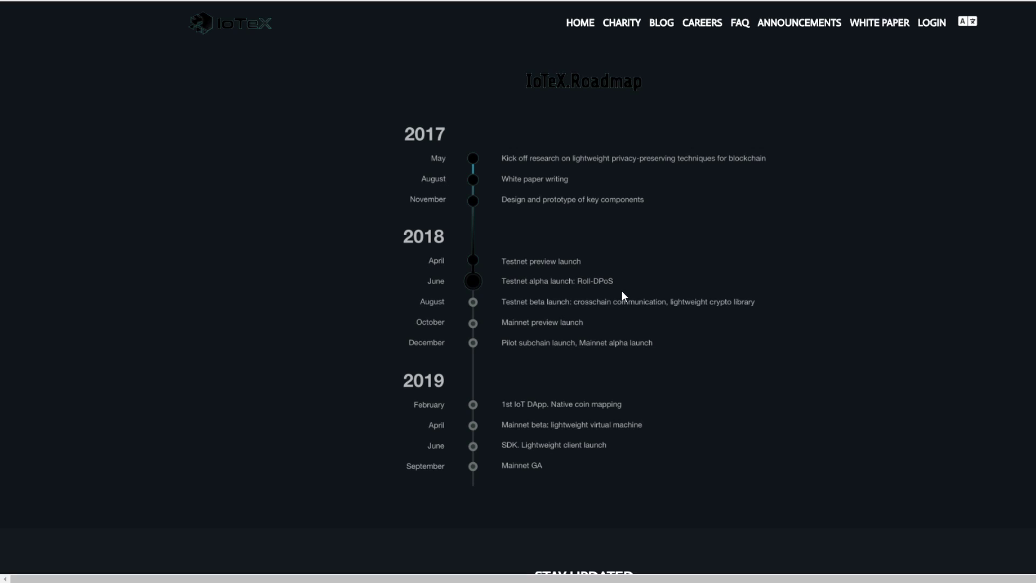
{"action": "mouse_move", "coordinate": [622, 285]}
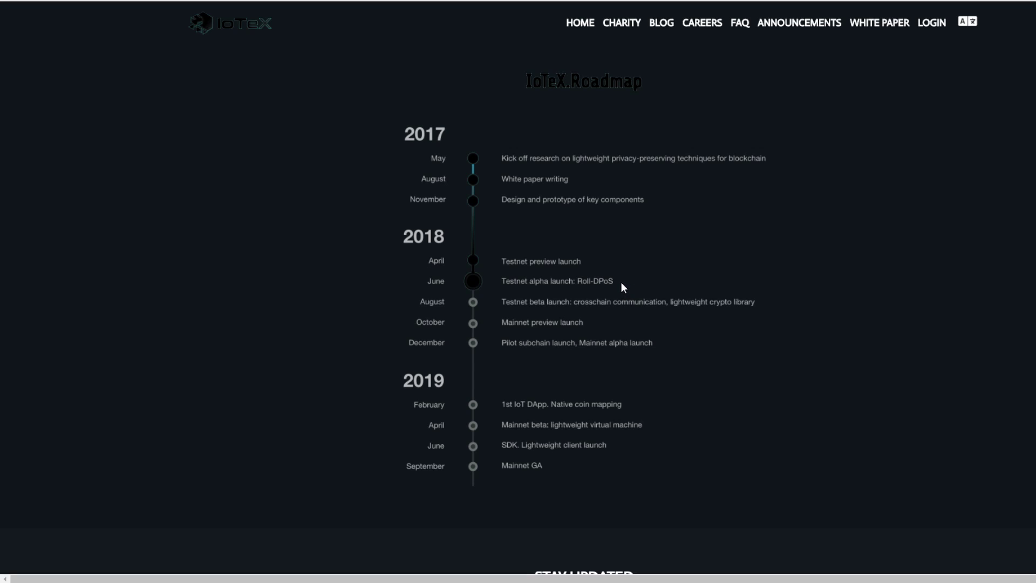
{"action": "mouse_move", "coordinate": [605, 285]}
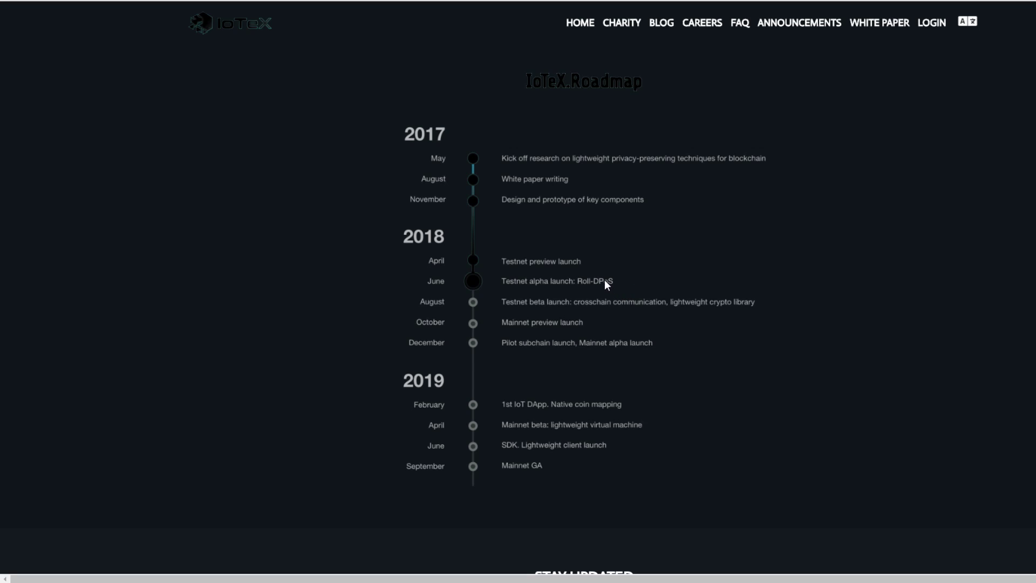
{"action": "mouse_move", "coordinate": [600, 279]}
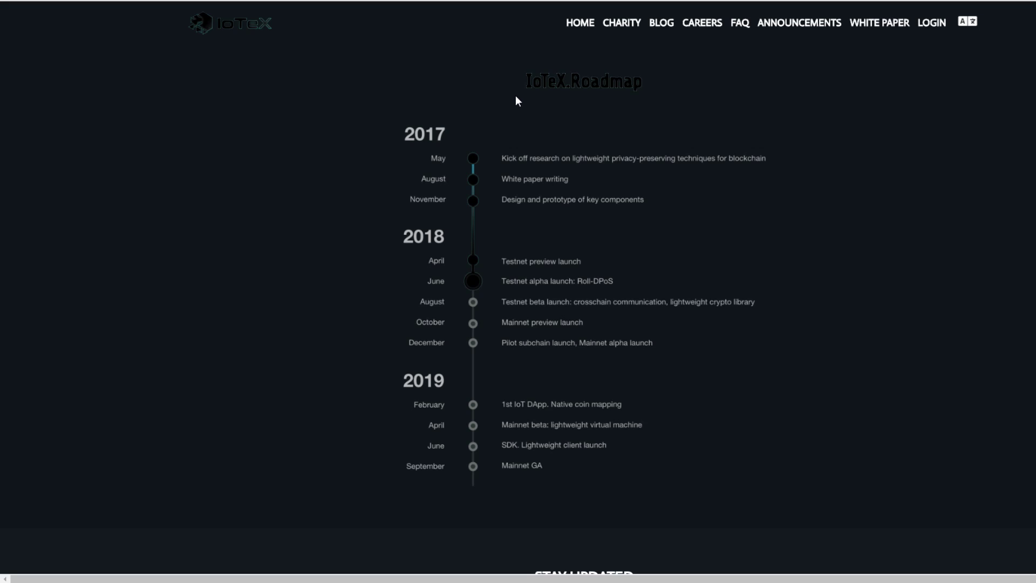
{"action": "mouse_move", "coordinate": [513, 207]}
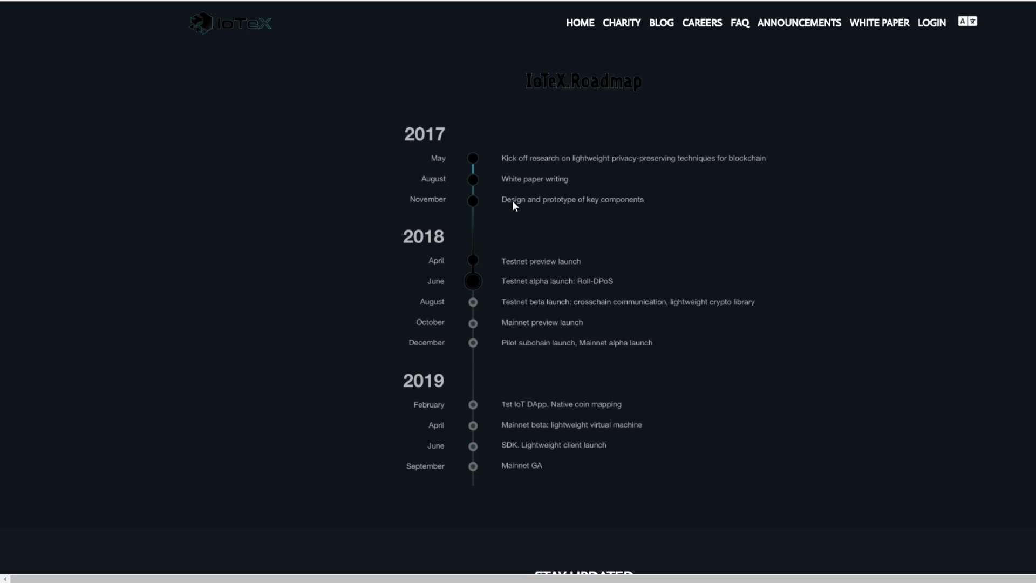
{"action": "mouse_move", "coordinate": [480, 289]}
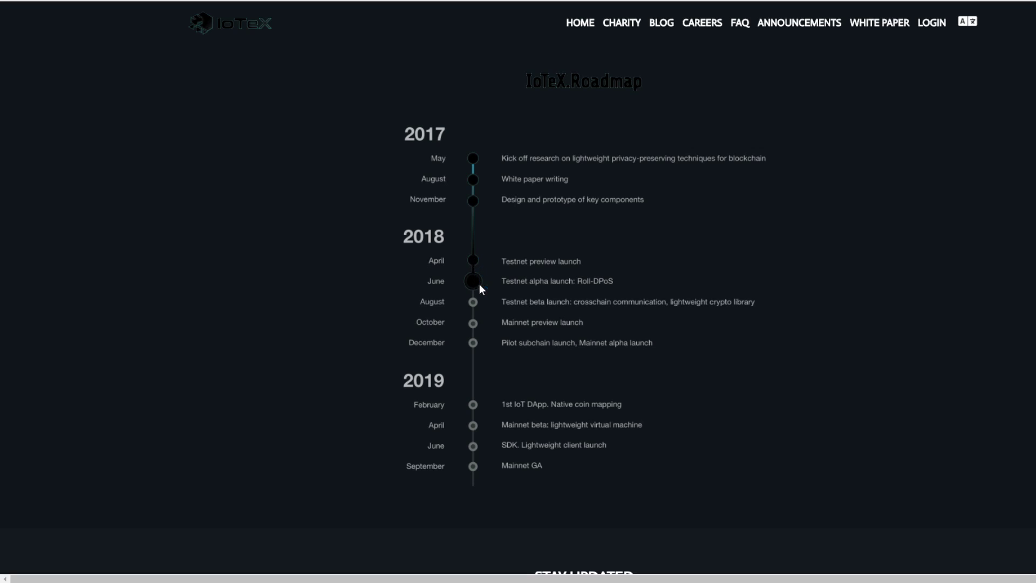
{"action": "mouse_move", "coordinate": [516, 291]}
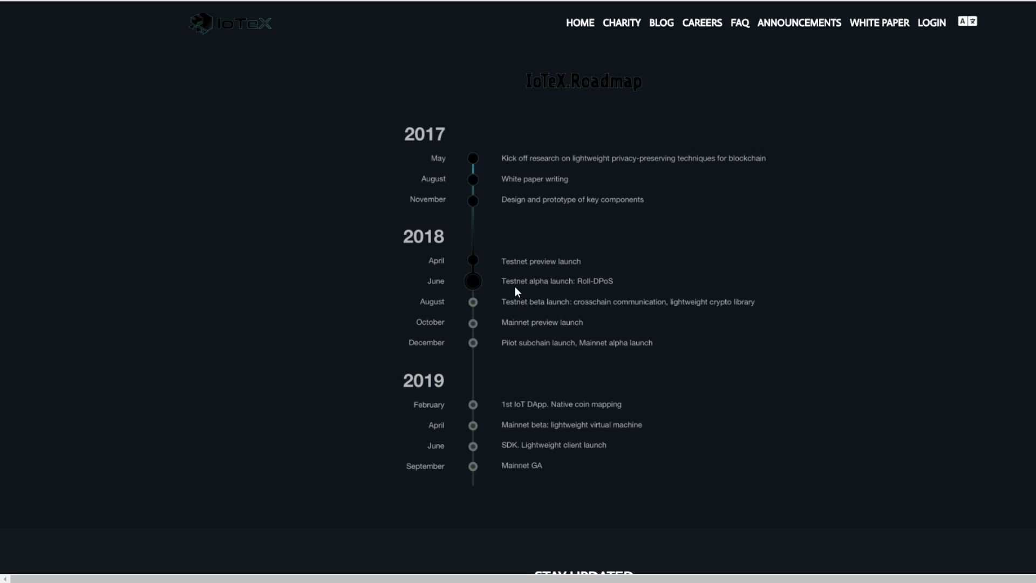
{"action": "mouse_move", "coordinate": [542, 294]}
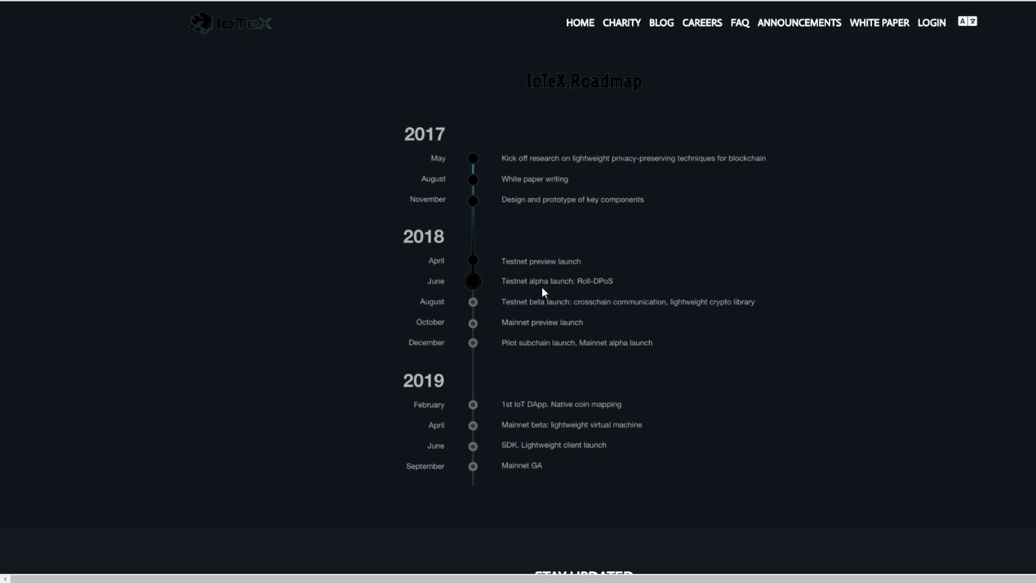
{"action": "mouse_move", "coordinate": [594, 276]}
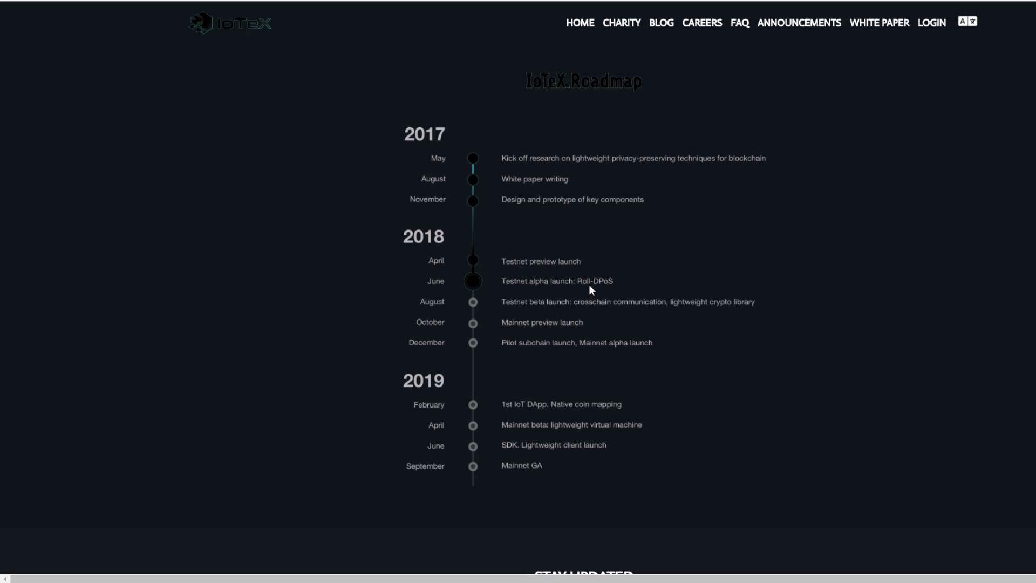
Scroll to the Stay Updated subscribe form and footer, then back up to the Testnet Preview banner.
{"action": "scroll", "scroll_direction": "down", "scroll_amount": 3}
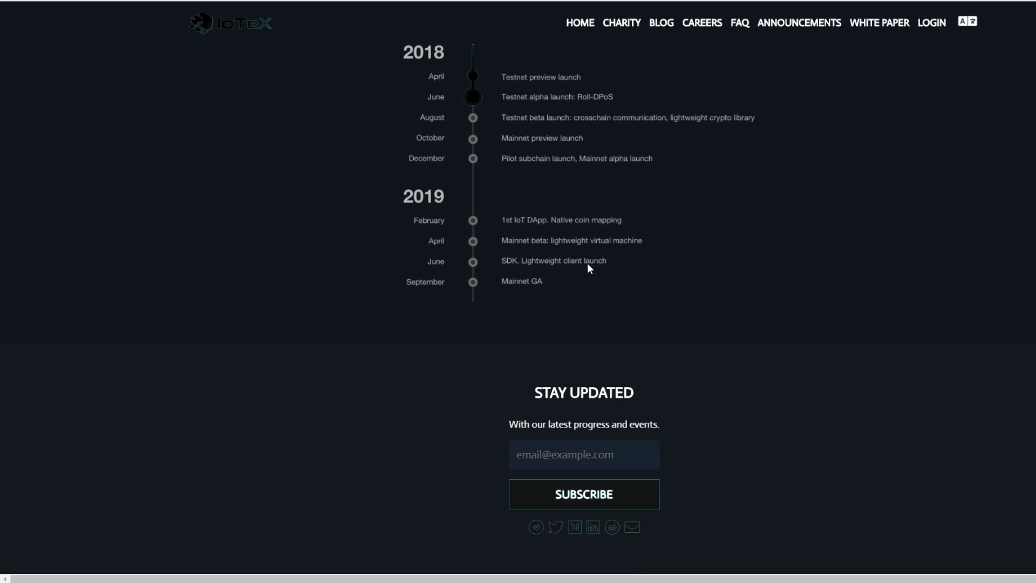
{"action": "mouse_move", "coordinate": [459, 278]}
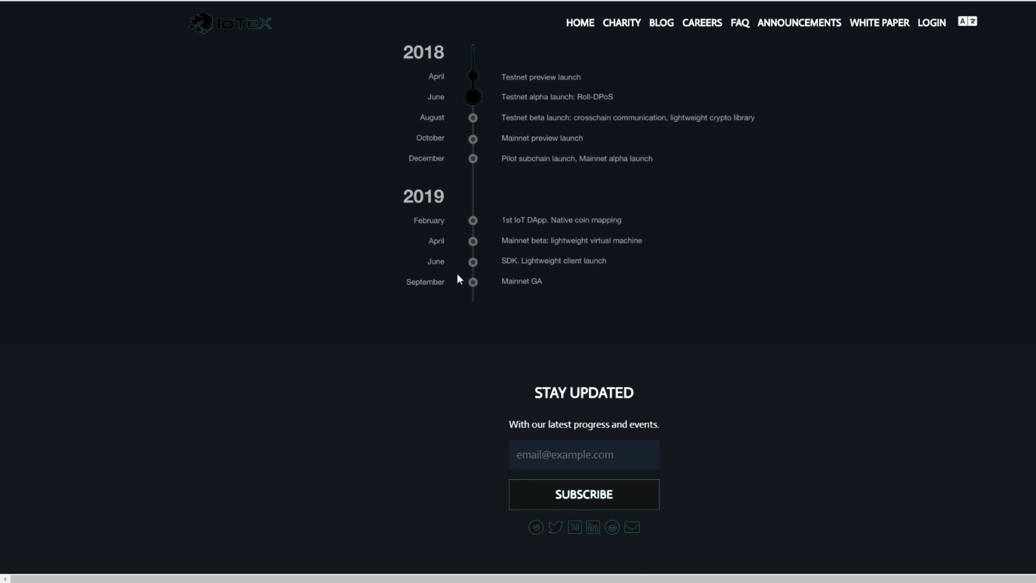
{"action": "mouse_move", "coordinate": [446, 287]}
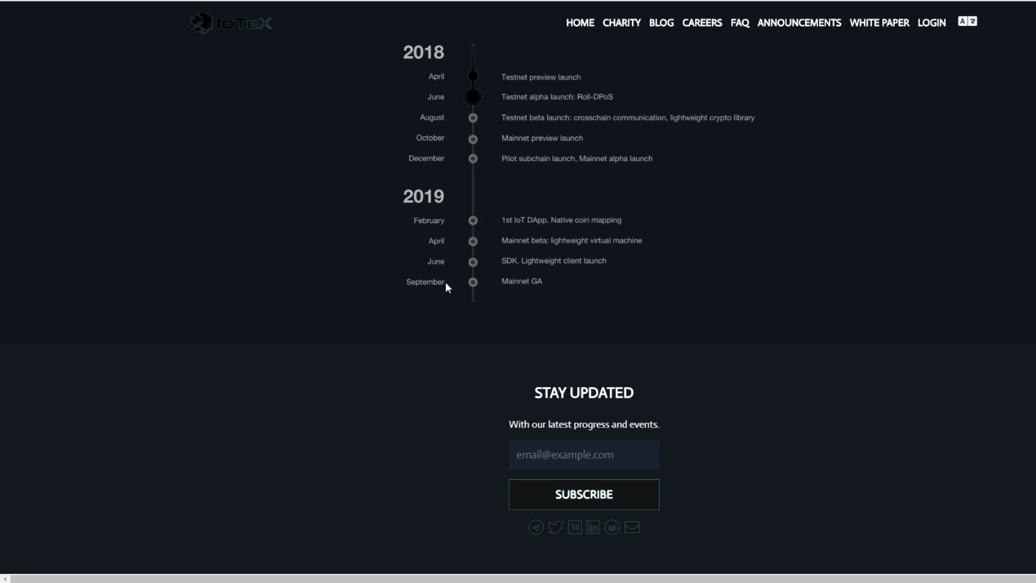
{"action": "scroll", "scroll_direction": "up", "scroll_amount": 3}
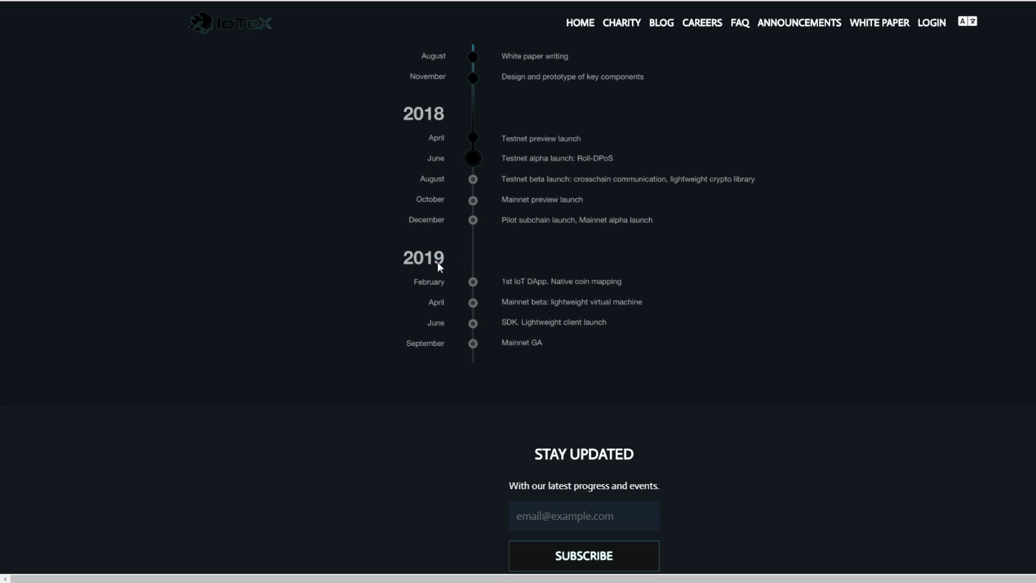
{"action": "scroll", "scroll_direction": "down", "scroll_amount": 3}
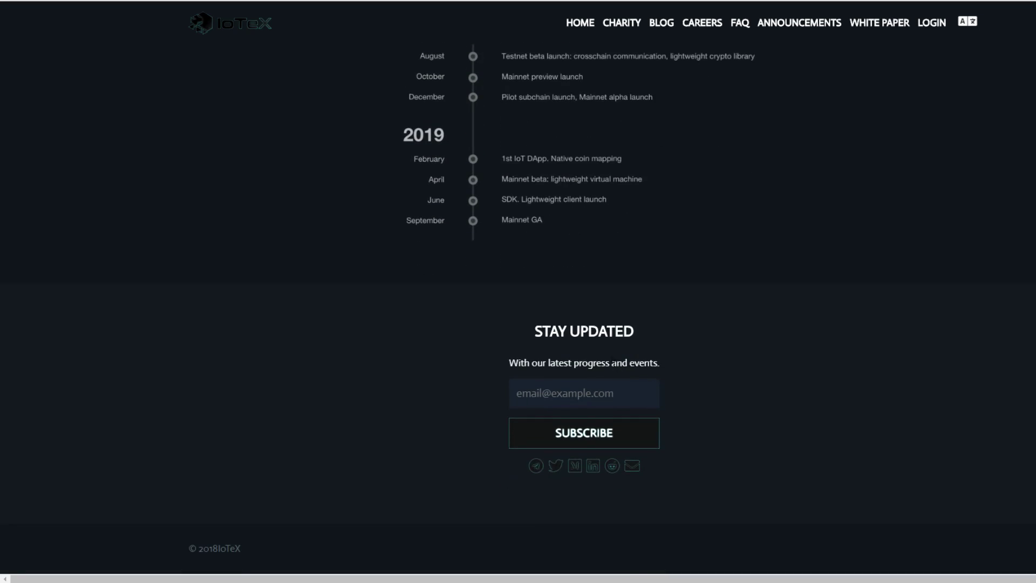
{"action": "scroll", "scroll_direction": "up", "scroll_amount": 3}
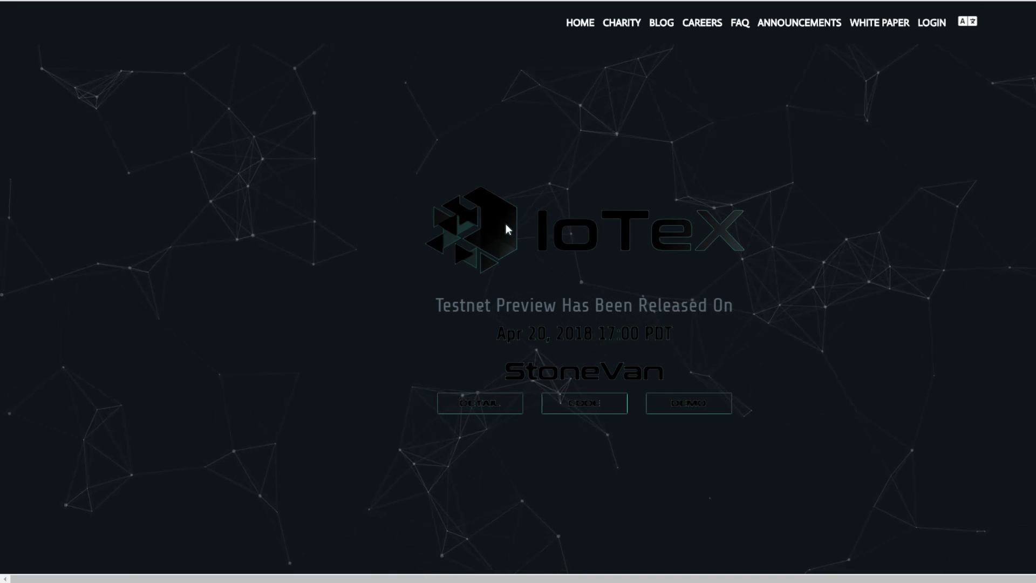
{"action": "mouse_move", "coordinate": [854, 28]}
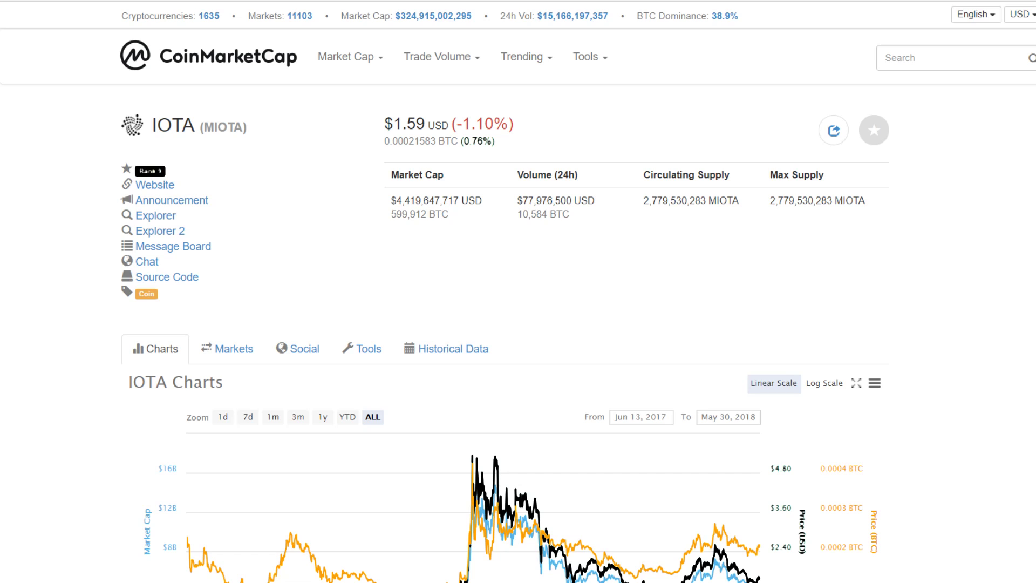
{"action": "mouse_move", "coordinate": [452, 97]}
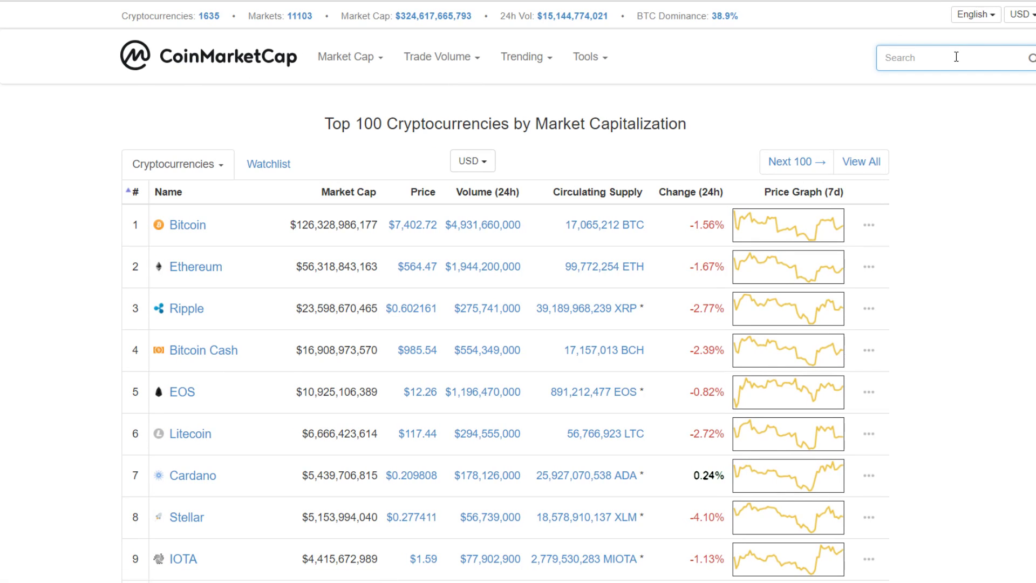
Search 'iotex' and open the IoTeX (IOTX) coin page showing the $0.027597 price.
{"action": "type", "text": "iotex"}
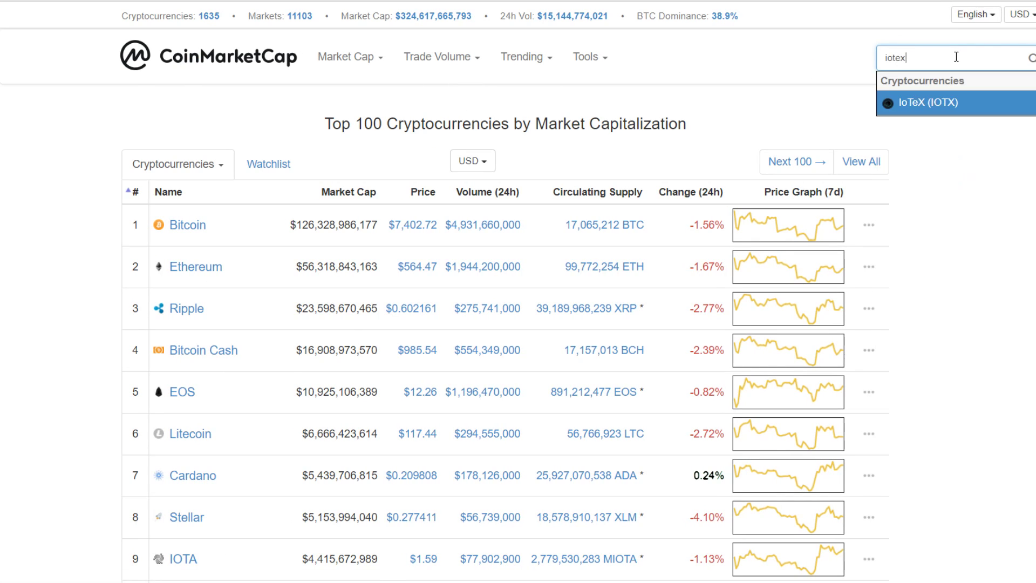
{"action": "left_click", "coordinate": [925, 103]}
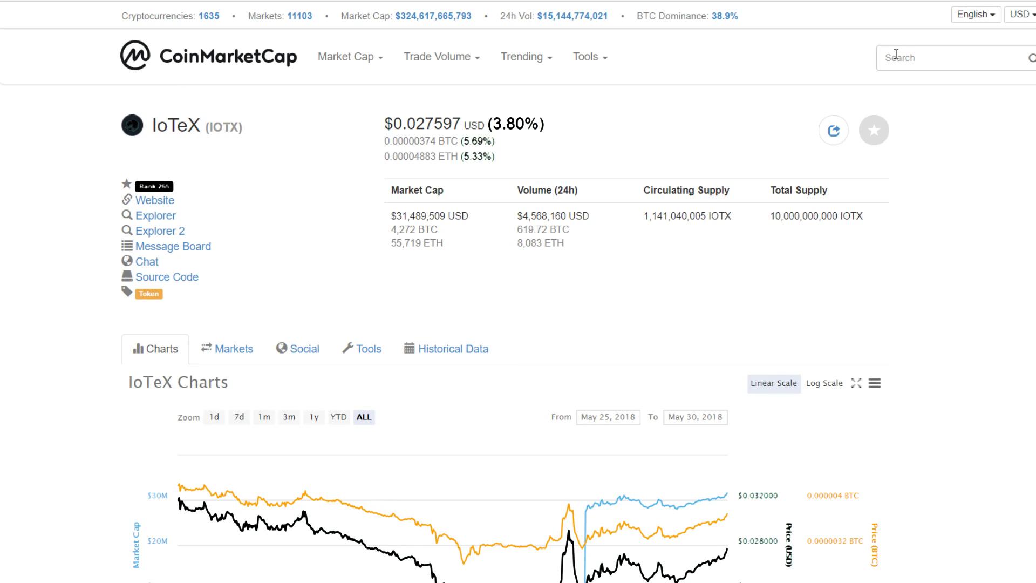
{"action": "mouse_move", "coordinate": [899, 57]}
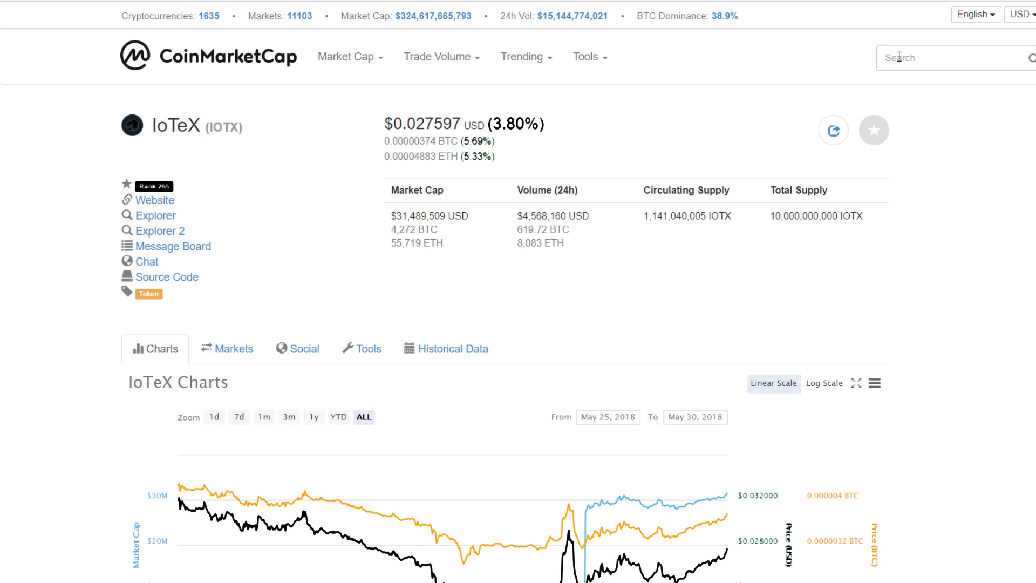
{"action": "mouse_move", "coordinate": [762, 75]}
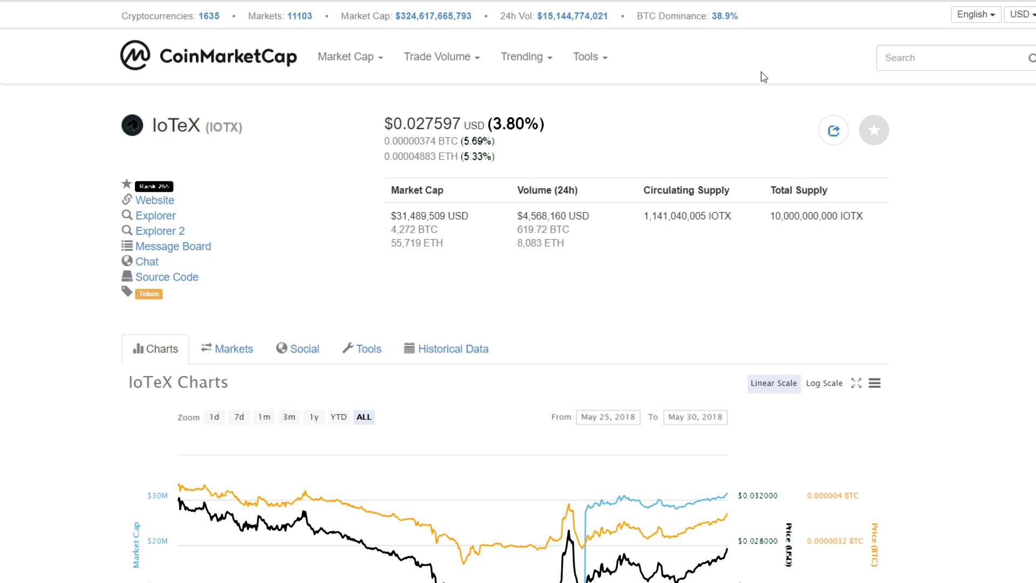